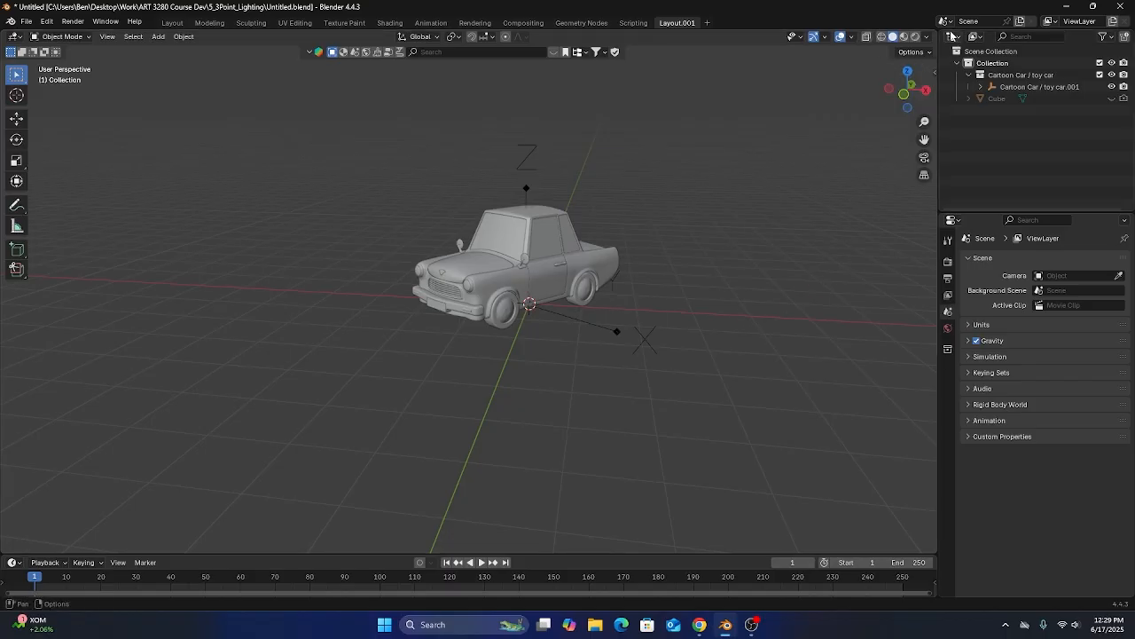
mouse_move(883, 38)
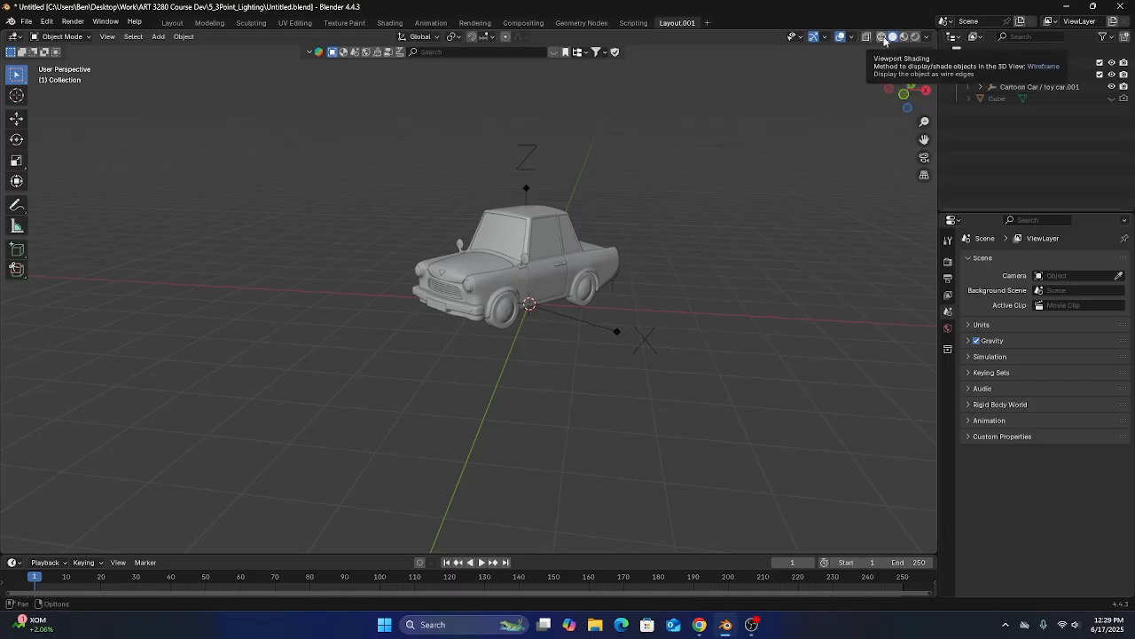
- Inspect the car in wireframe shading, then in Material Preview to see its red paint, chrome and glass
click(882, 36)
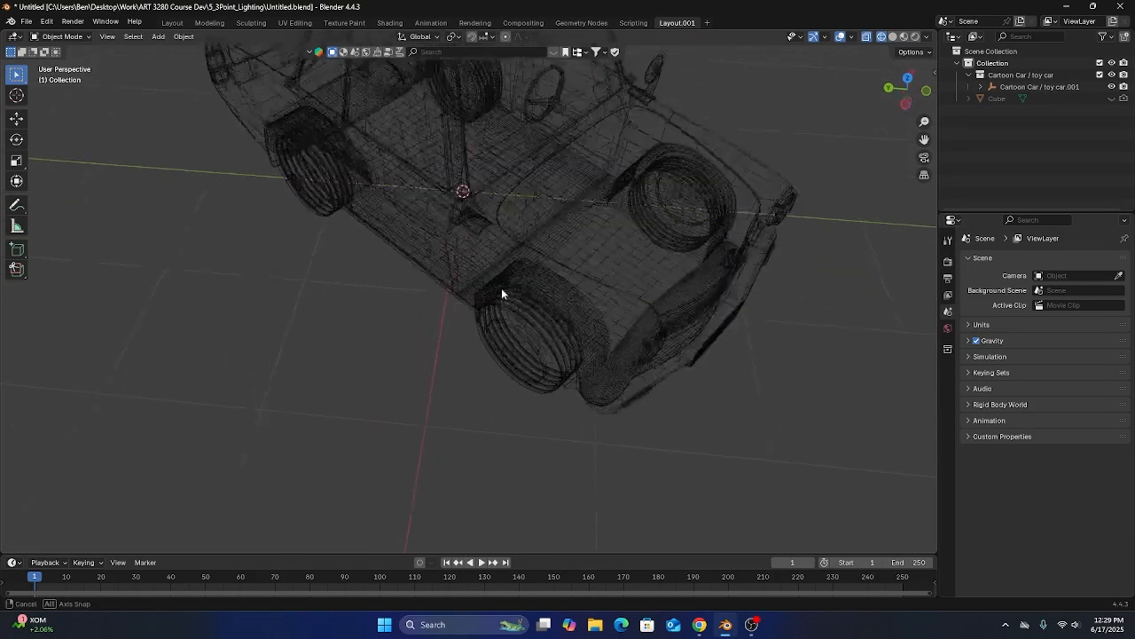
drag(503, 294, 646, 271)
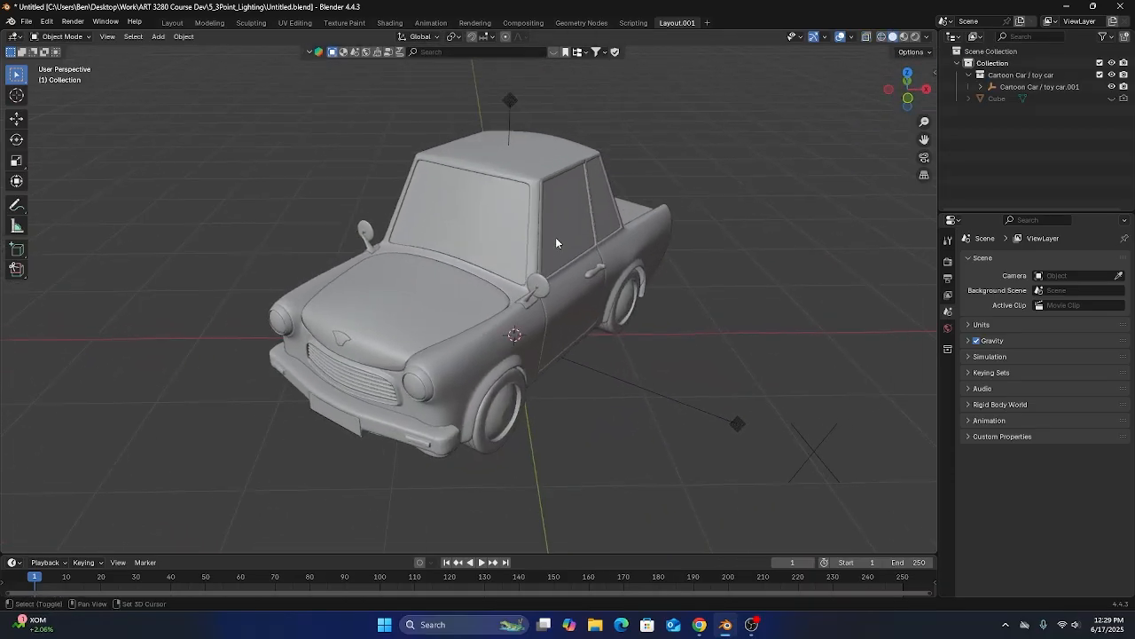
drag(558, 244, 323, 315)
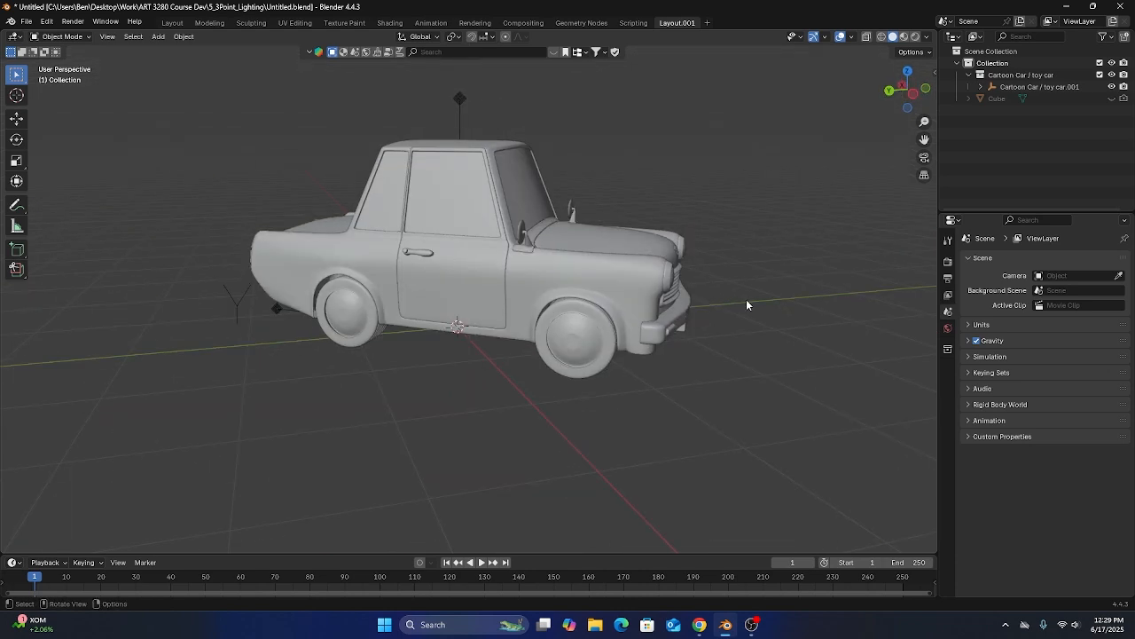
click(903, 36)
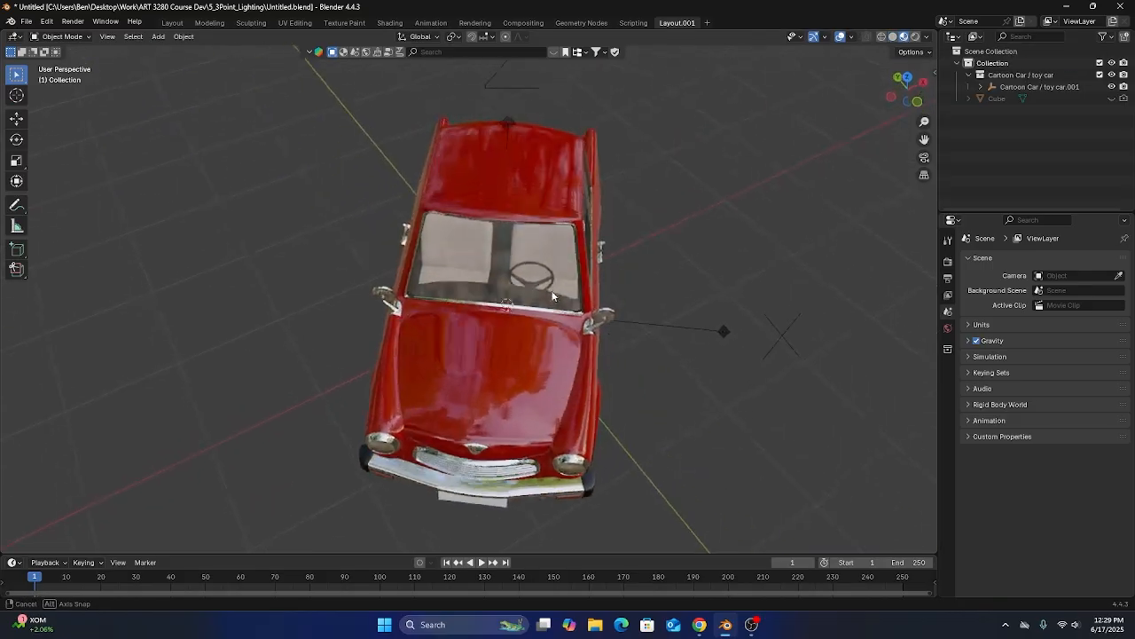
drag(549, 293, 470, 253)
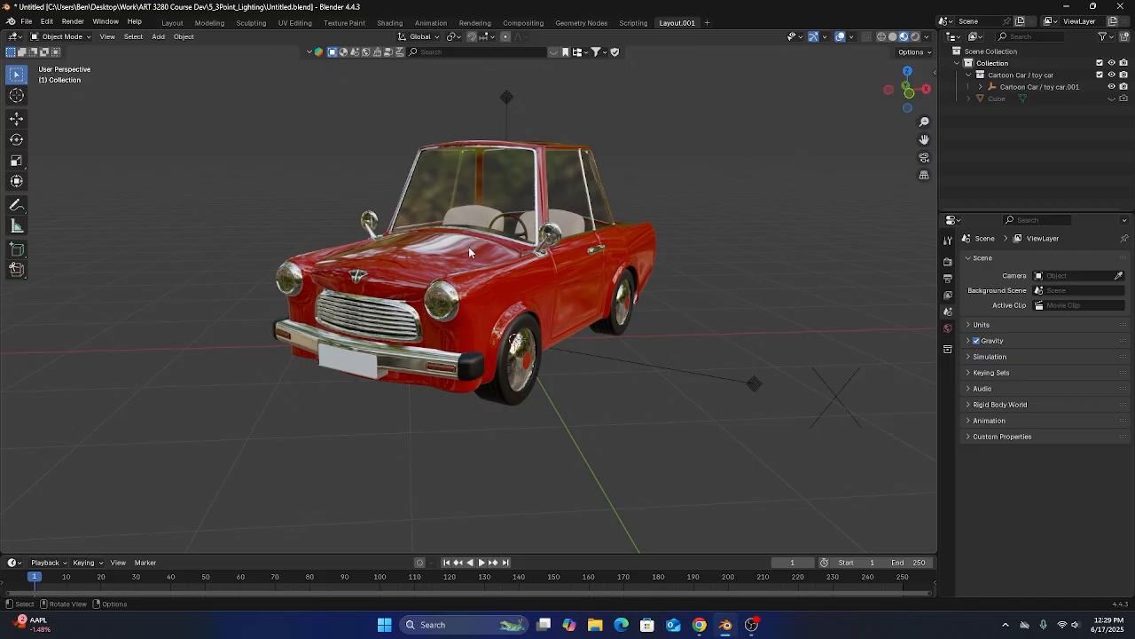
mouse_move(536, 145)
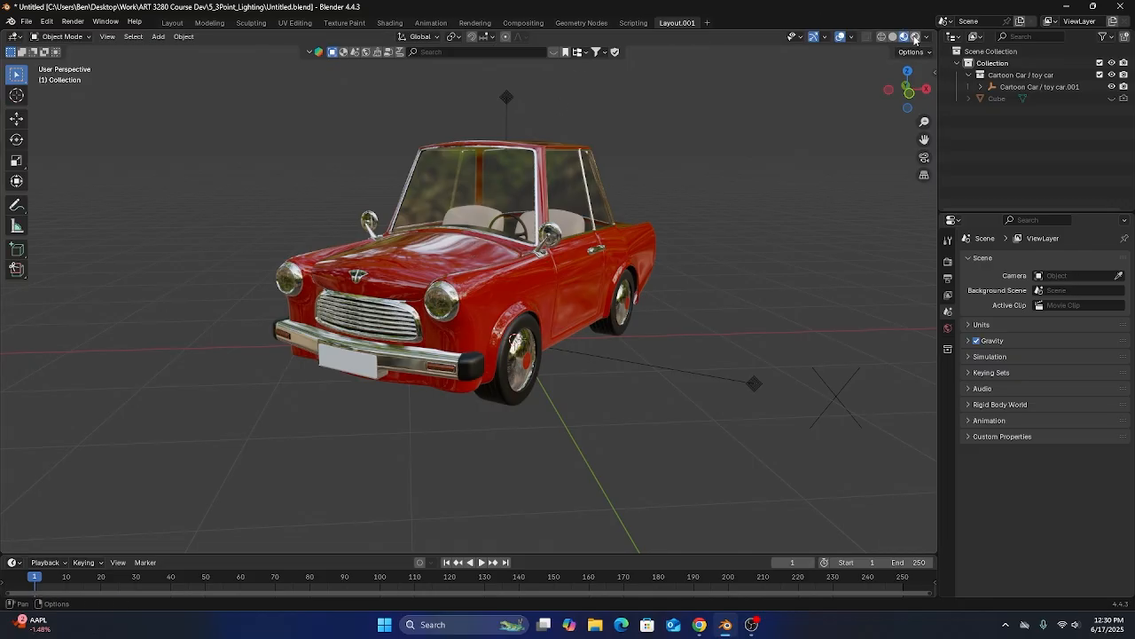
- Preview the car in Rendered shading from a few angles, then return to Solid shading
click(915, 36)
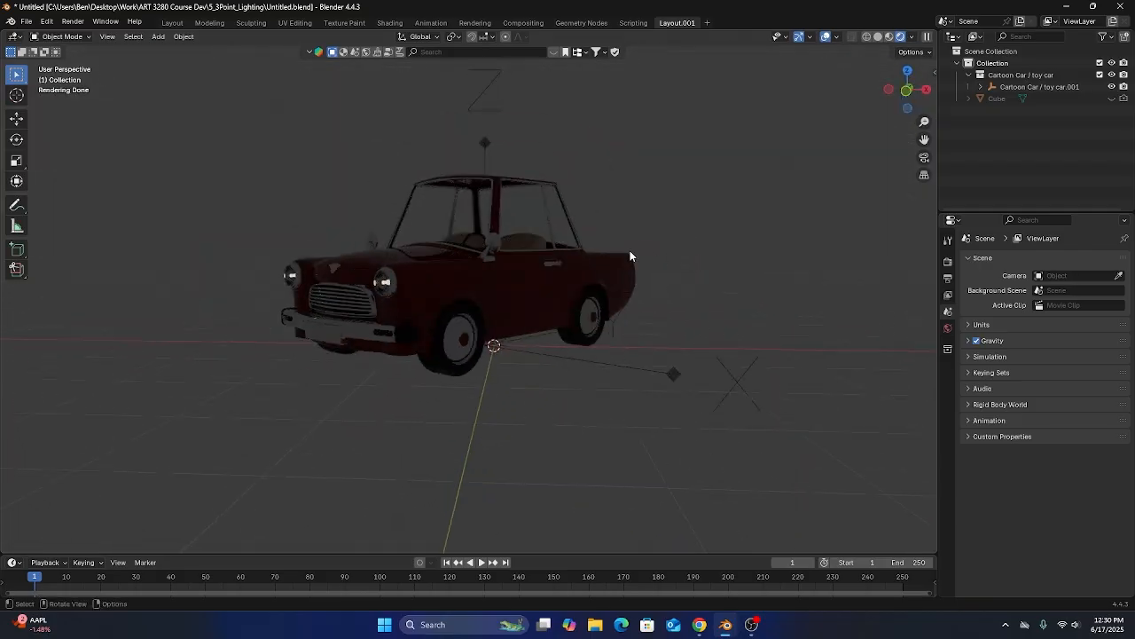
drag(630, 257, 515, 302)
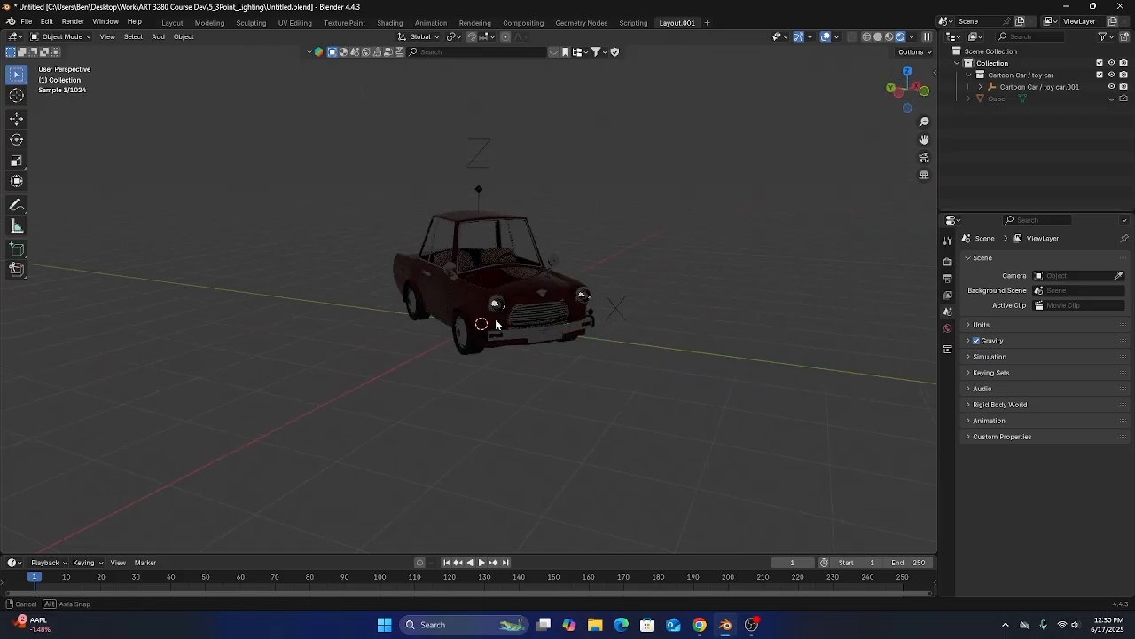
drag(496, 319, 550, 321)
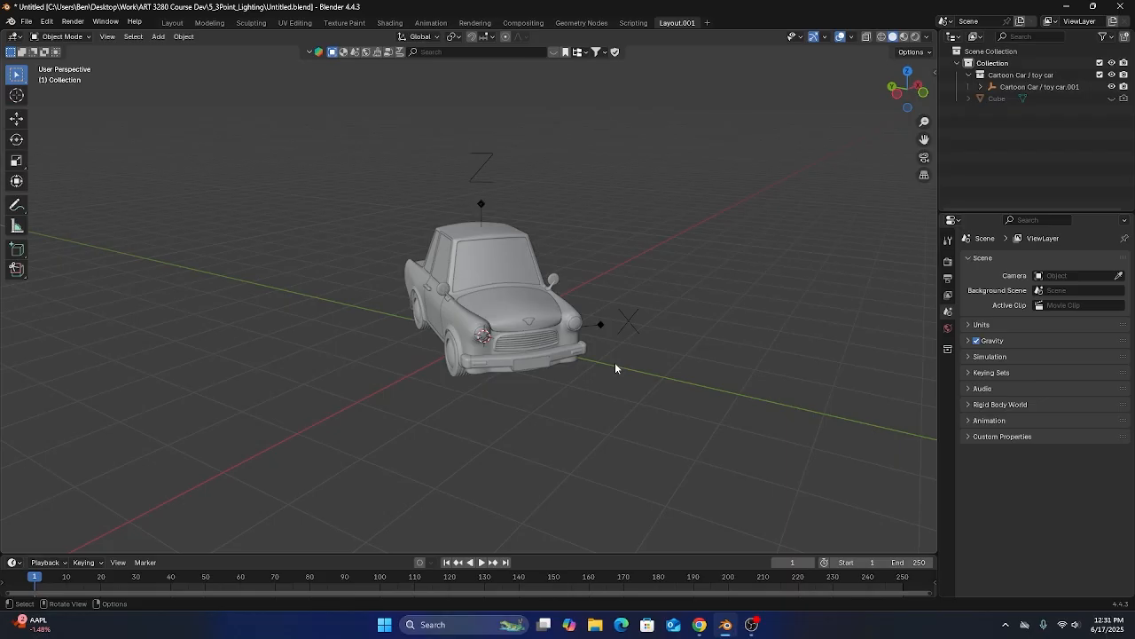
- Bevel the floor-to-wall edge of the backdrop plane with extra segments into a smooth curve
drag(617, 368, 510, 428)
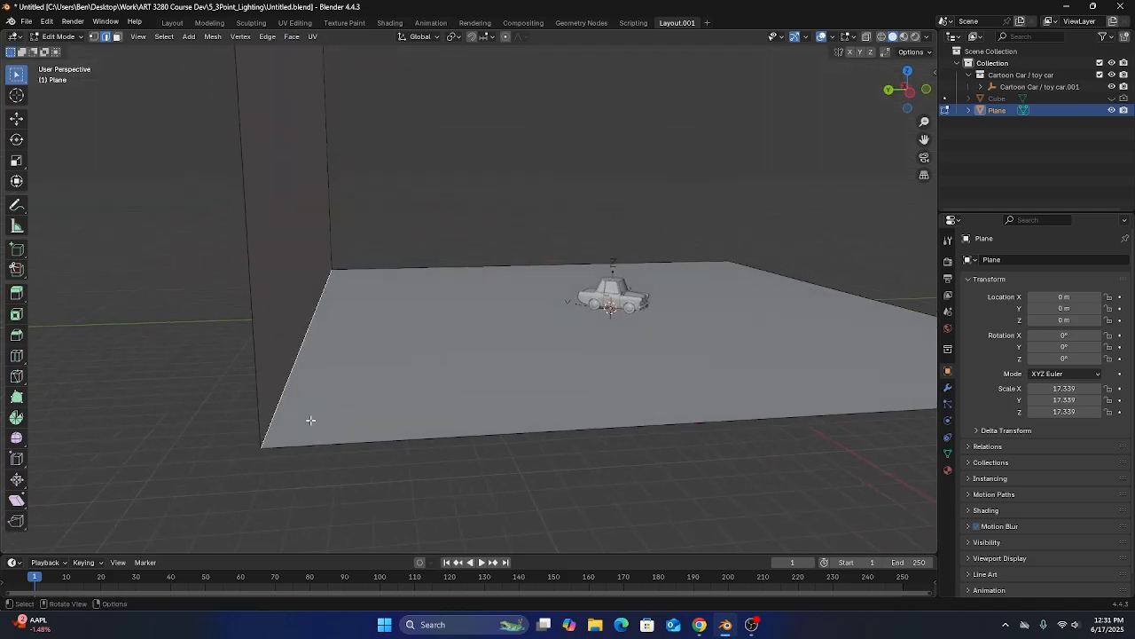
key(ctrl+b)
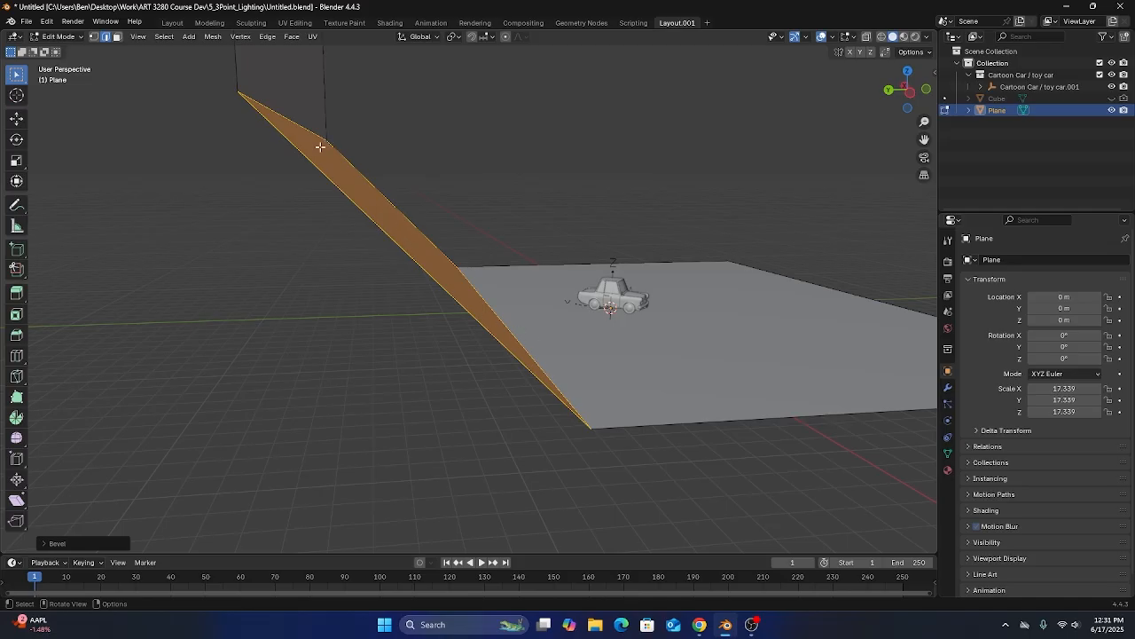
mouse_move(347, 272)
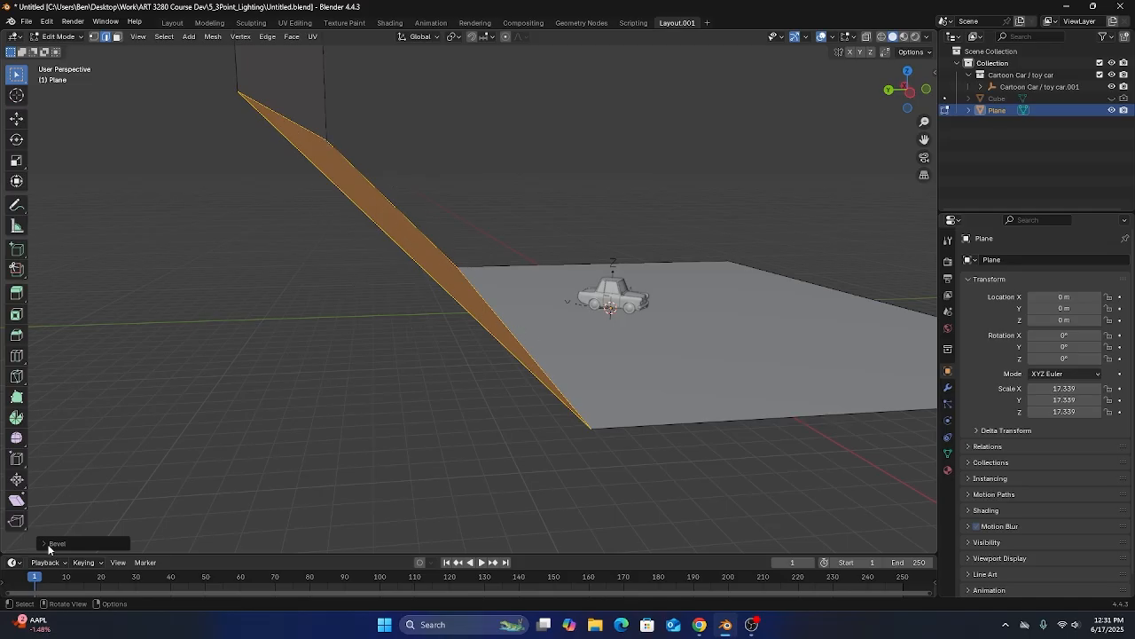
click(57, 544)
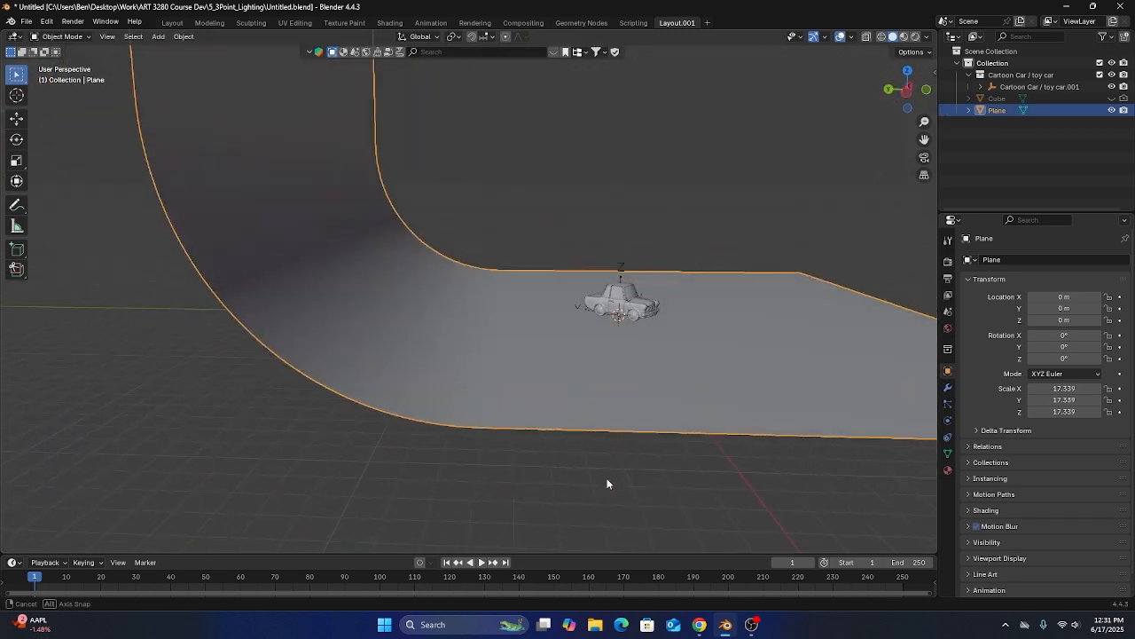
- Apply Shade Smooth to the curved backdrop so its facets disappear
click(183, 37)
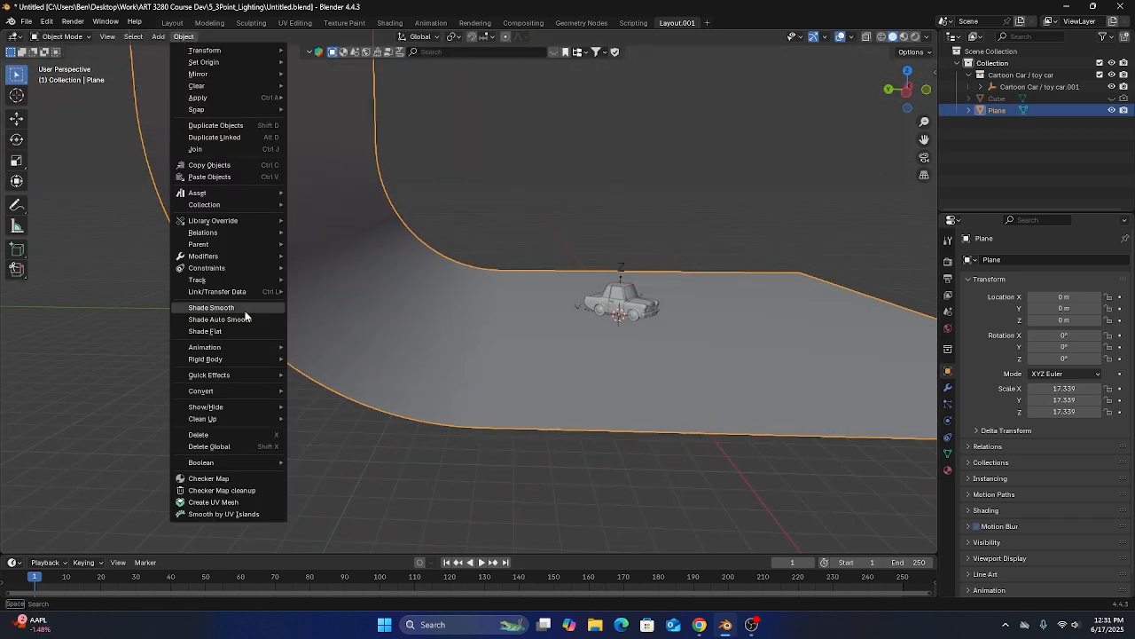
click(210, 307)
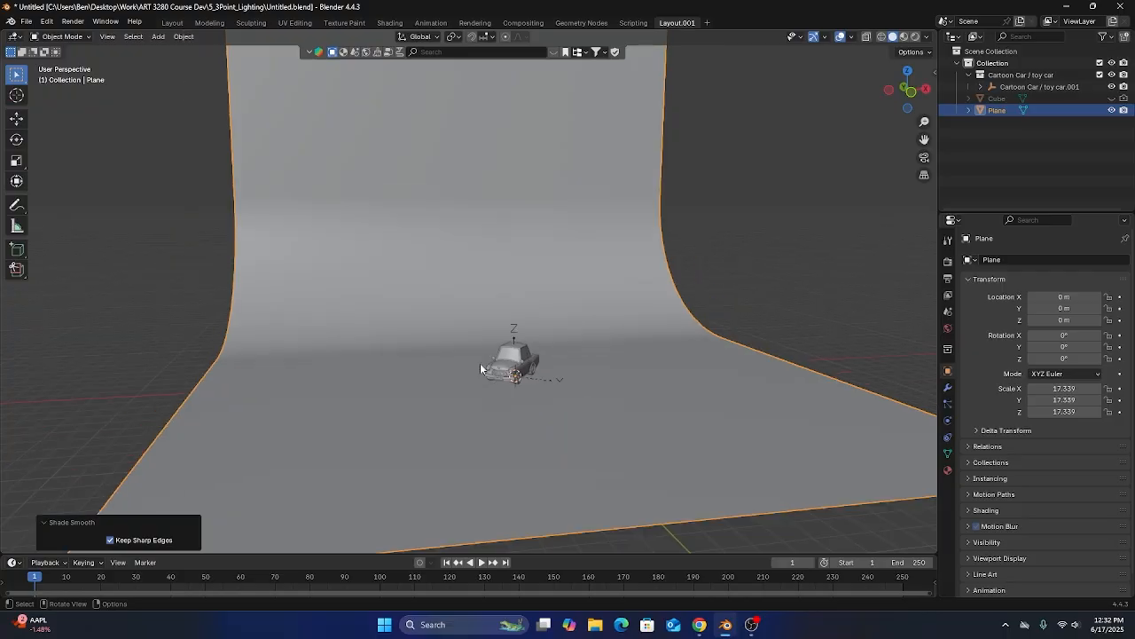
mouse_move(468, 386)
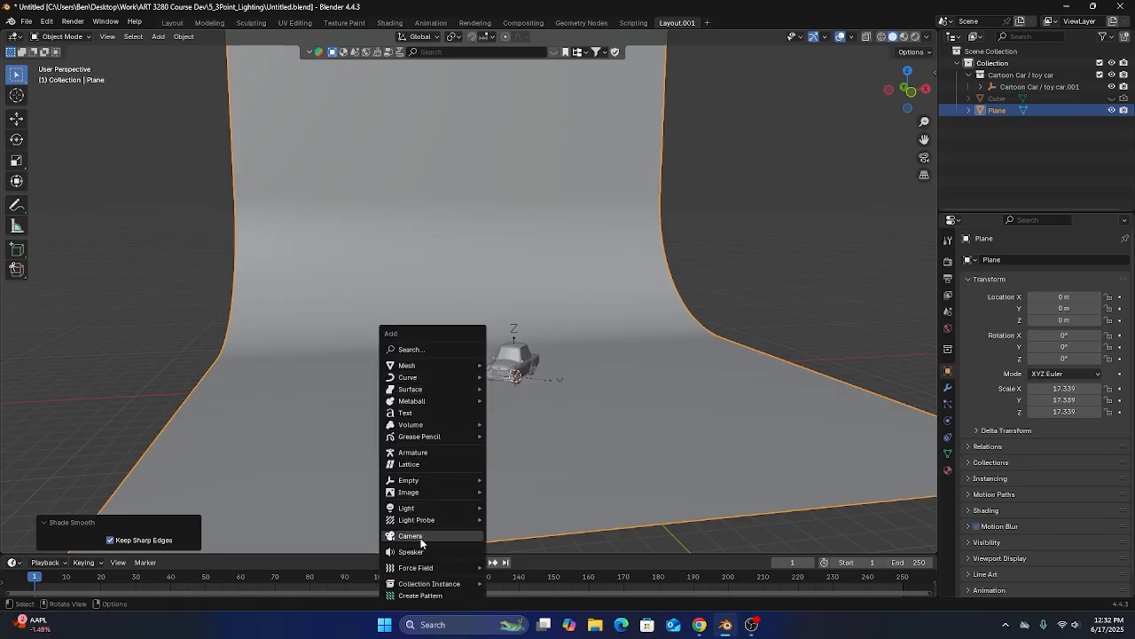
- Add a camera and move it to frame the car against the backdrop from the front-left
click(410, 535)
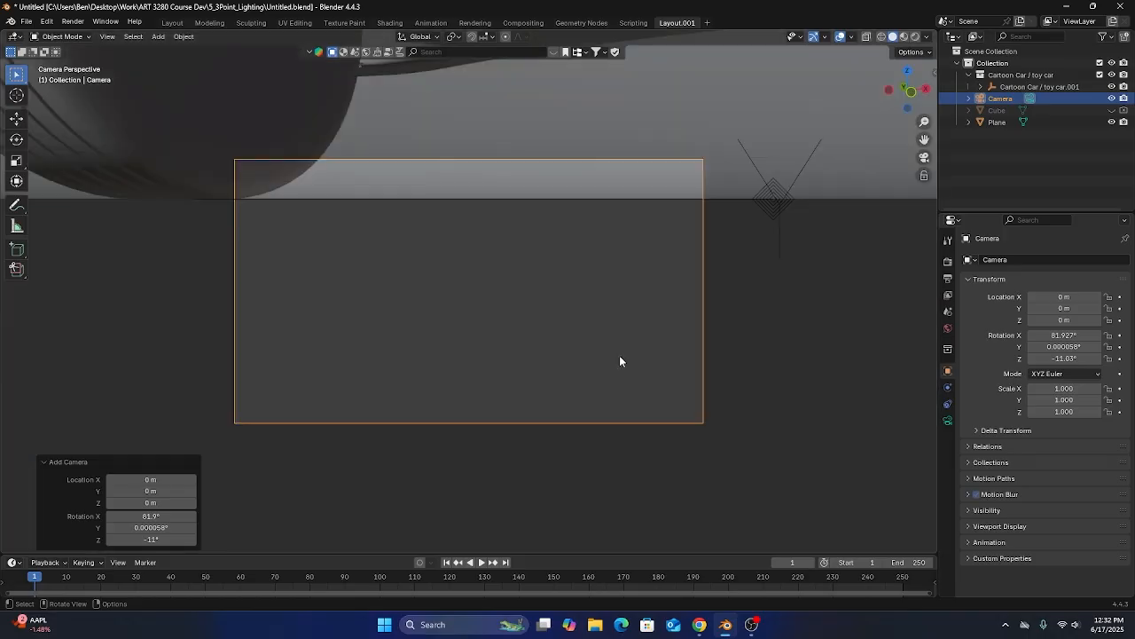
mouse_move(923, 159)
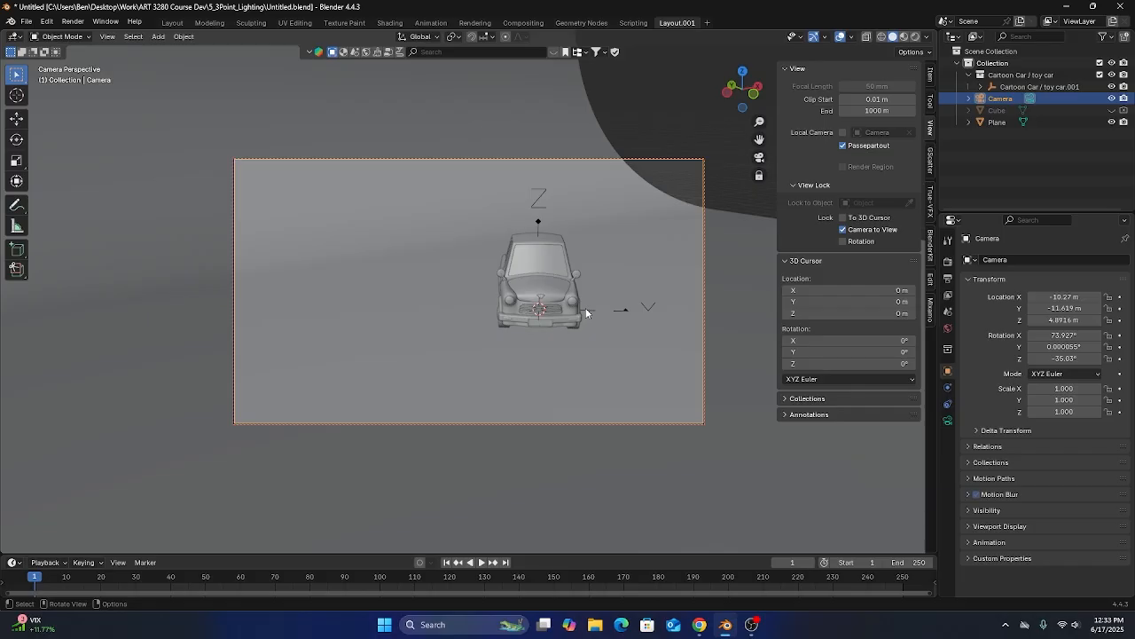
drag(585, 313, 658, 371)
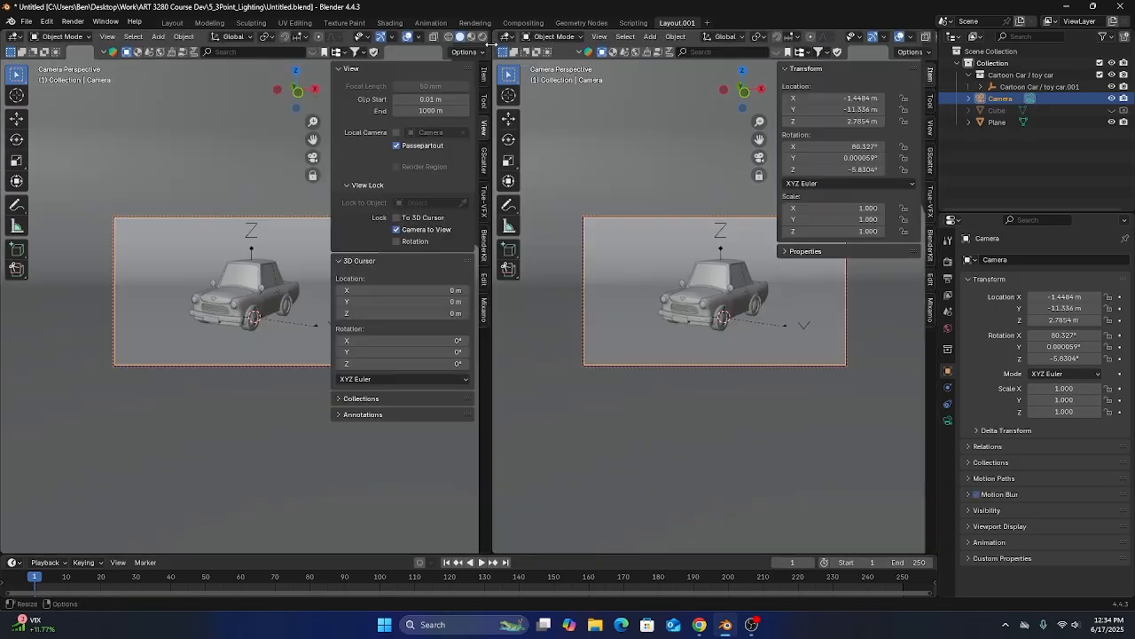
- Show the left viewport through the camera with Rendered shading, revealing the dimly lit car
click(396, 229)
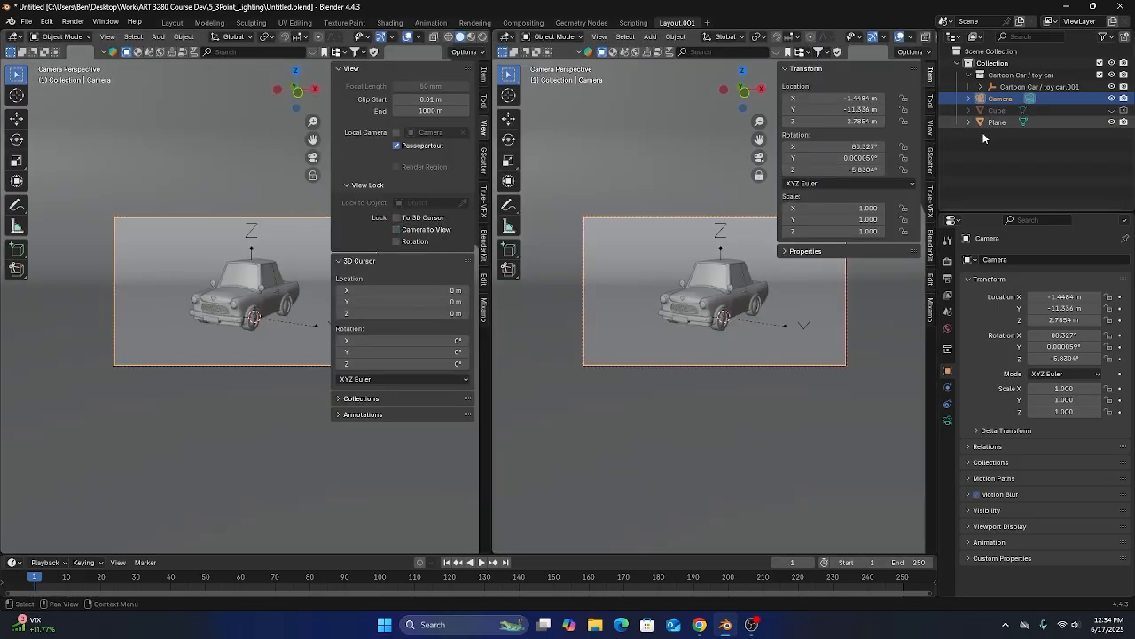
click(784, 69)
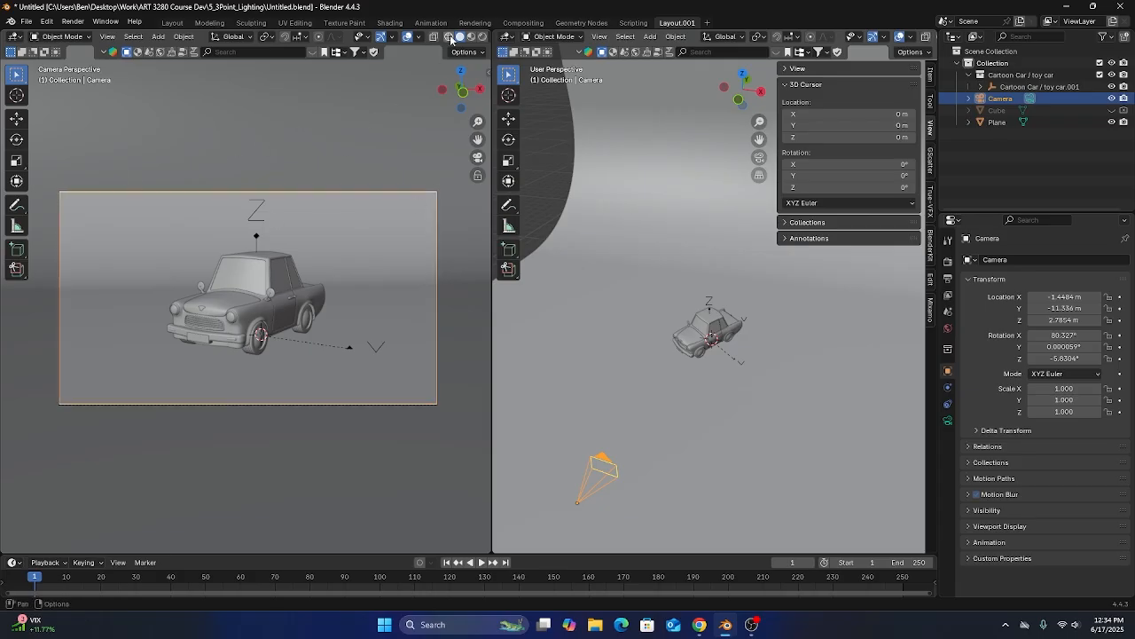
mouse_move(484, 36)
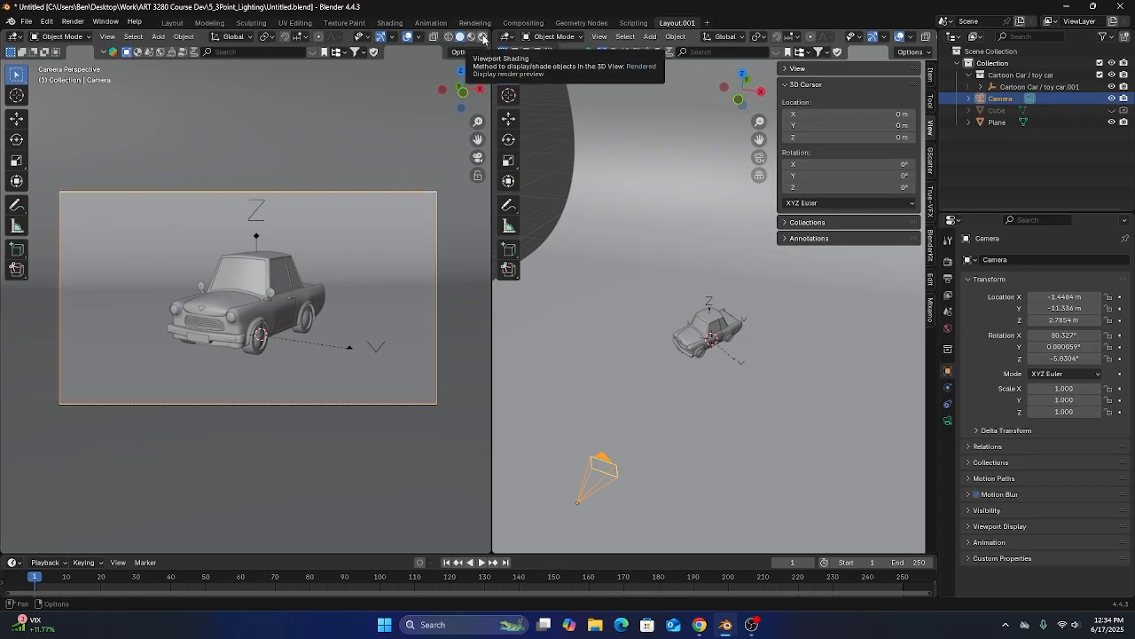
click(484, 37)
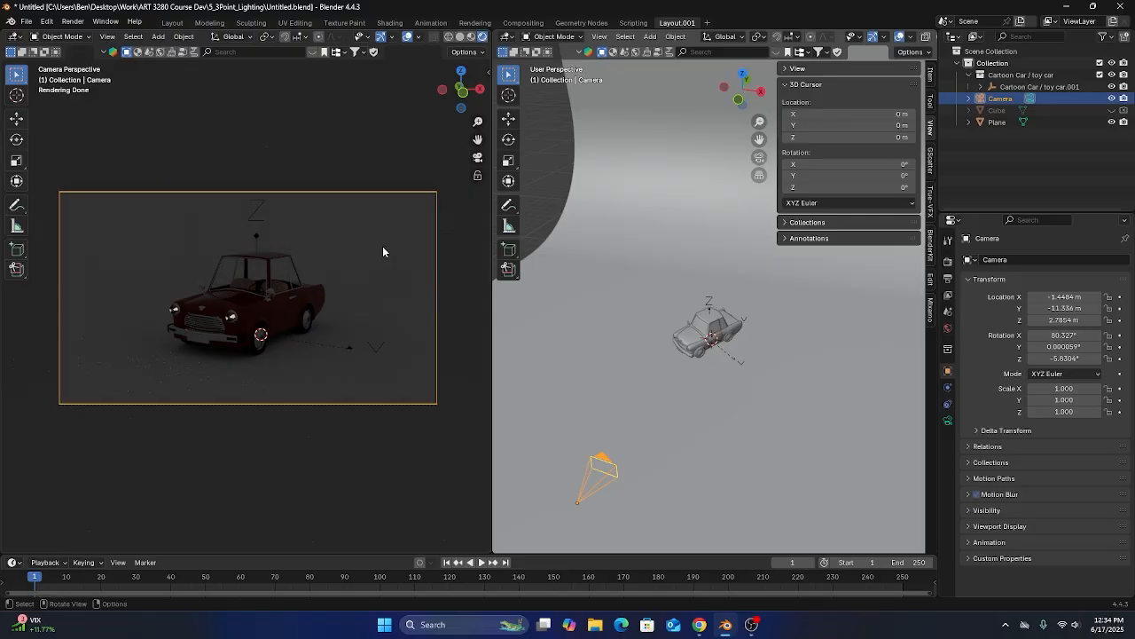
mouse_move(215, 274)
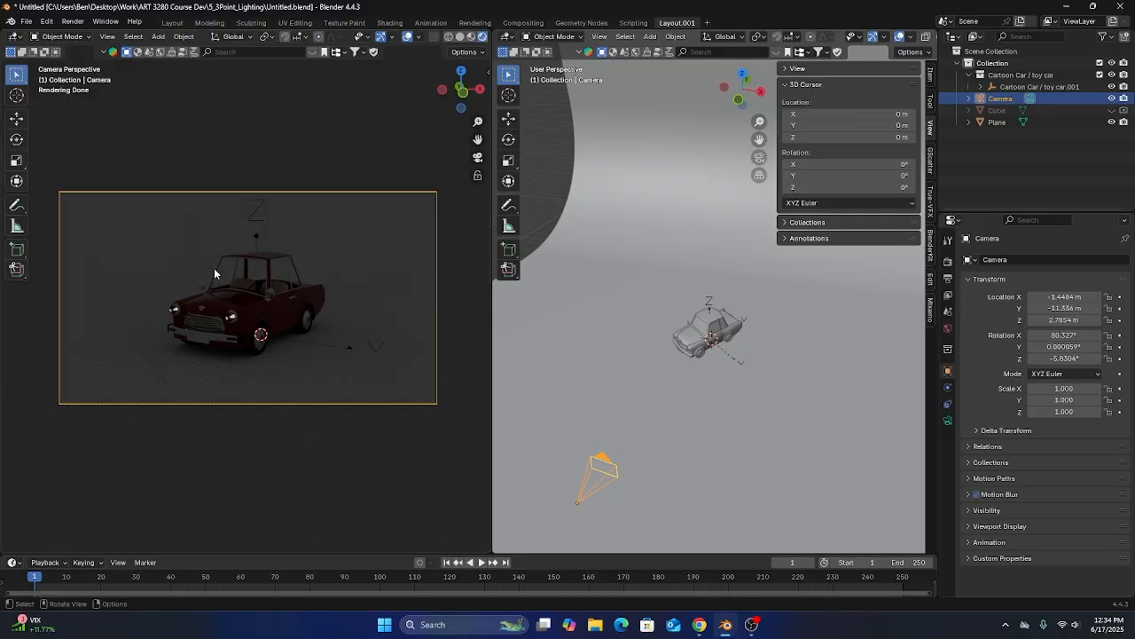
mouse_move(318, 248)
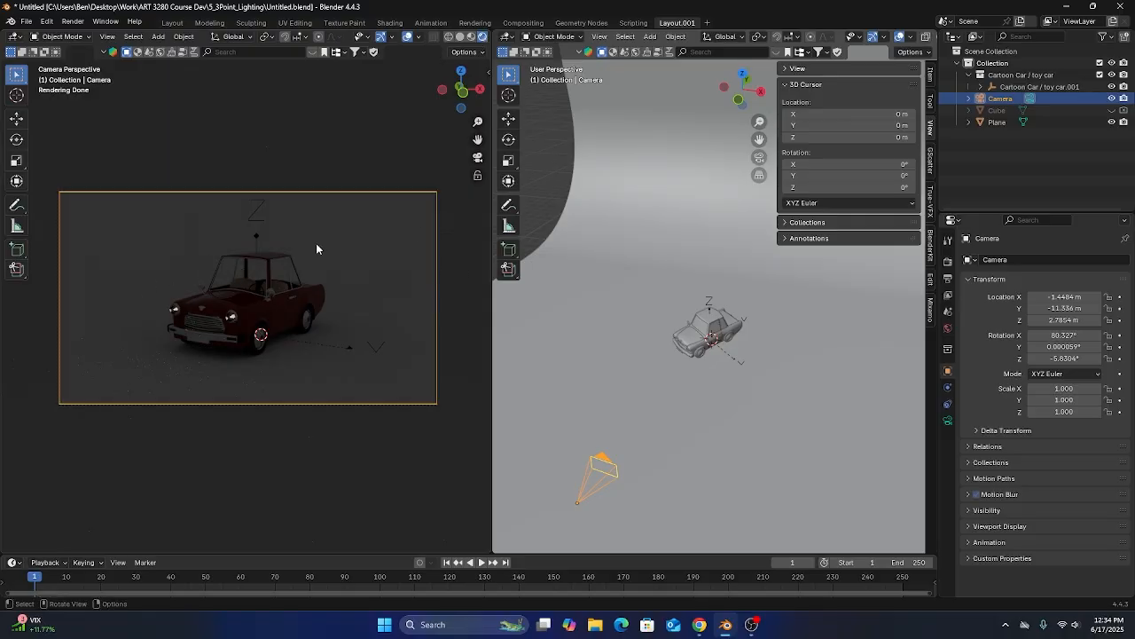
- Show the World properties to lower the background light strength toward zero
click(948, 328)
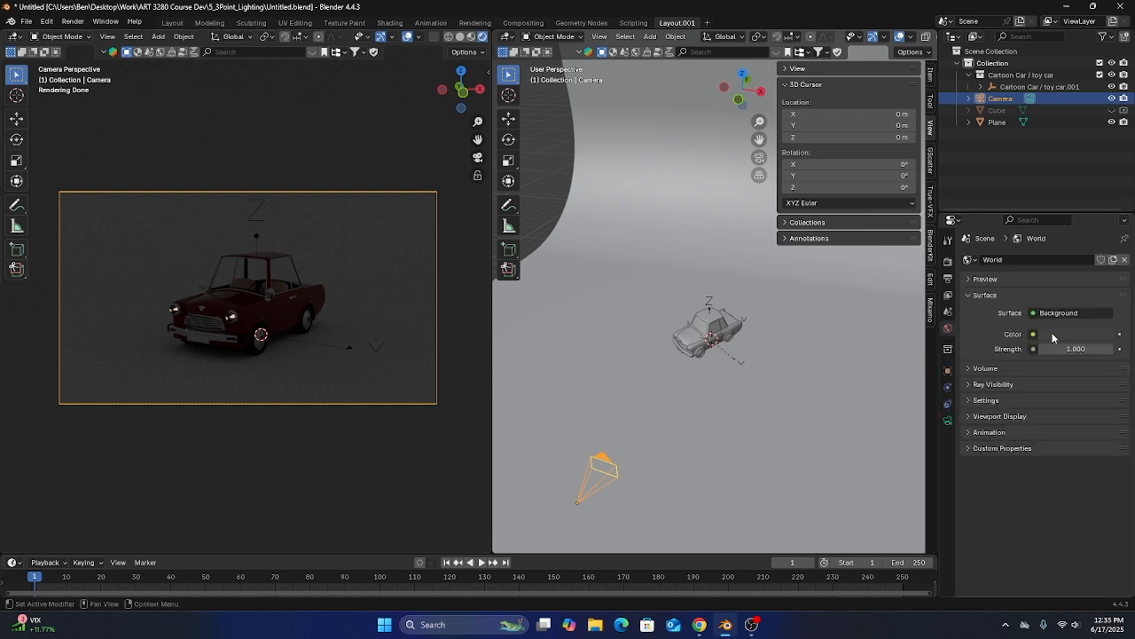
mouse_move(1064, 348)
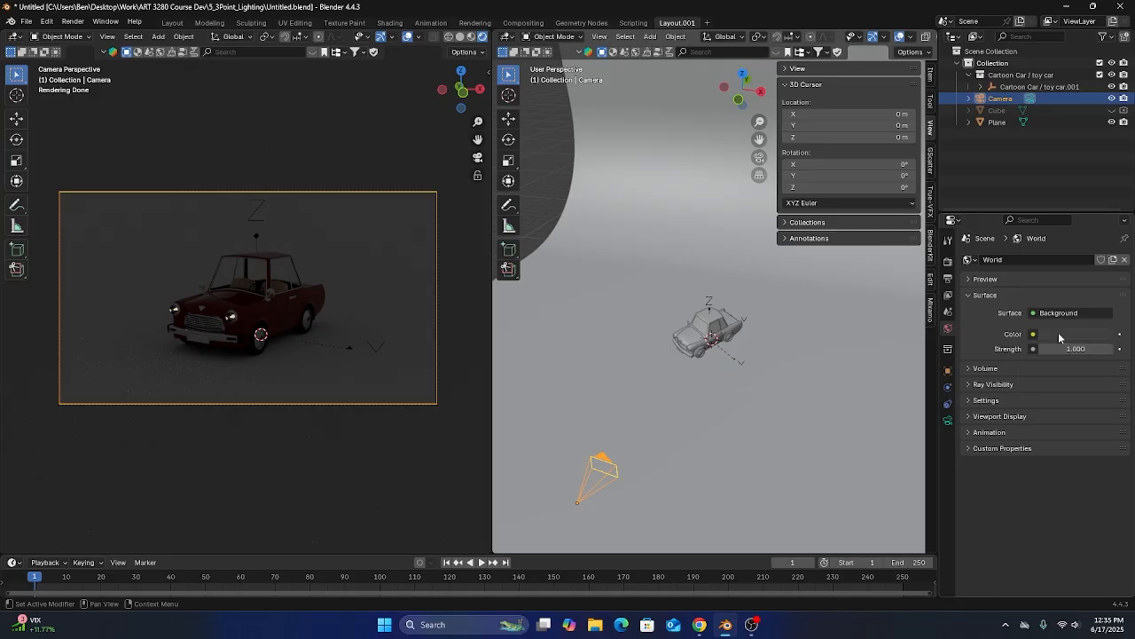
mouse_move(1009, 373)
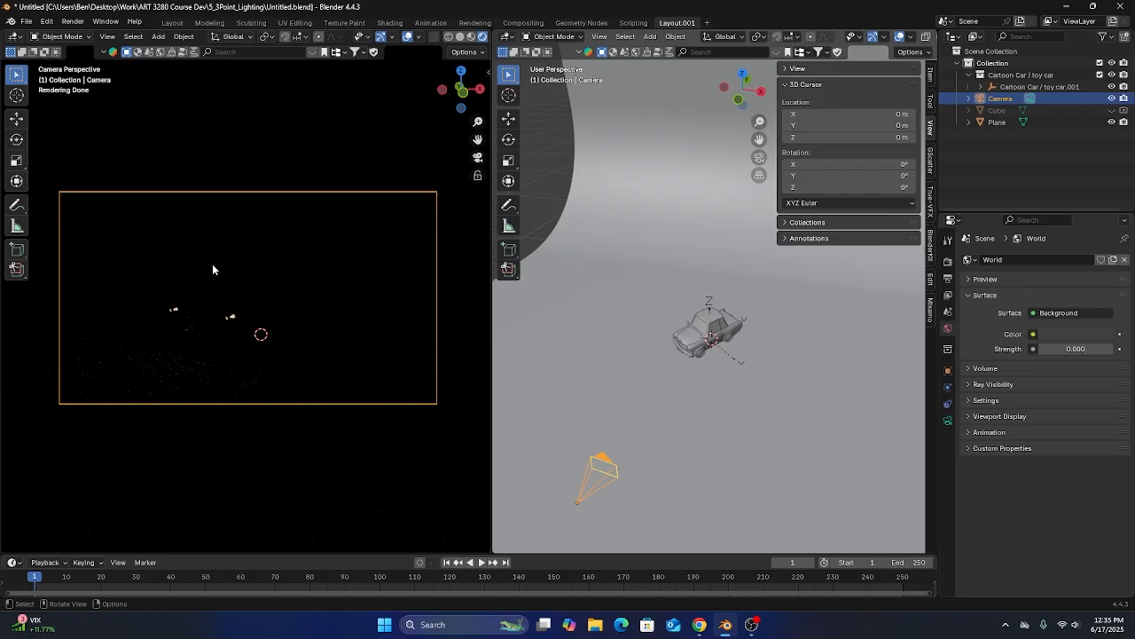
mouse_move(711, 399)
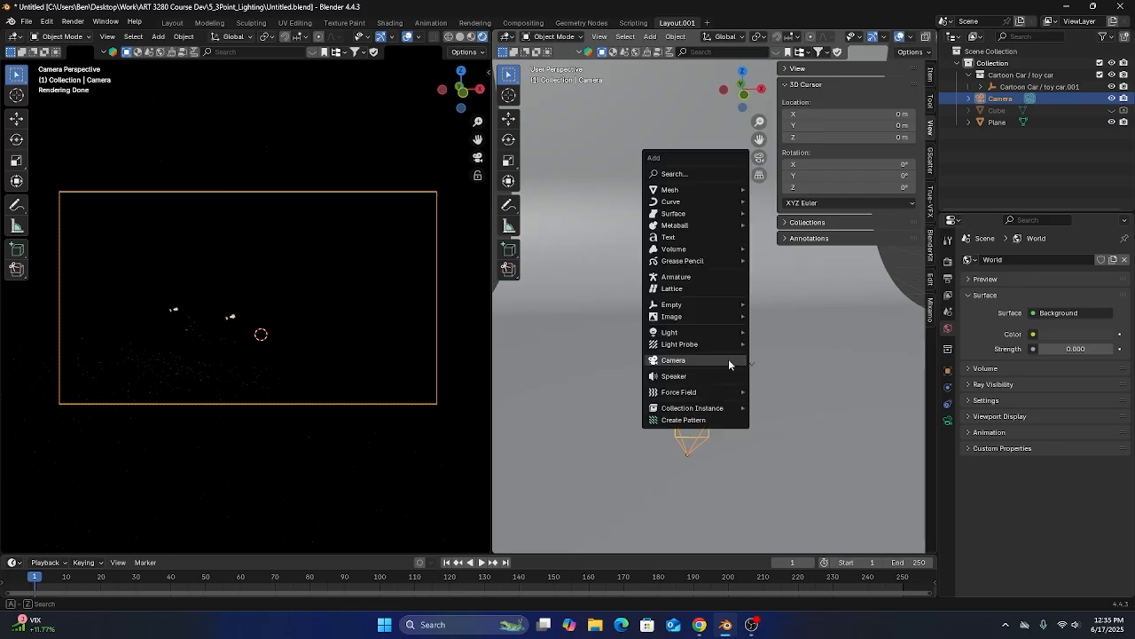
mouse_move(670, 330)
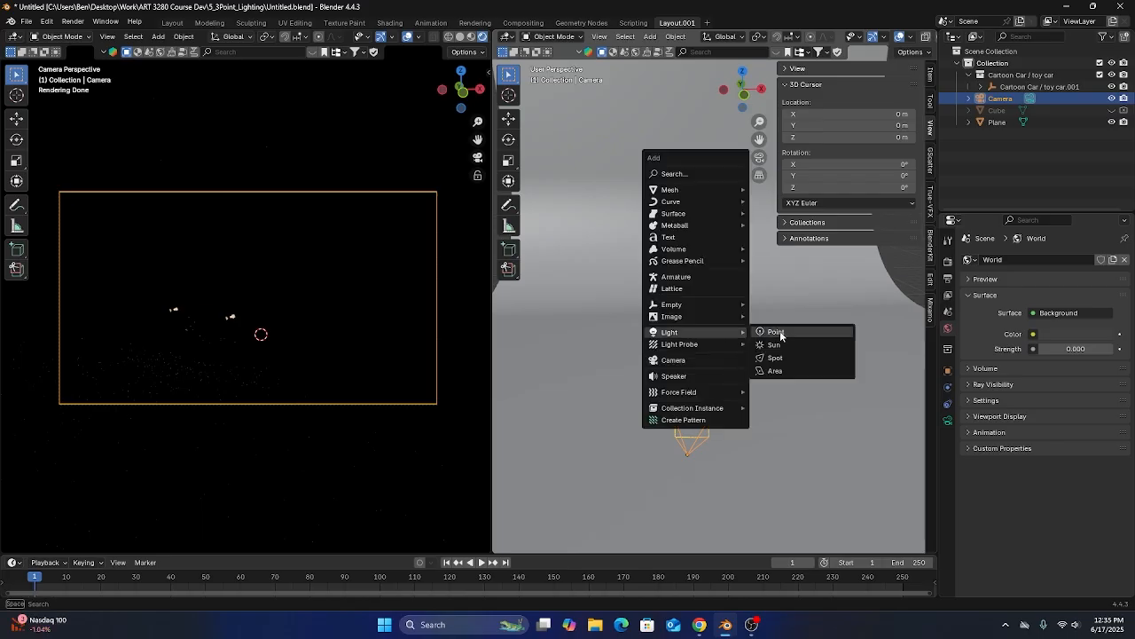
mouse_move(773, 370)
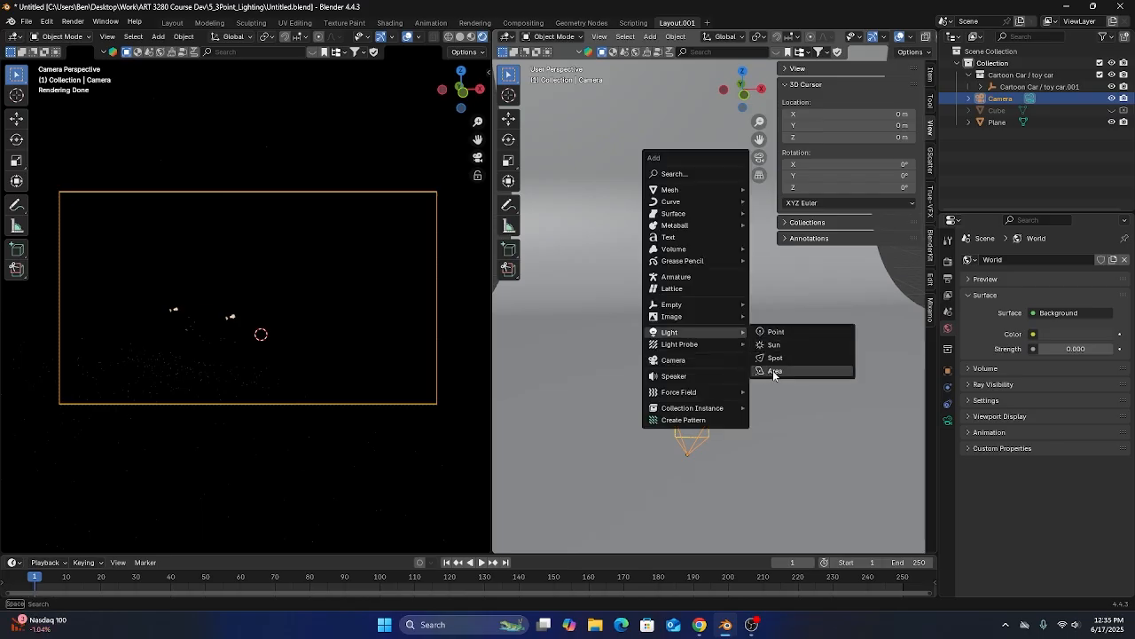
mouse_move(774, 371)
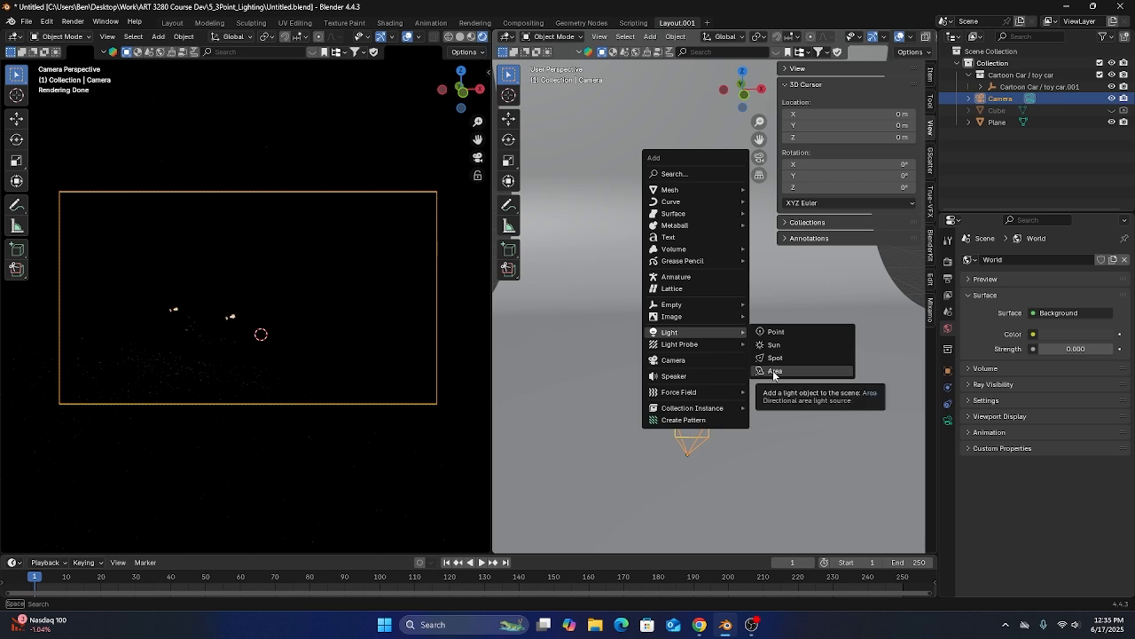
- Add an area light above the car, enlarge it and set its Power to 300 W
click(775, 371)
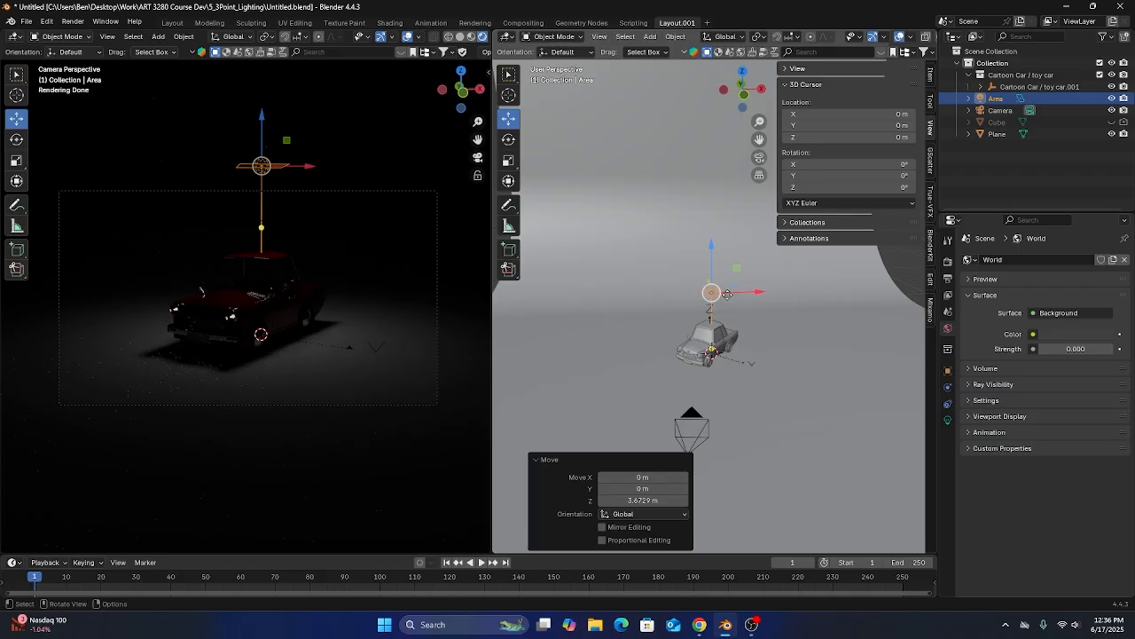
key(s)
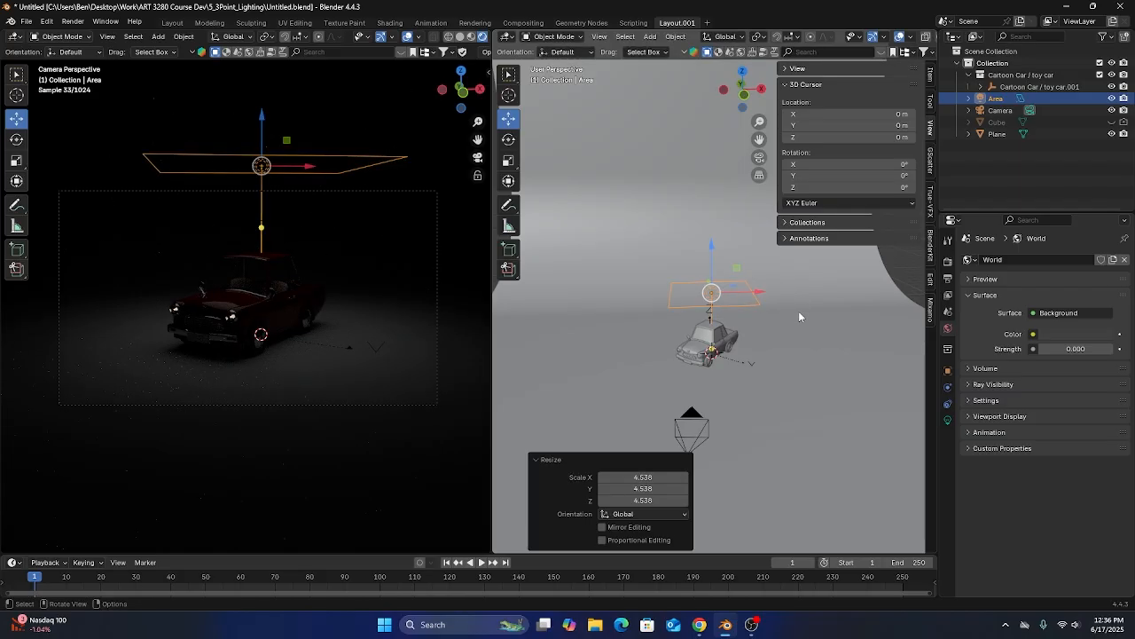
click(948, 420)
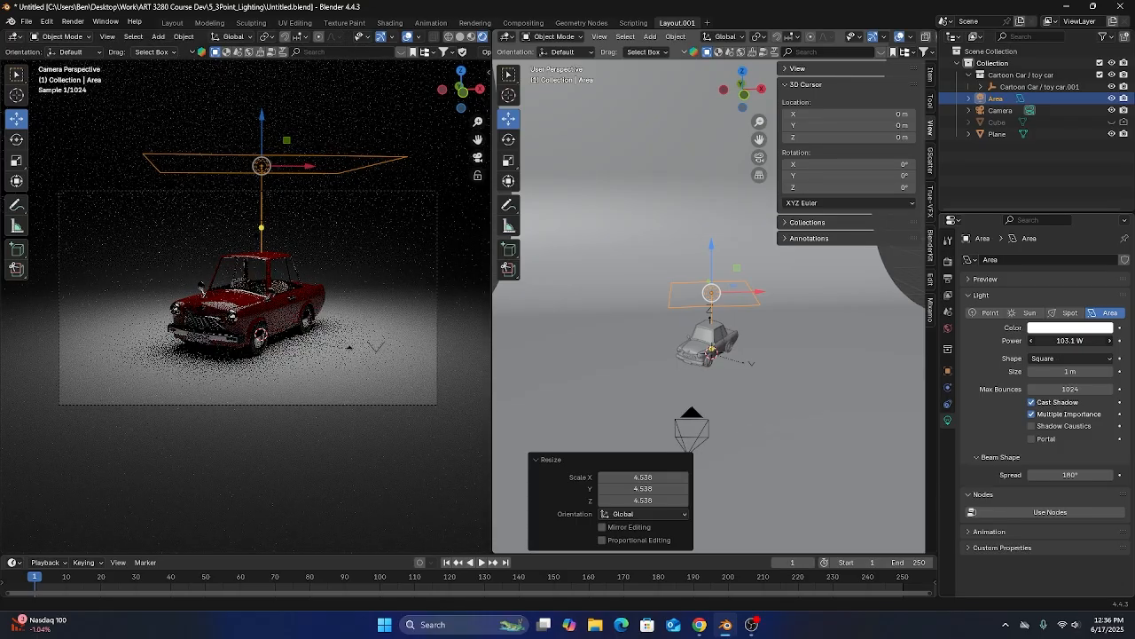
click(1069, 327)
text(300)
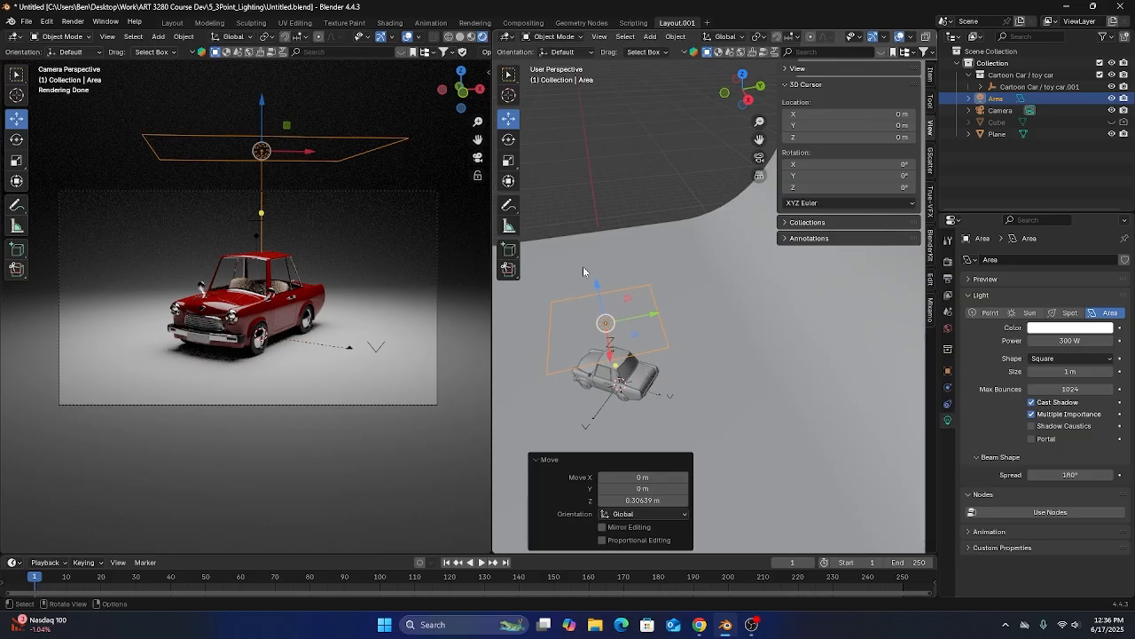
mouse_move(647, 321)
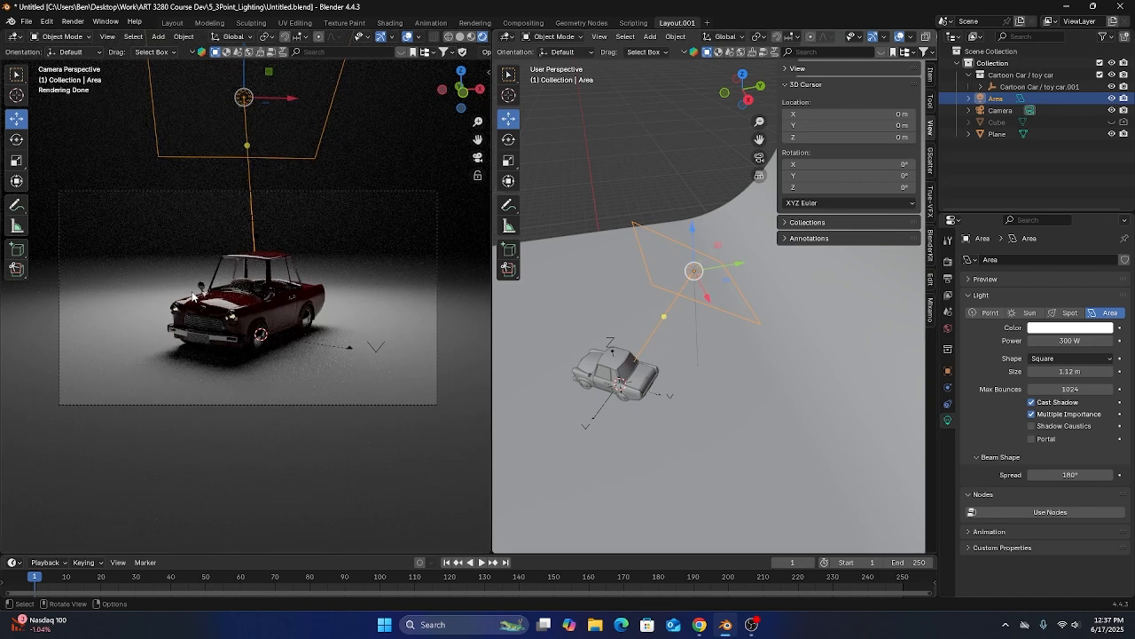
mouse_move(285, 249)
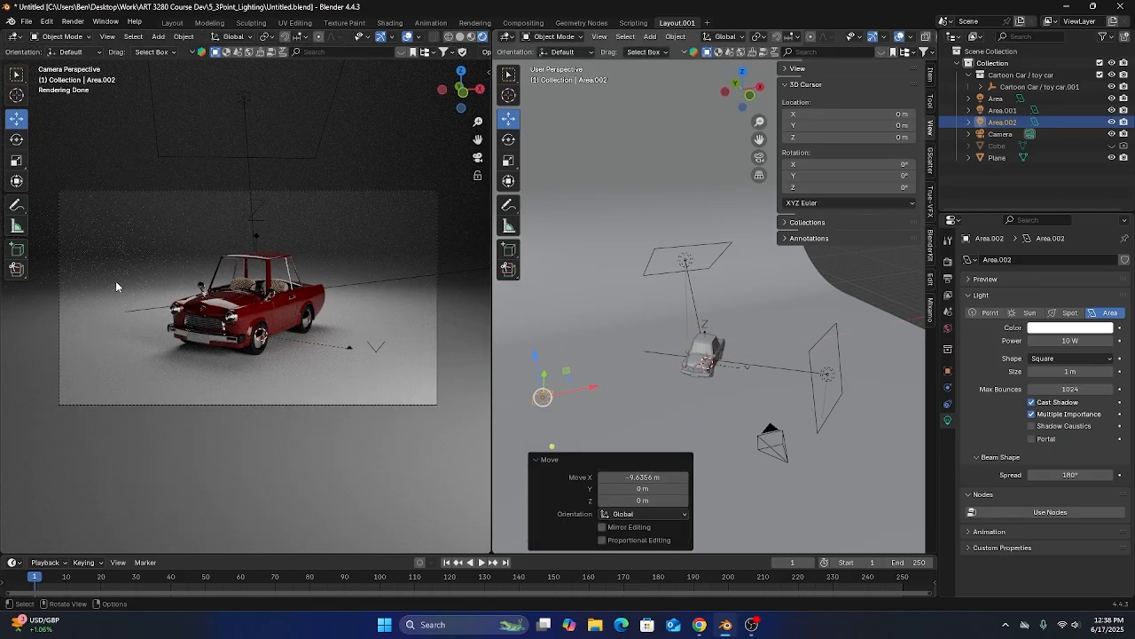
mouse_move(229, 267)
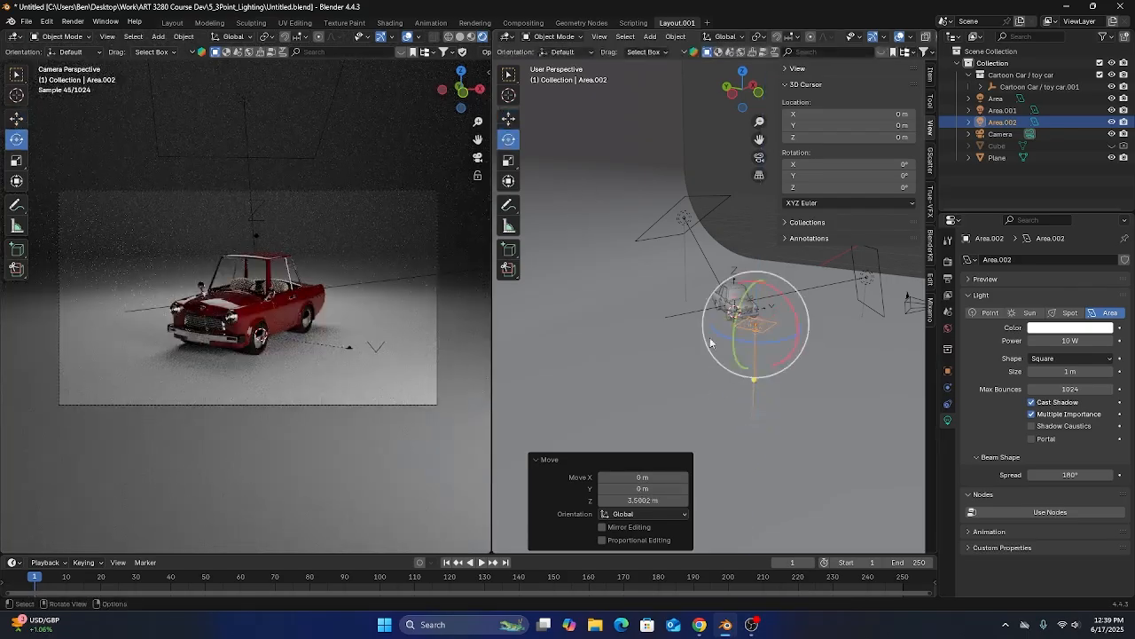
- Rotate the third duplicated area light to face the car from the side
key(s)
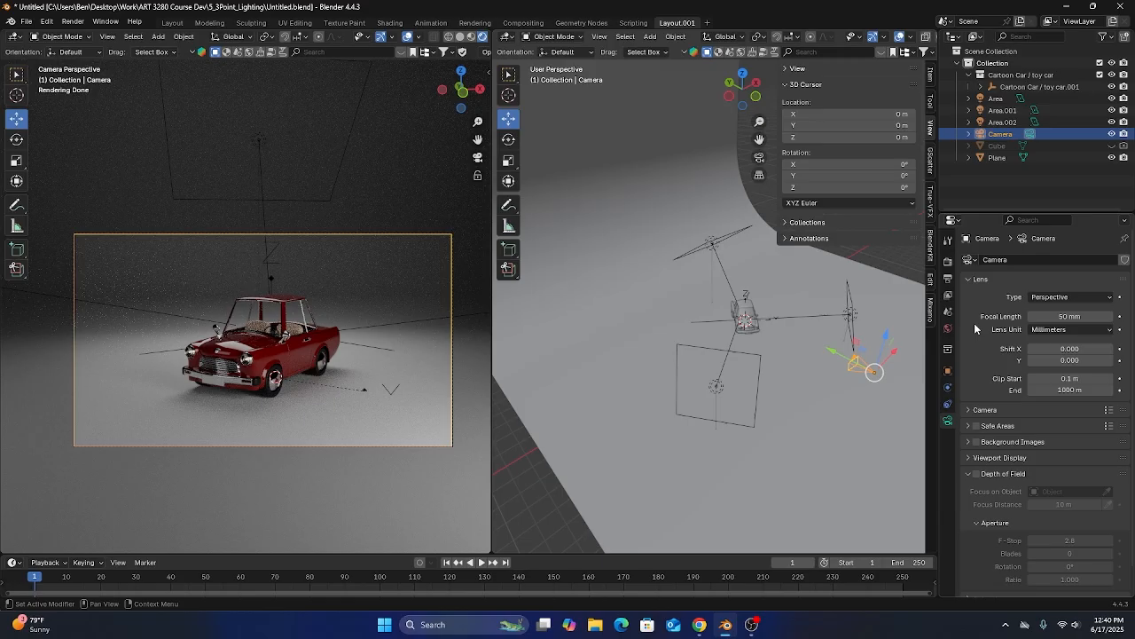
mouse_move(979, 322)
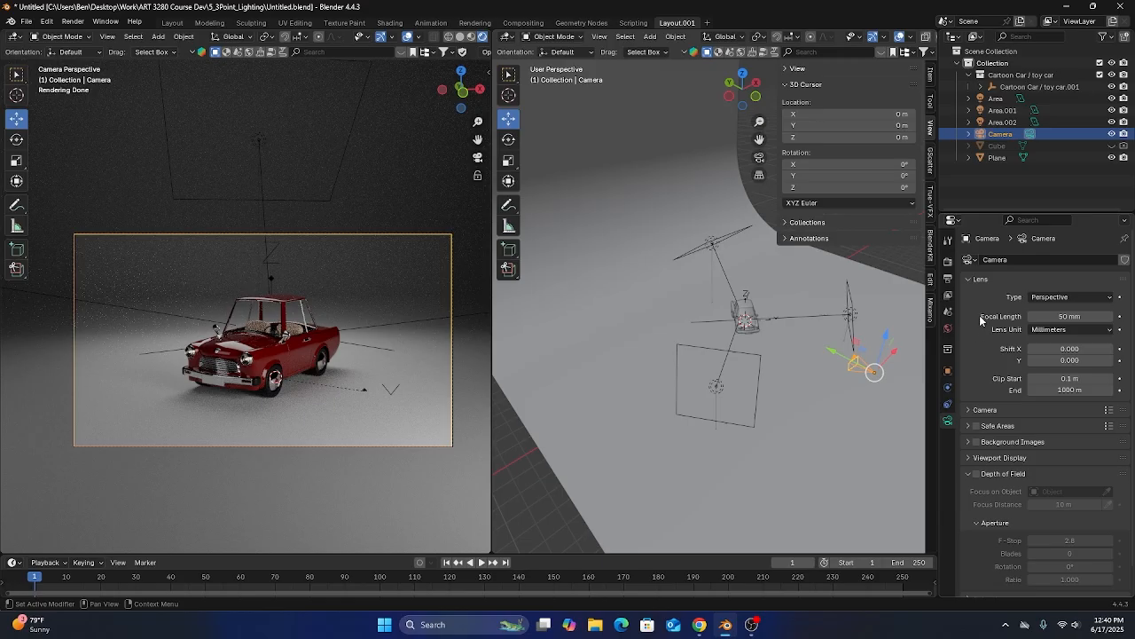
mouse_move(981, 322)
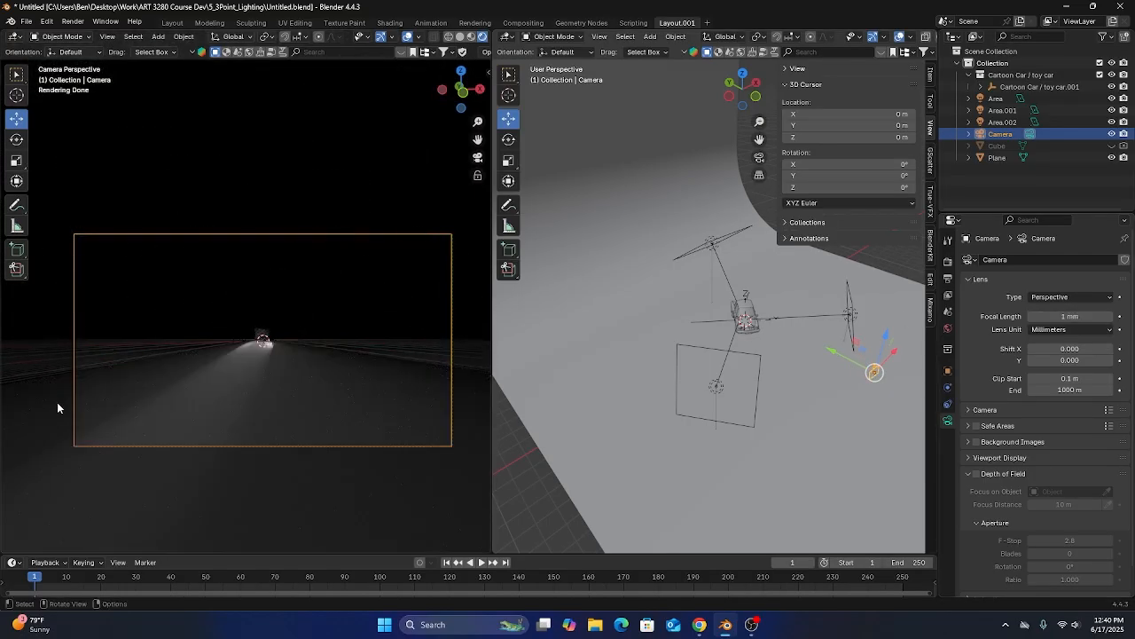
mouse_move(462, 248)
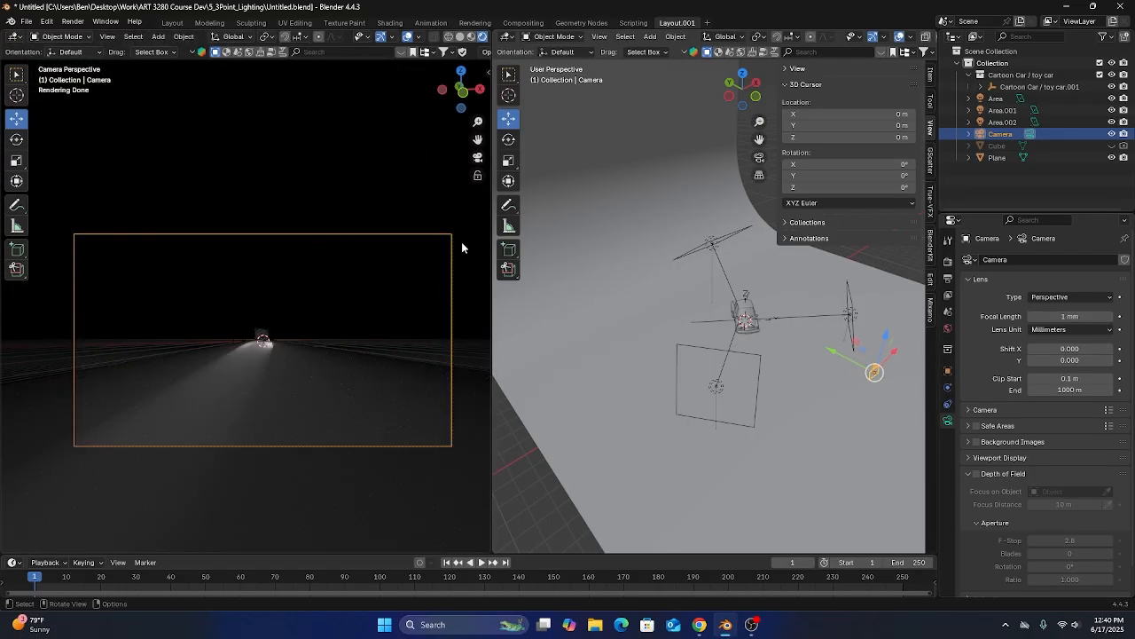
mouse_move(3, 417)
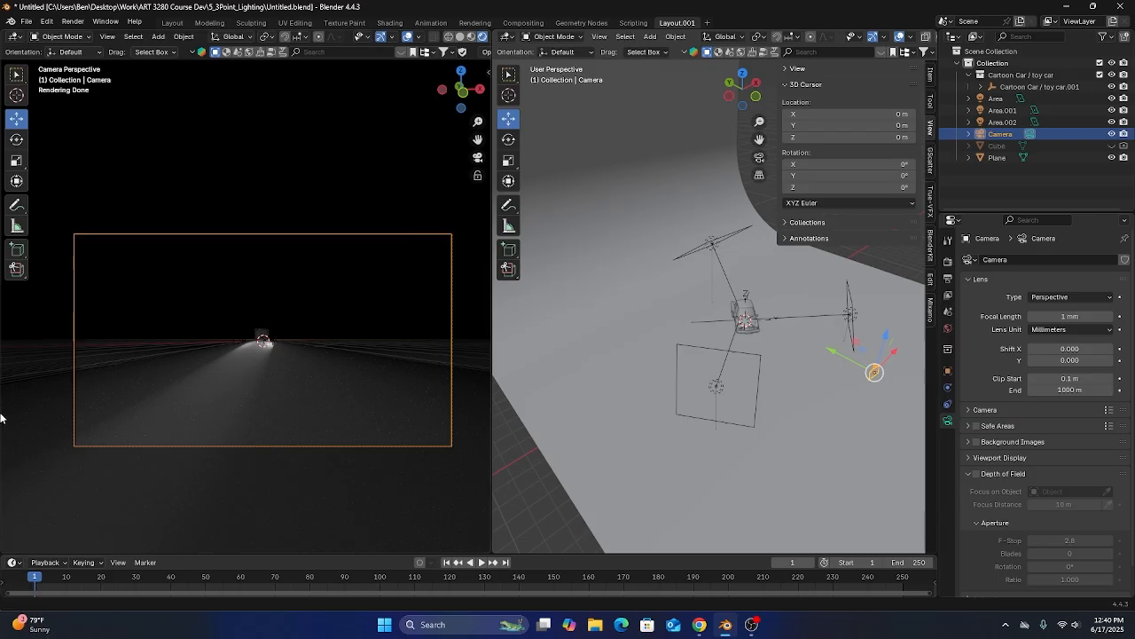
mouse_move(446, 374)
text(200)
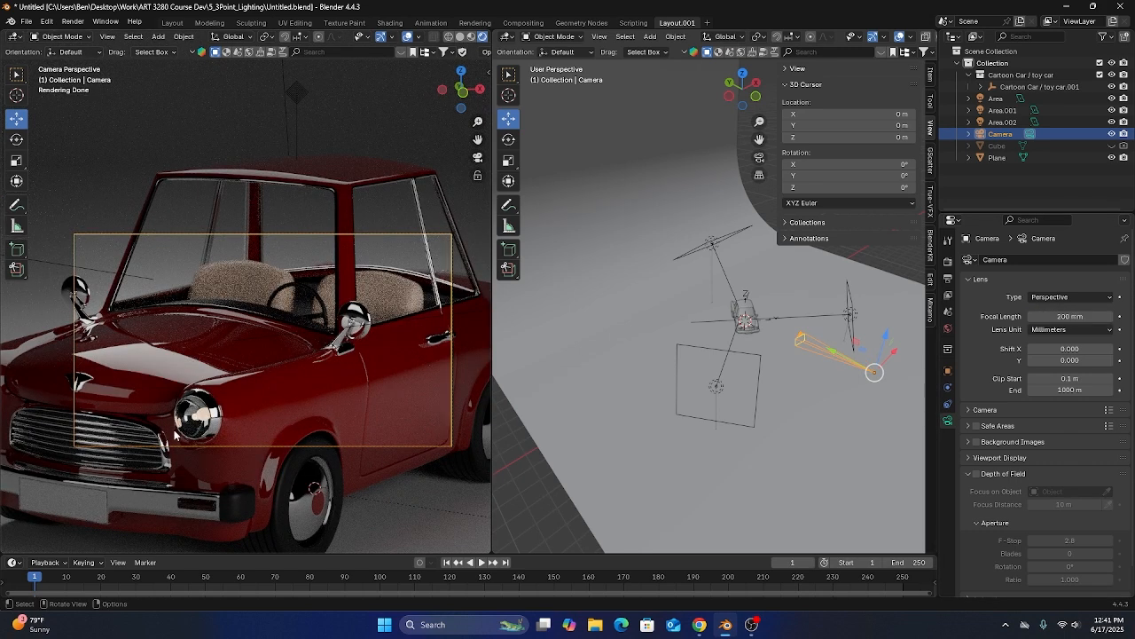
mouse_move(276, 407)
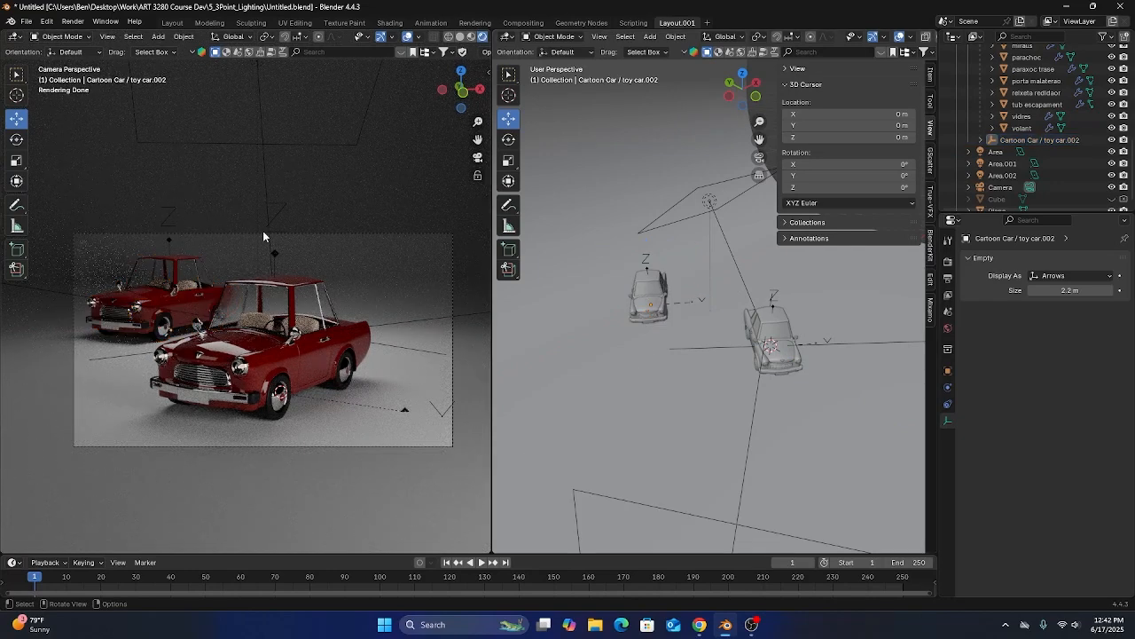
- Select the camera and set its Focal Length to 70 mm to frame both cars
click(1001, 187)
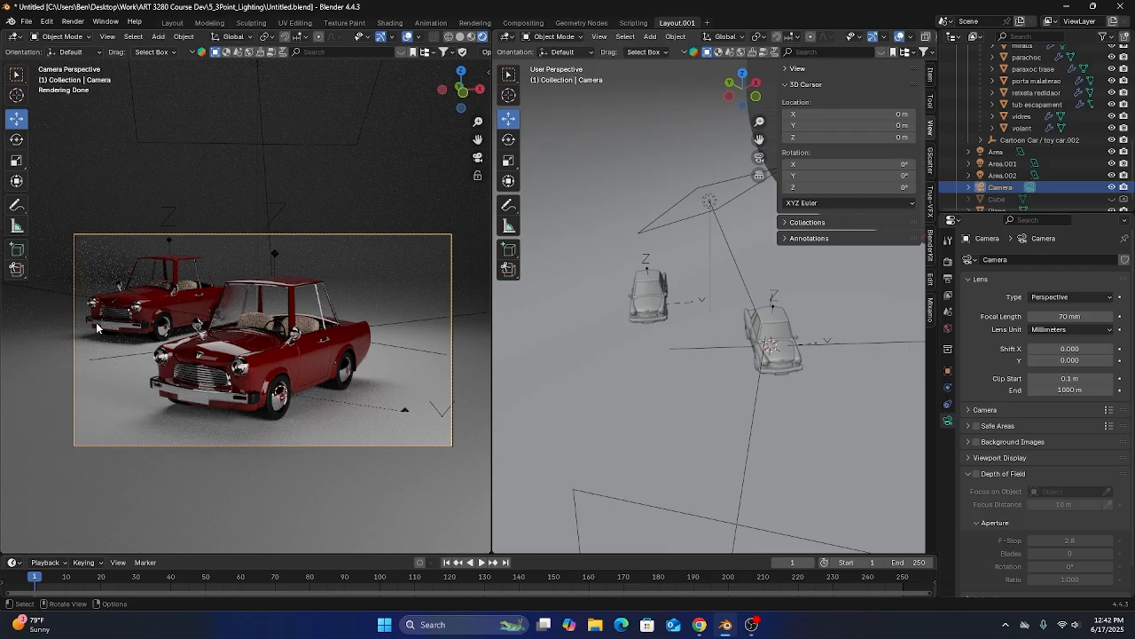
mouse_move(221, 308)
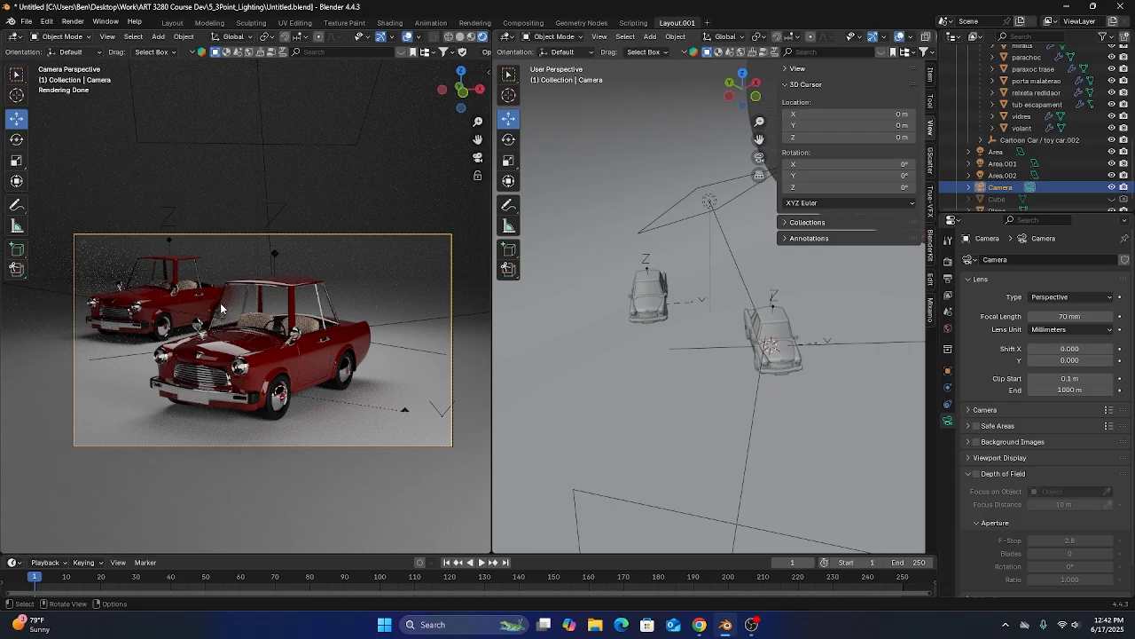
mouse_move(126, 343)
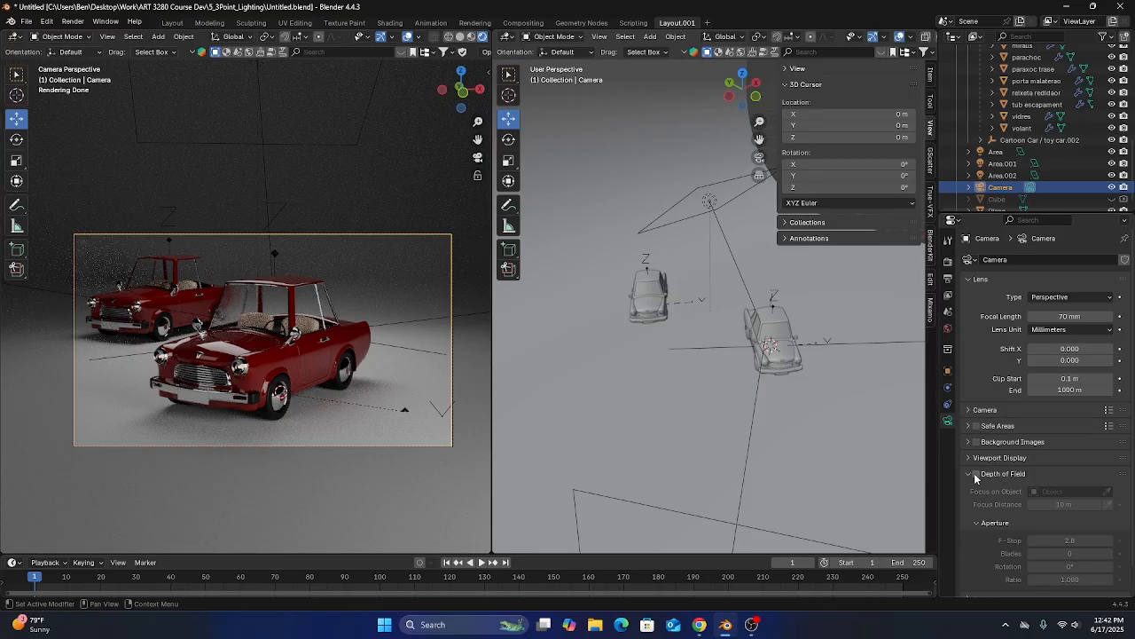
- Enable camera depth of field focused on cotxe base and drag the F-Stop down to 0.5
click(974, 473)
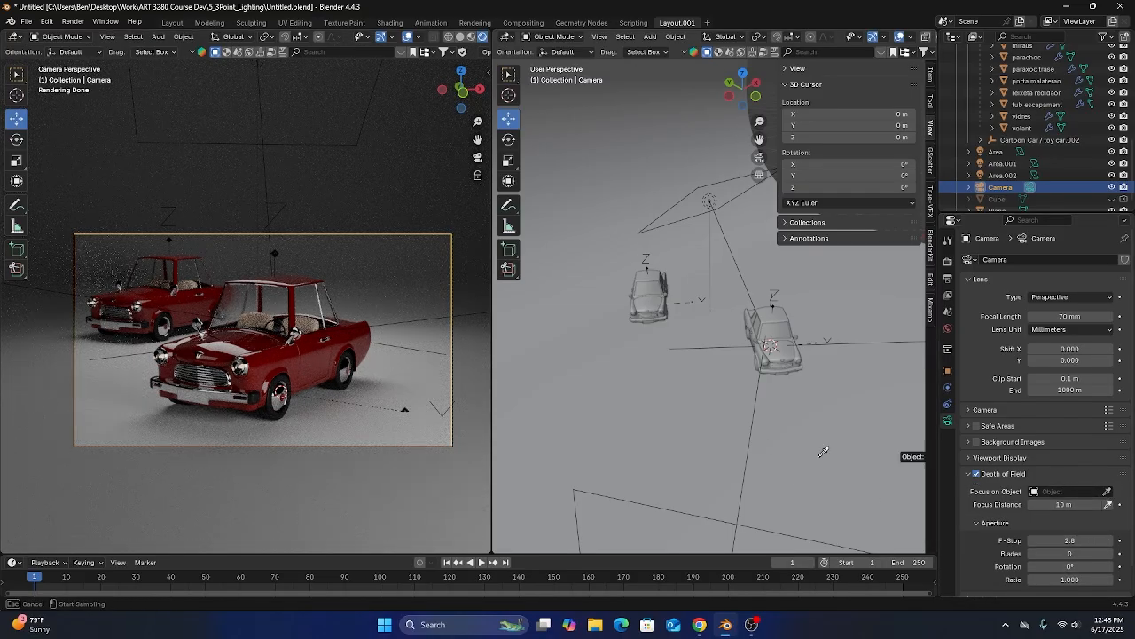
mouse_move(252, 363)
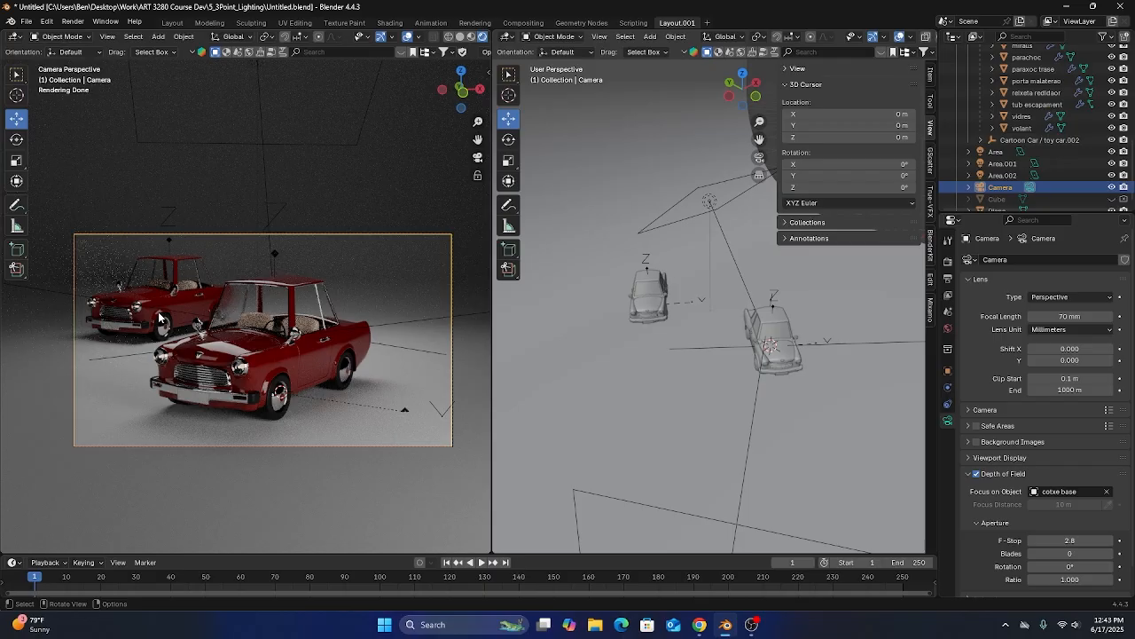
mouse_move(136, 239)
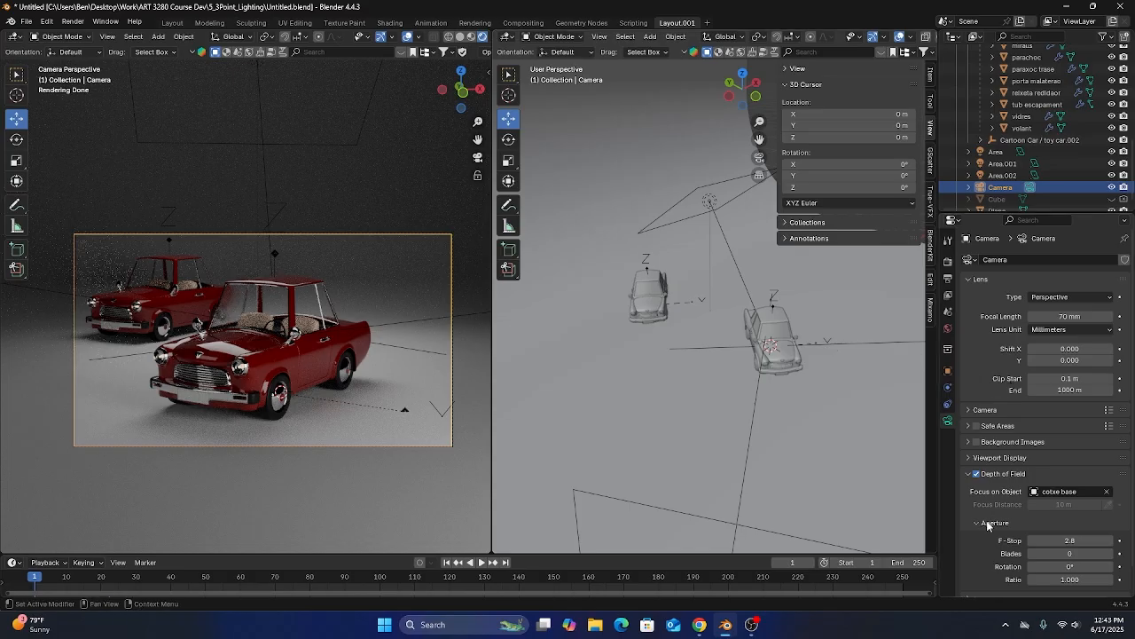
scroll(down, 3)
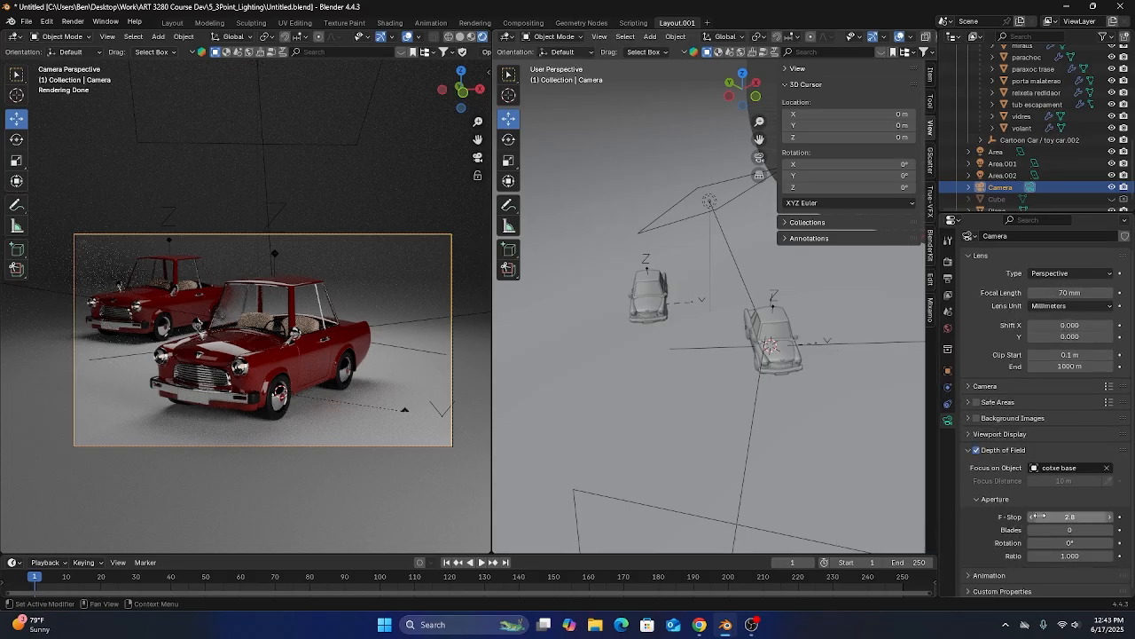
mouse_move(1069, 516)
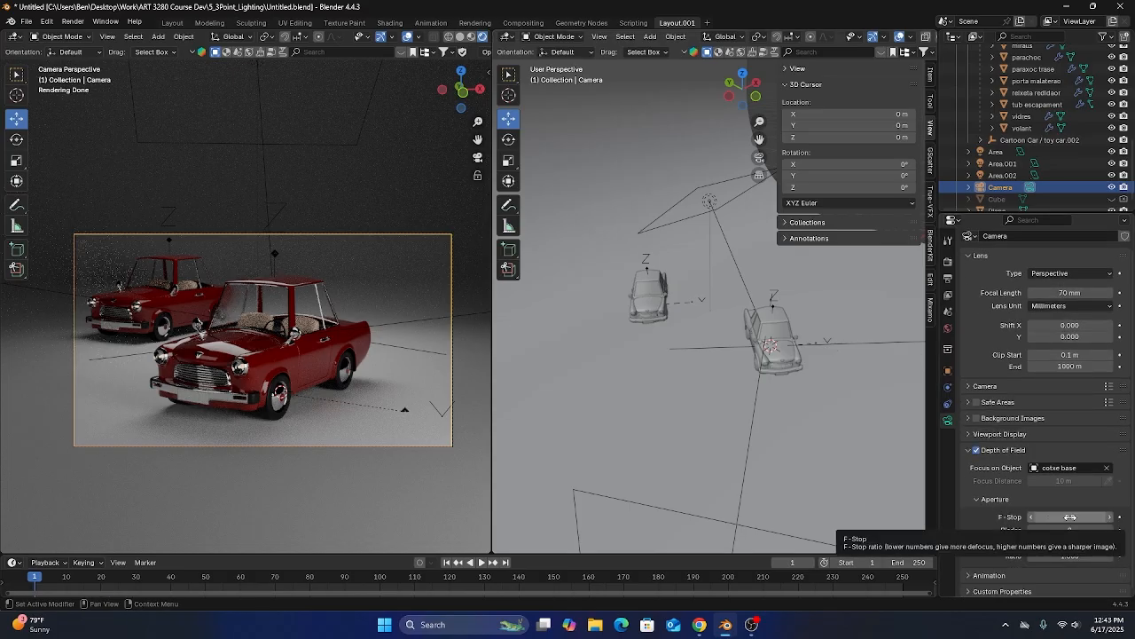
click(1069, 516)
text(0.3)
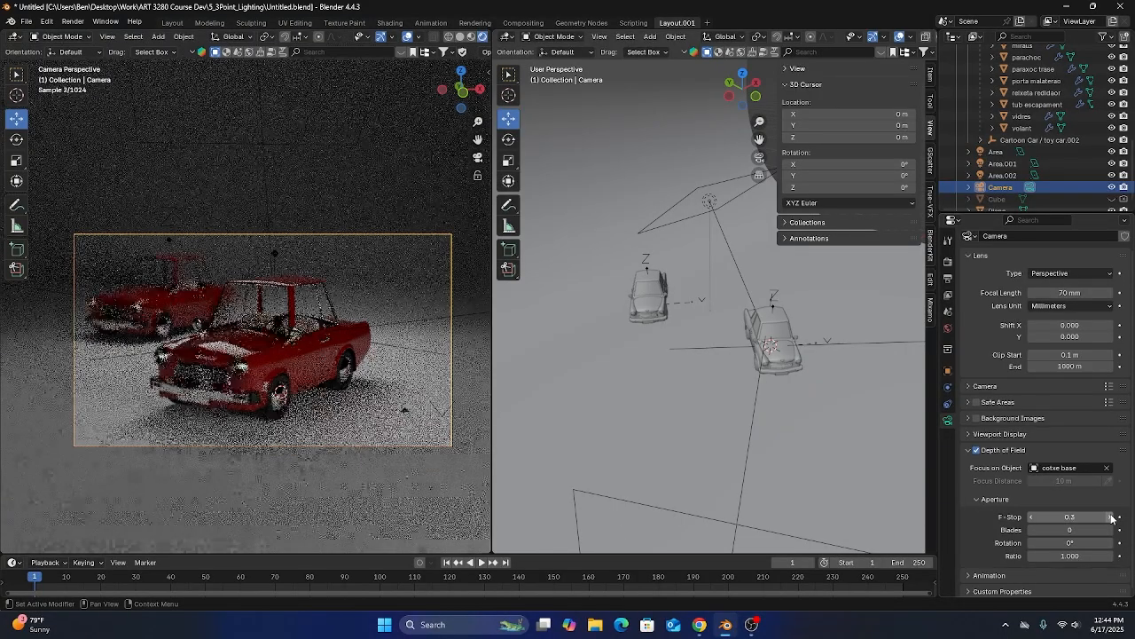
drag(1069, 516, 1086, 516)
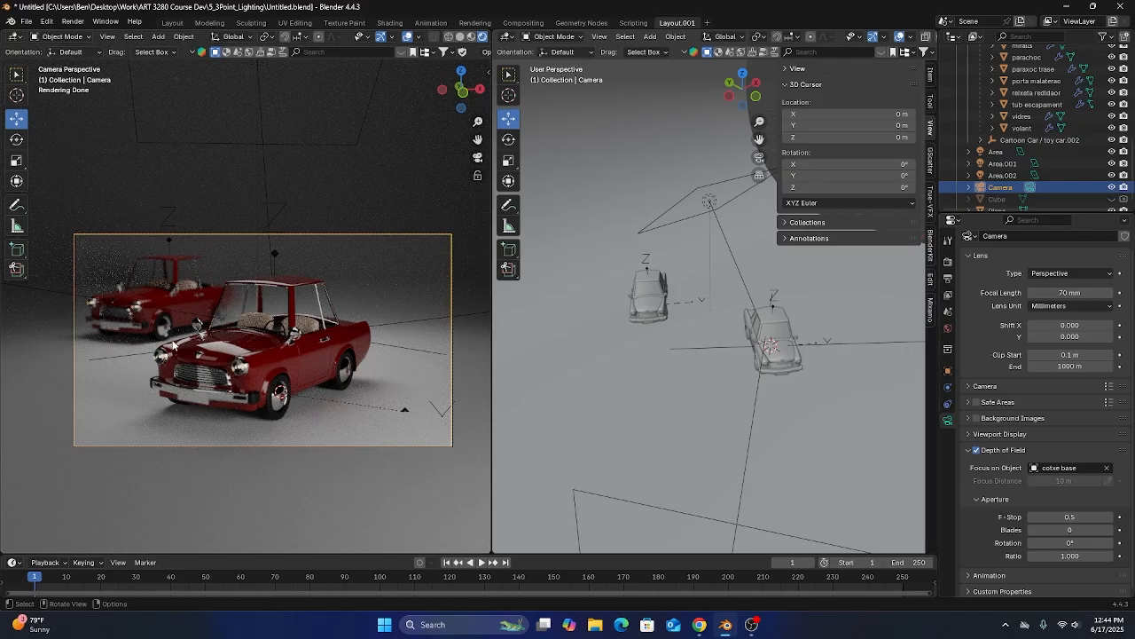
mouse_move(120, 262)
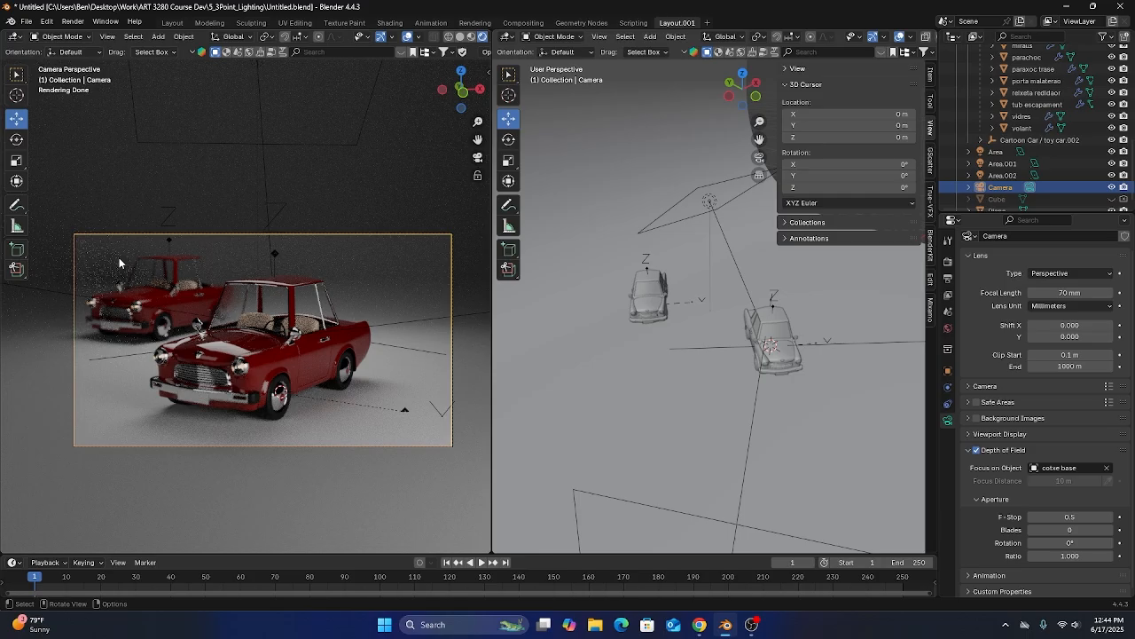
mouse_move(352, 240)
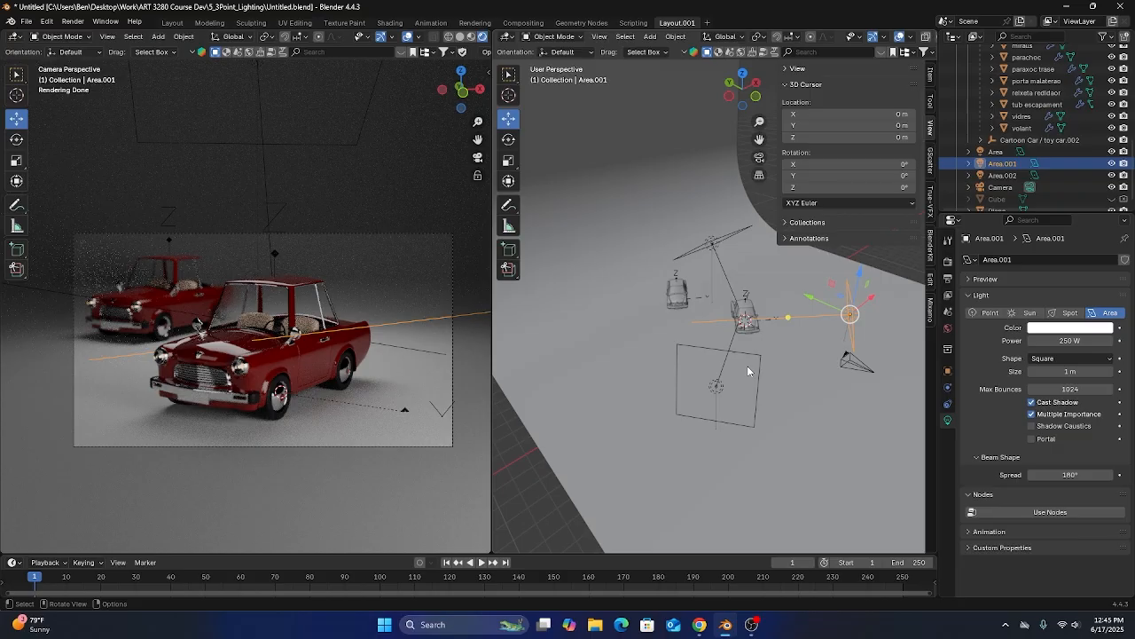
mouse_move(650, 386)
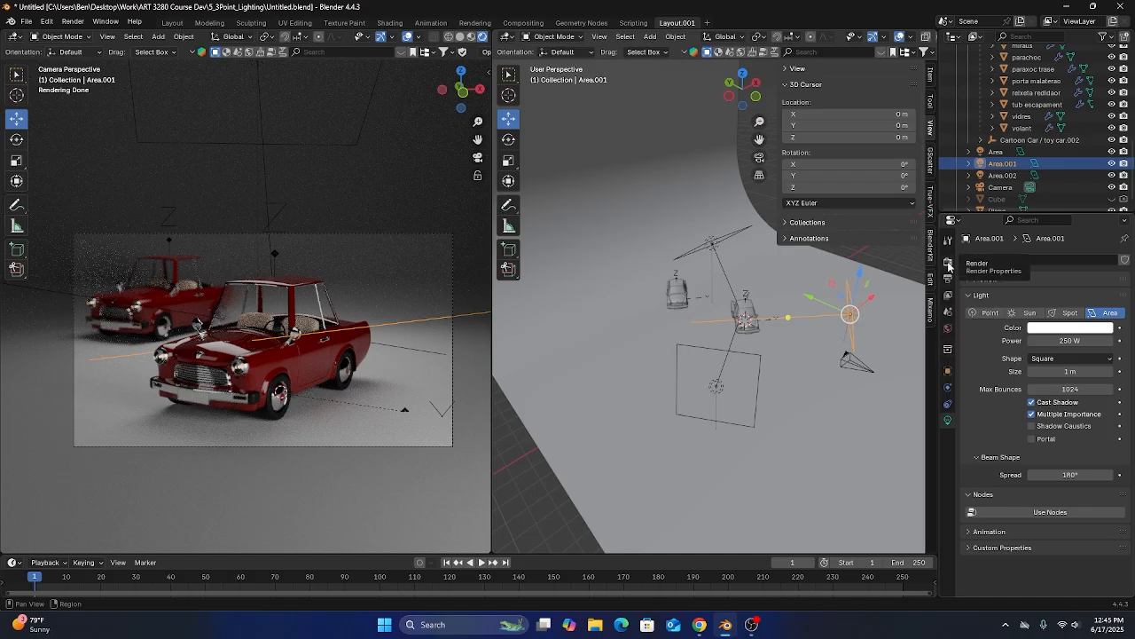
- Switch the scene's render engine to EEVEE to compare its look
click(948, 260)
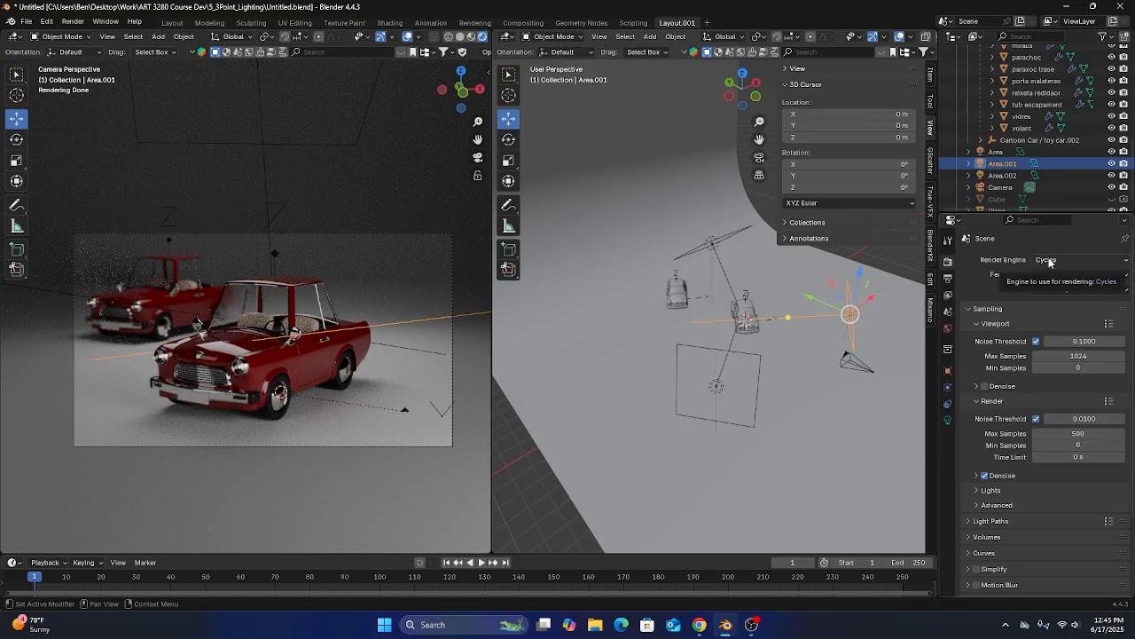
mouse_move(1042, 266)
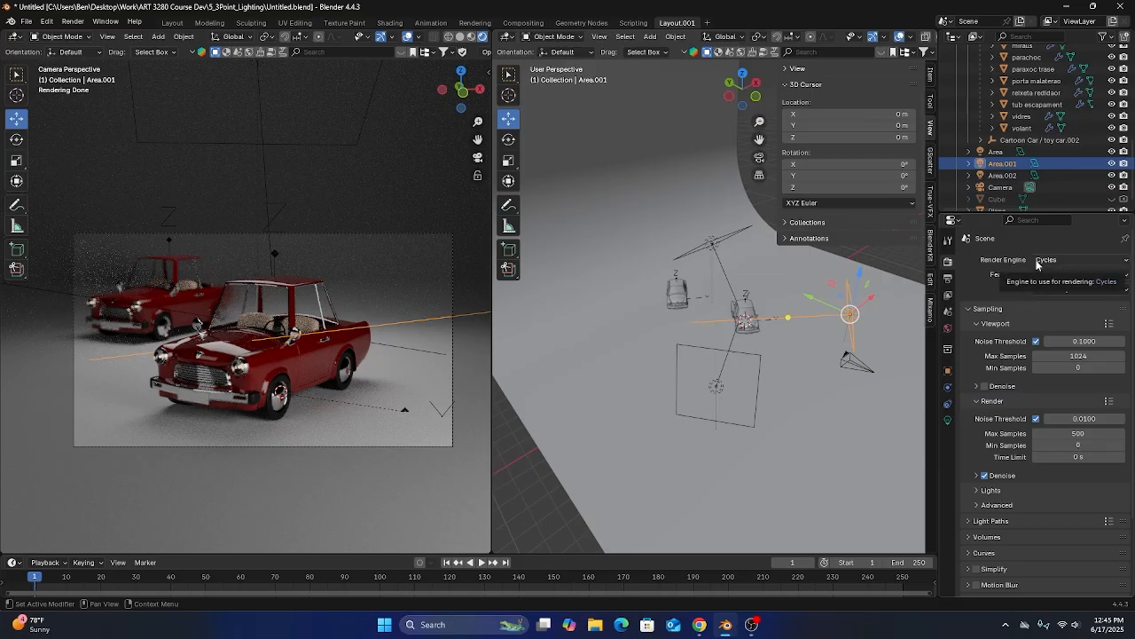
click(1077, 259)
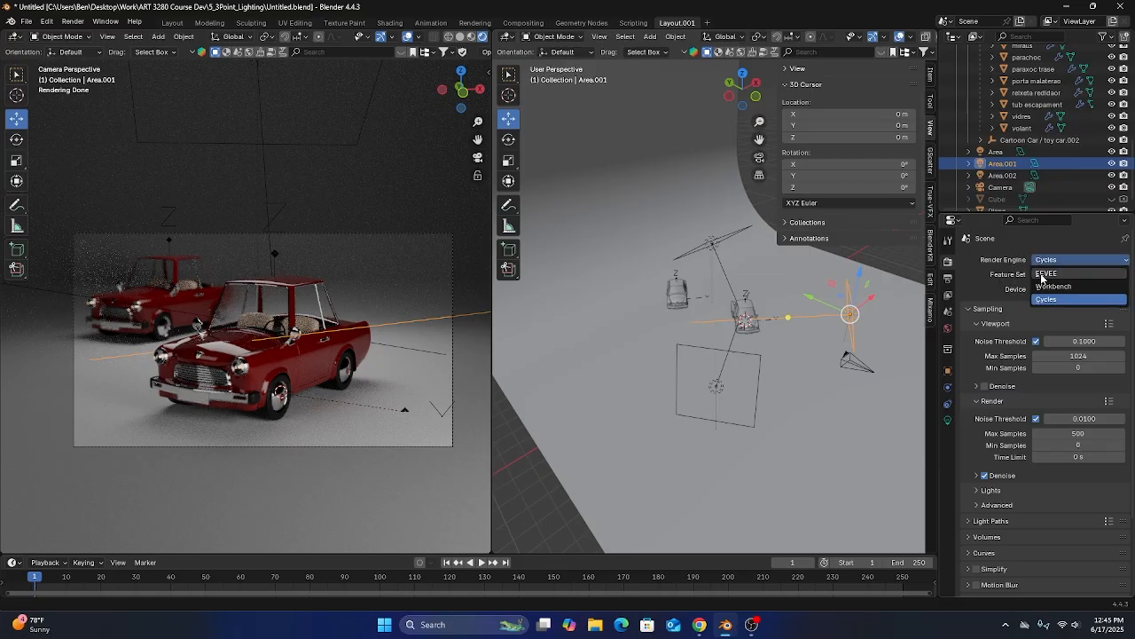
click(1048, 273)
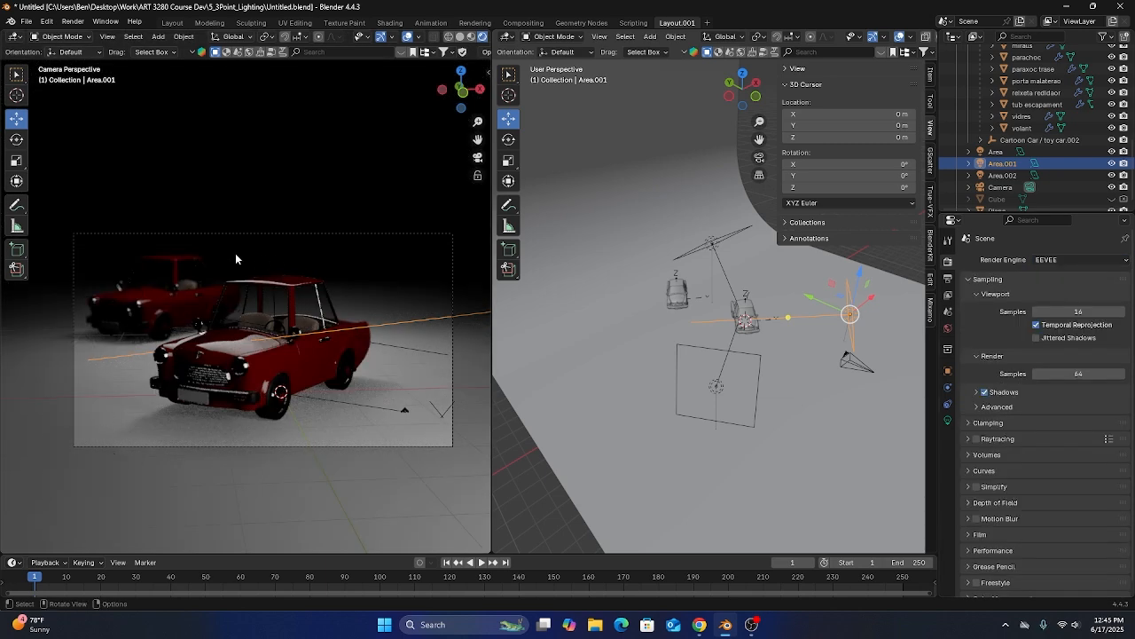
mouse_move(163, 380)
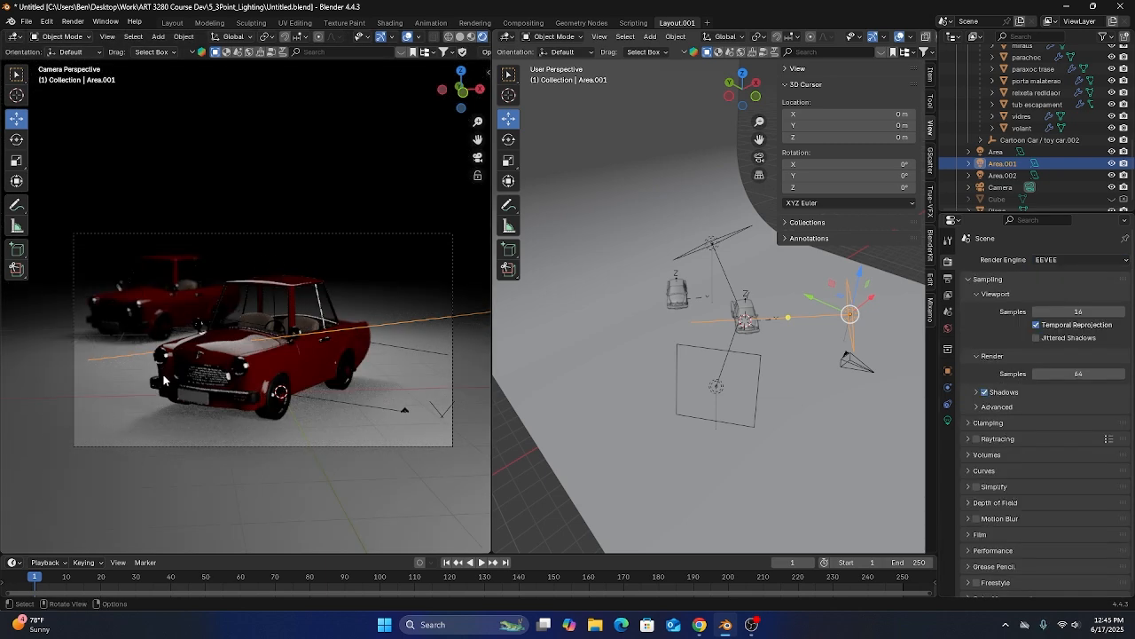
- Set the render engine back to Cycles and keep it
click(1078, 260)
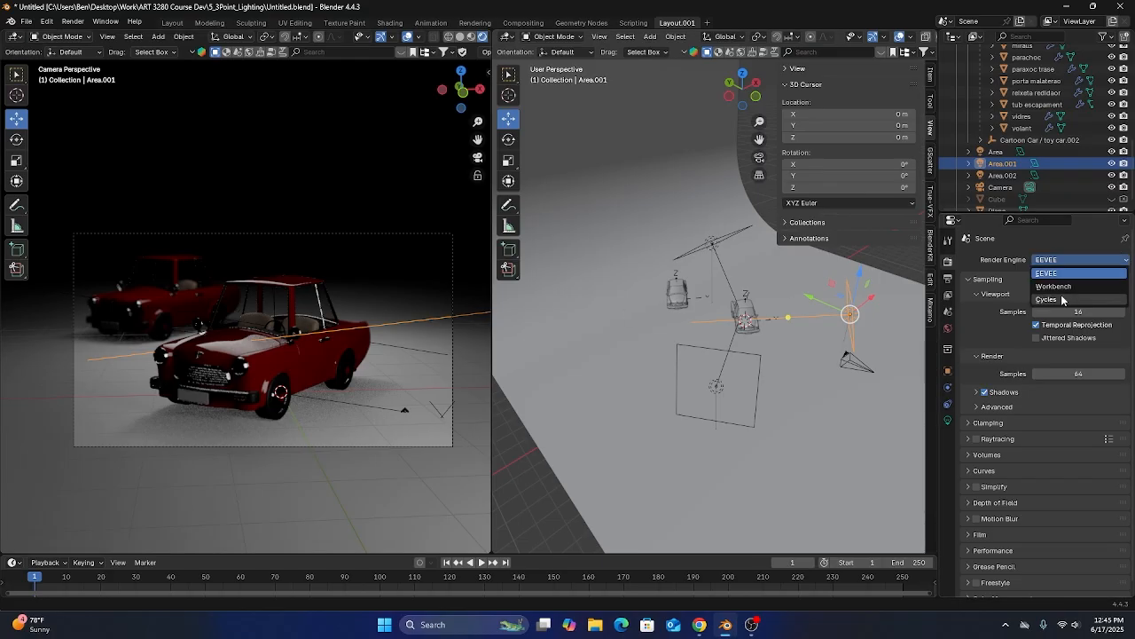
click(1048, 298)
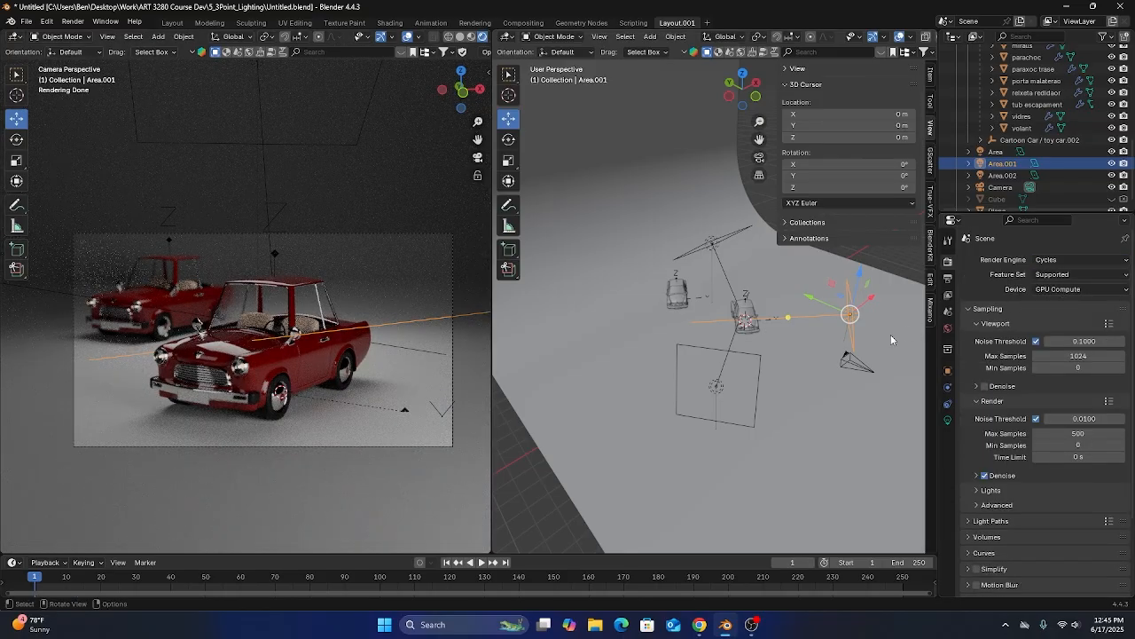
mouse_move(850, 329)
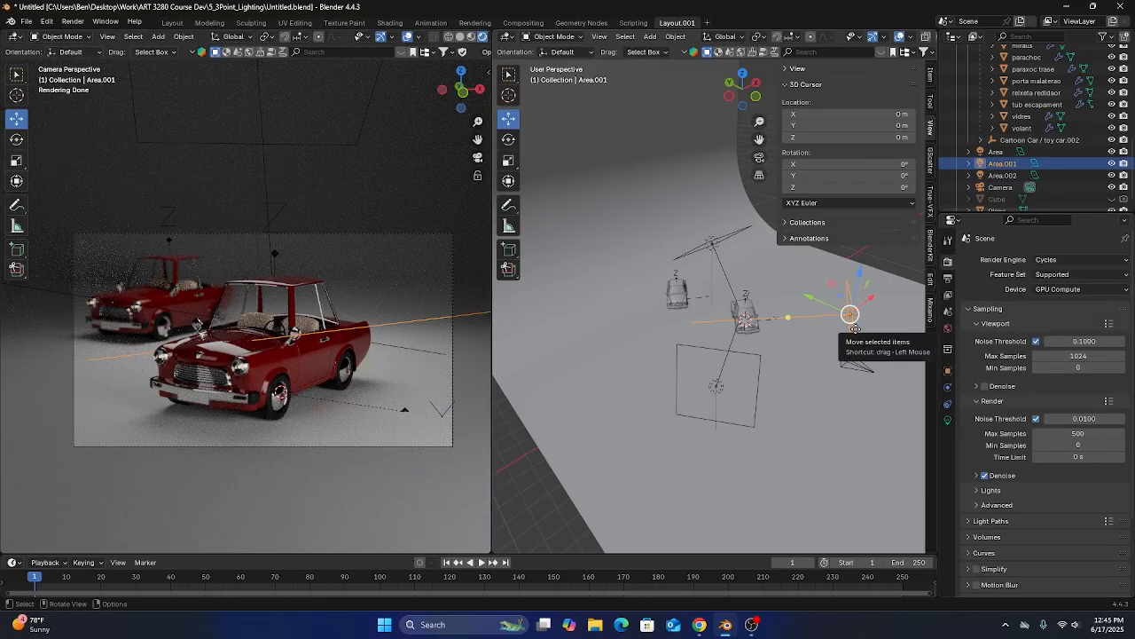
mouse_move(726, 355)
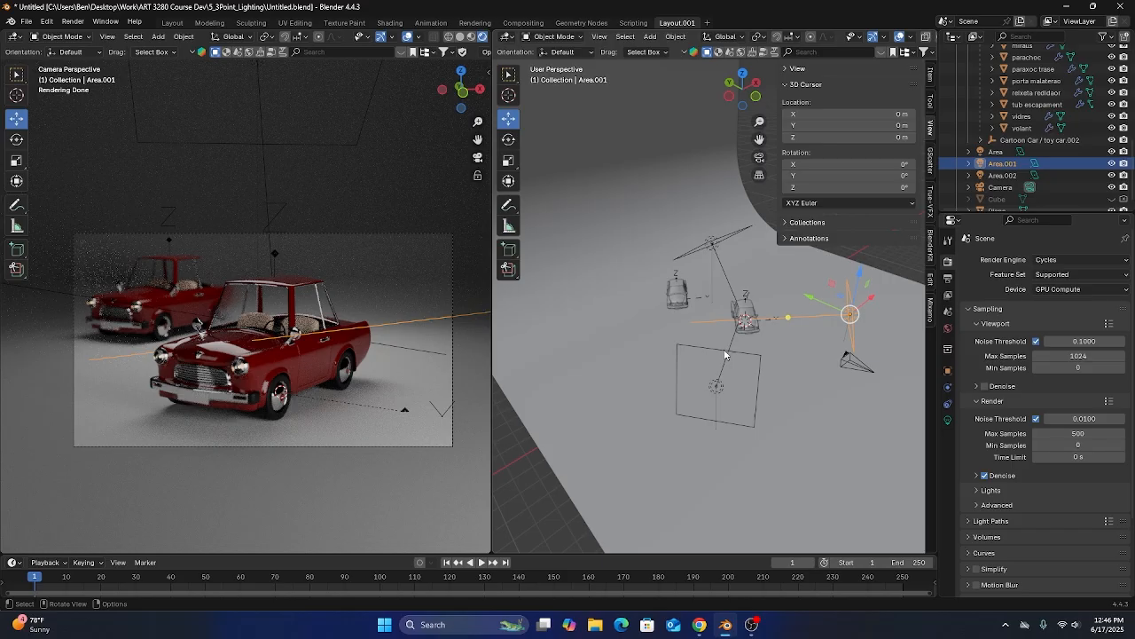
click(1077, 259)
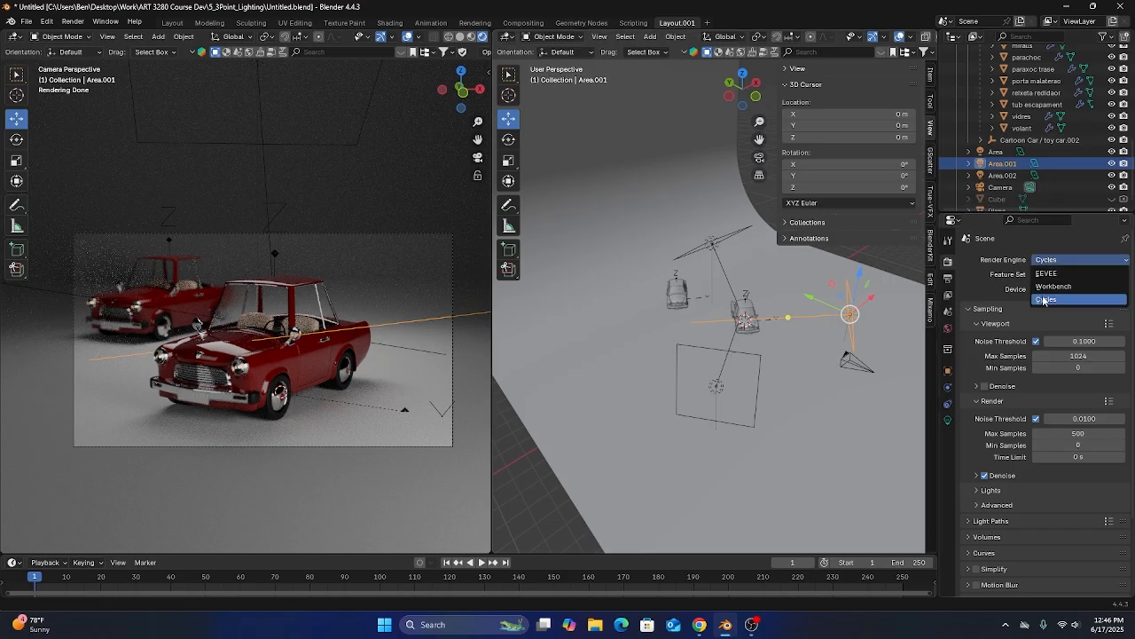
click(1060, 299)
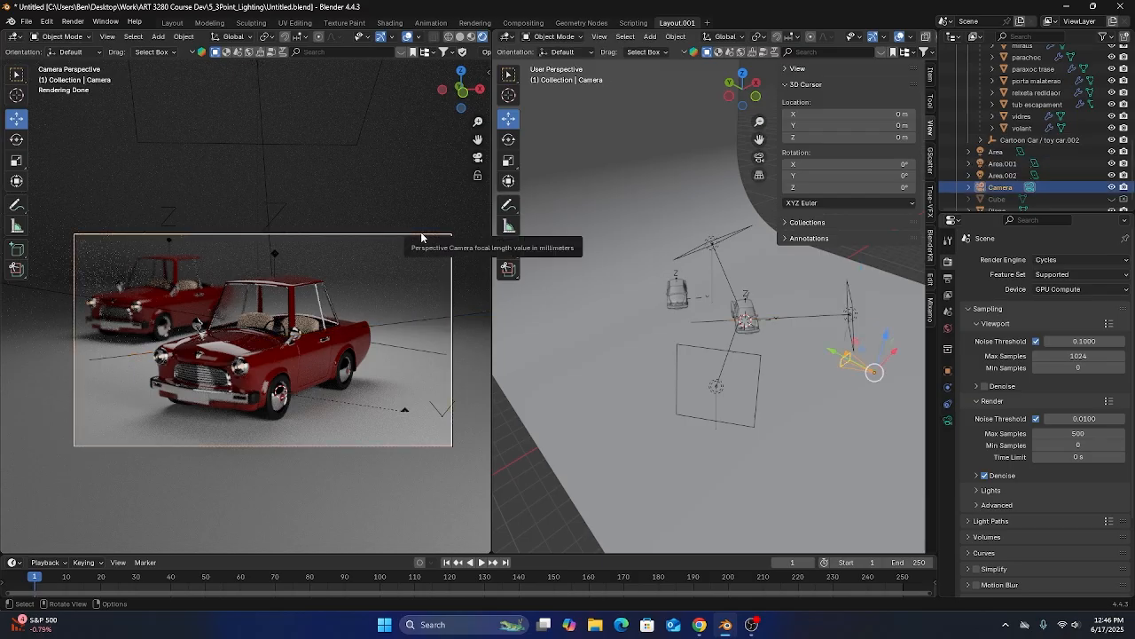
- Set the camera passepartout to 1.0 and overlay rule-of-thirds composition guides
click(947, 425)
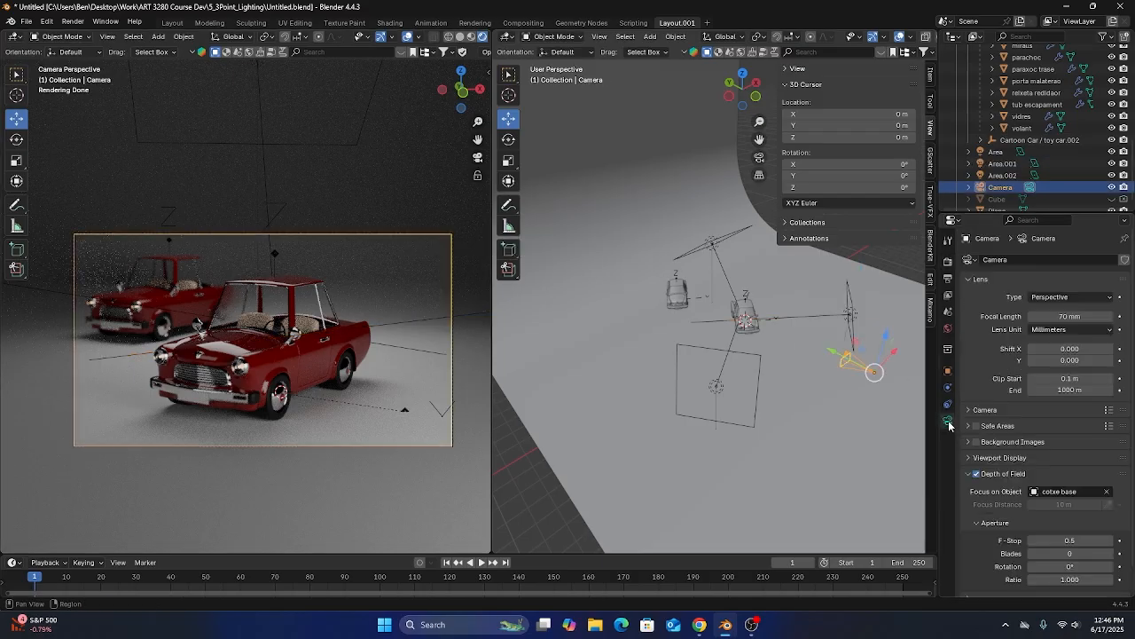
scroll(down, 3)
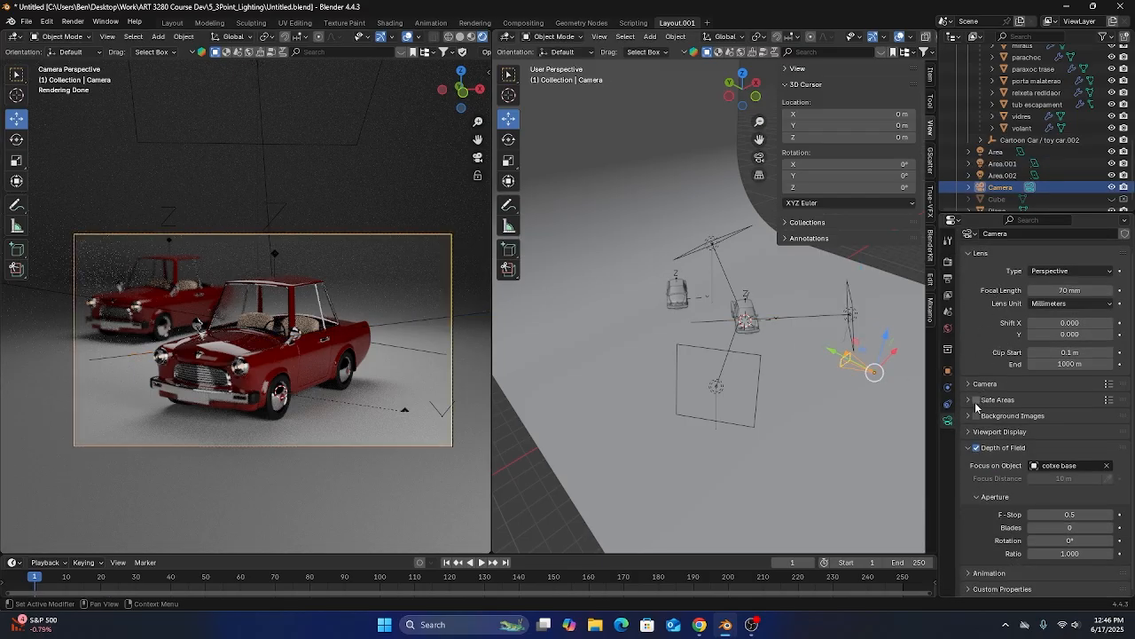
click(976, 408)
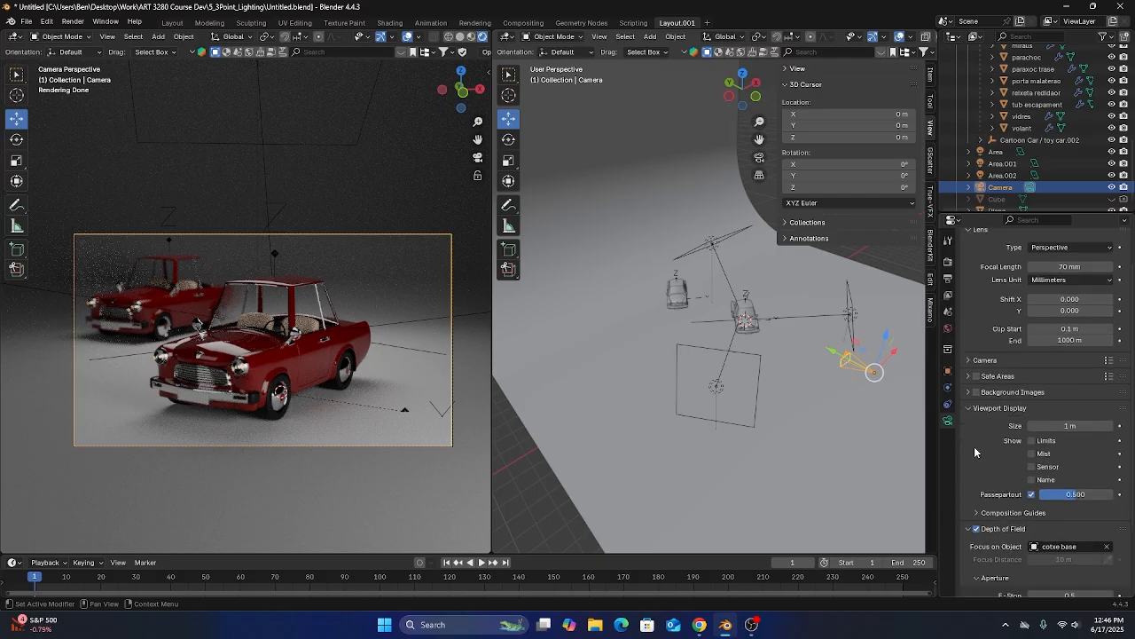
mouse_move(977, 441)
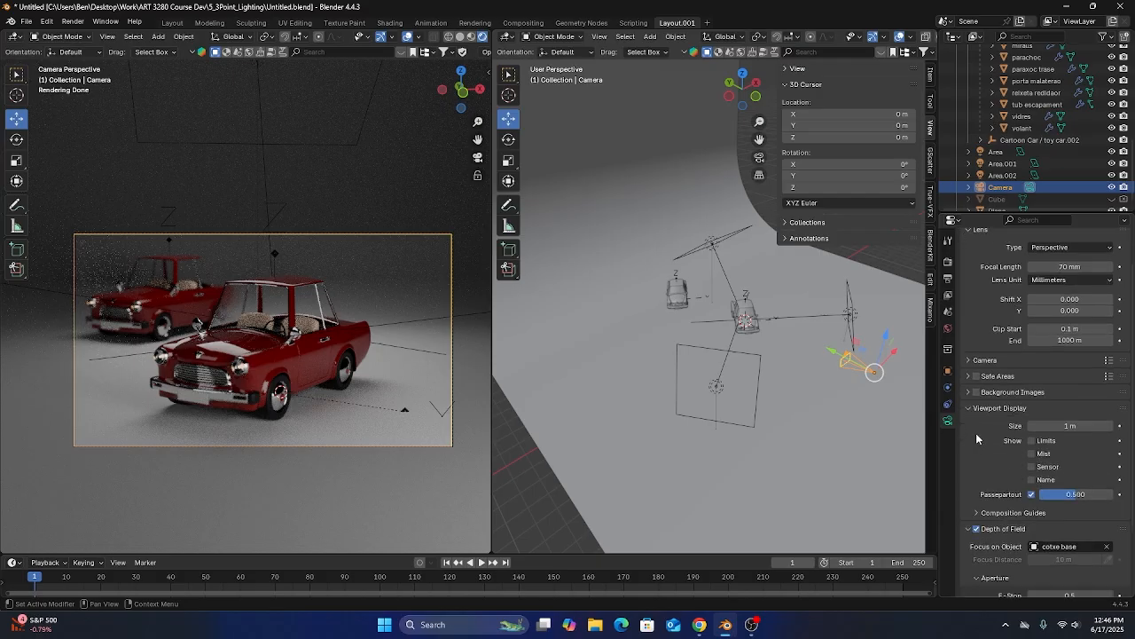
mouse_move(989, 502)
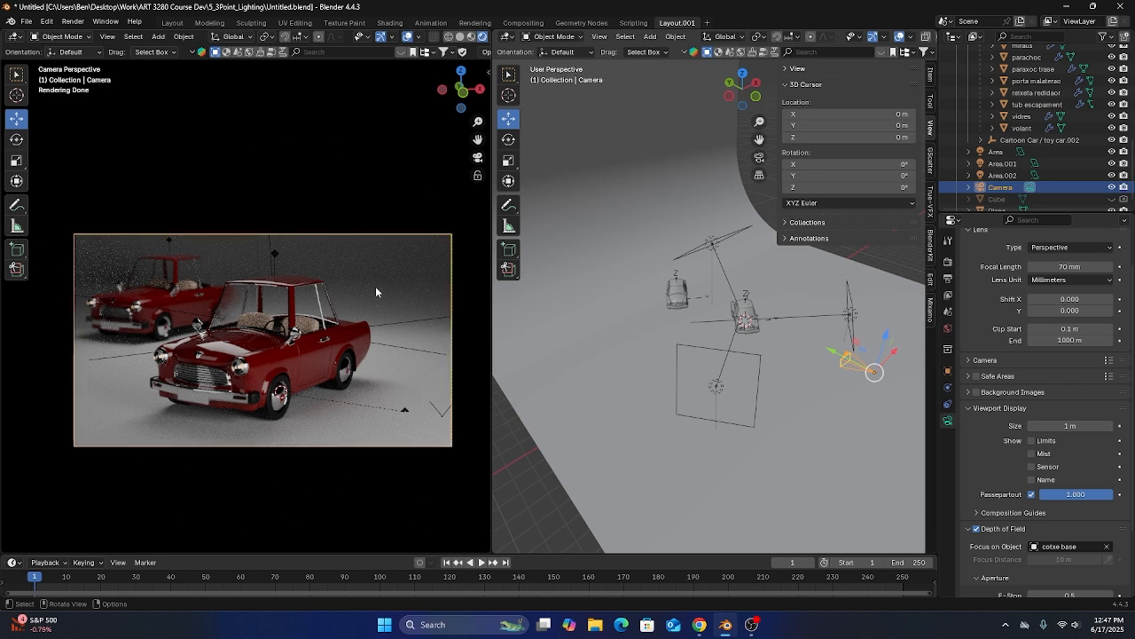
mouse_move(642, 369)
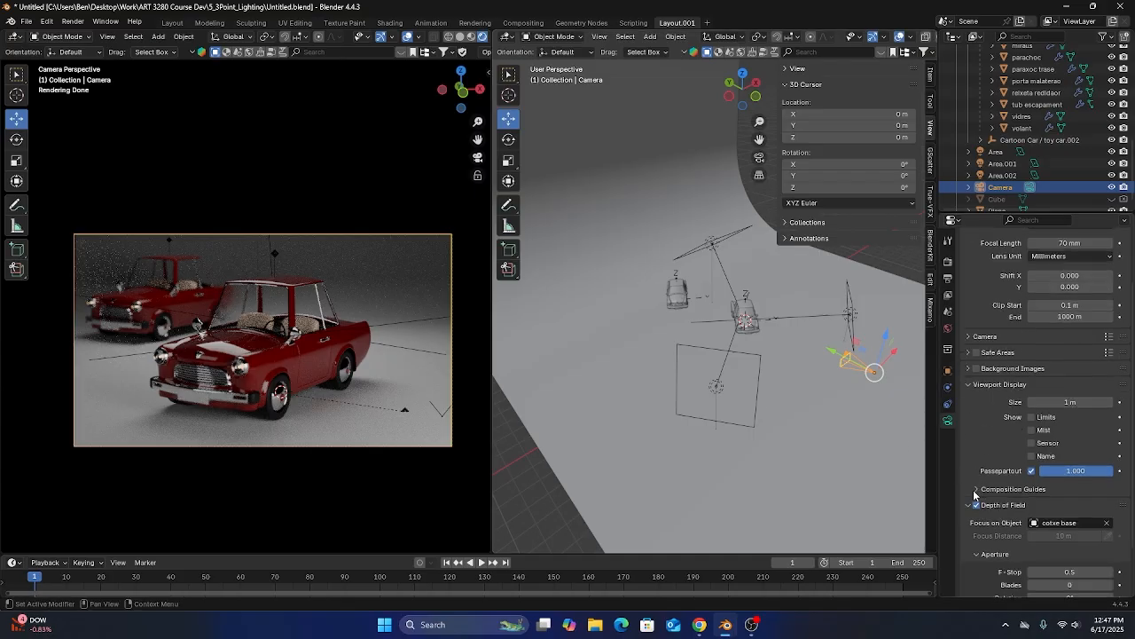
click(976, 489)
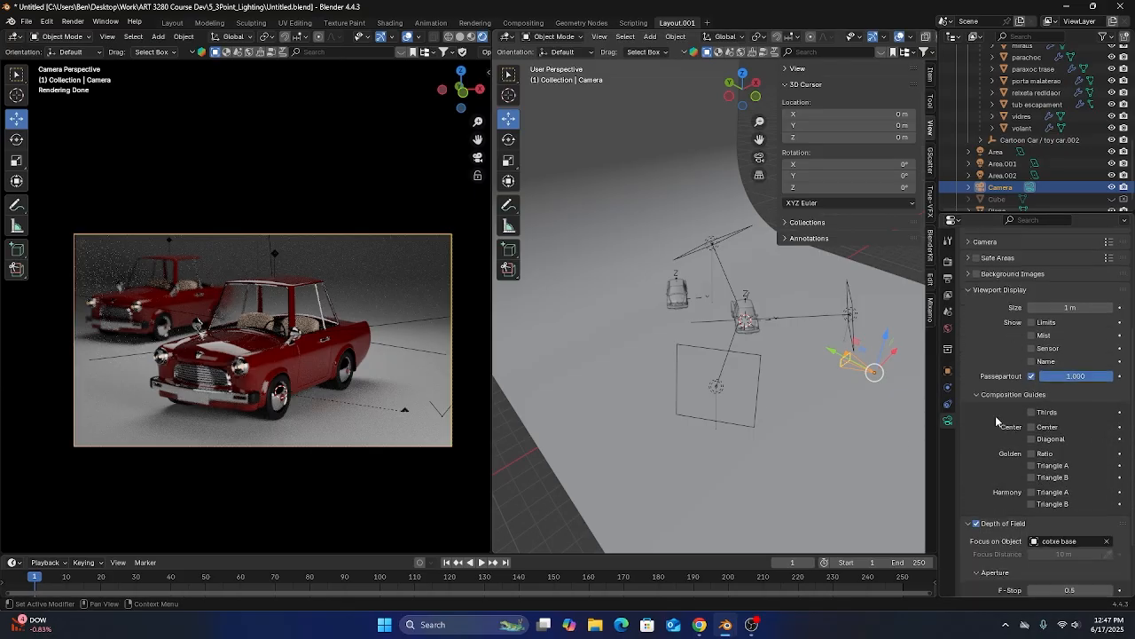
click(1031, 388)
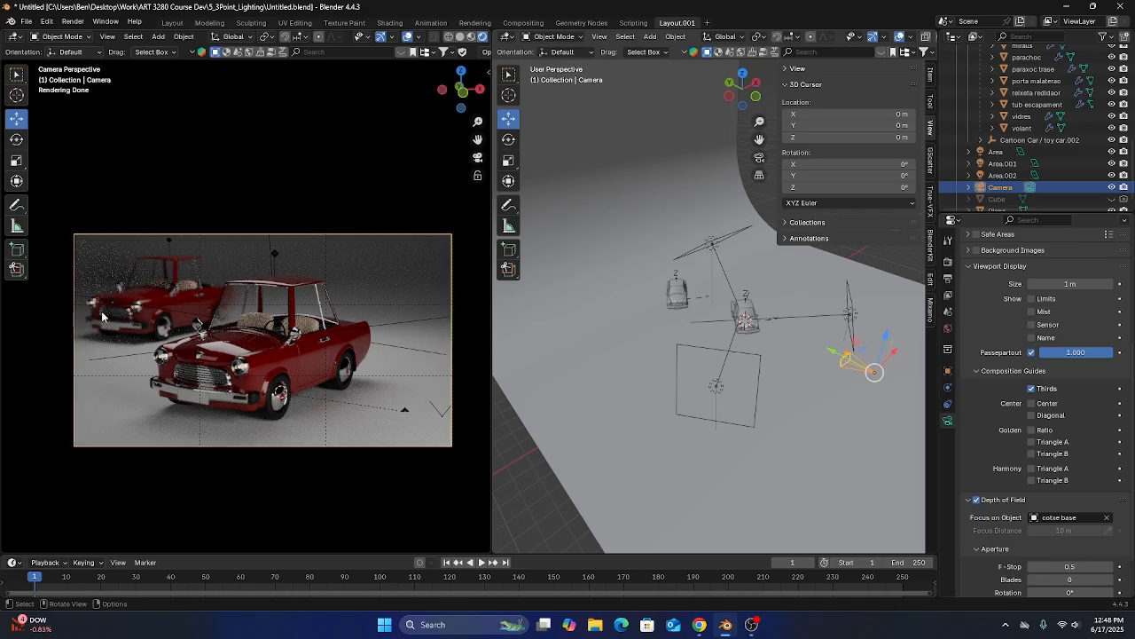
mouse_move(355, 319)
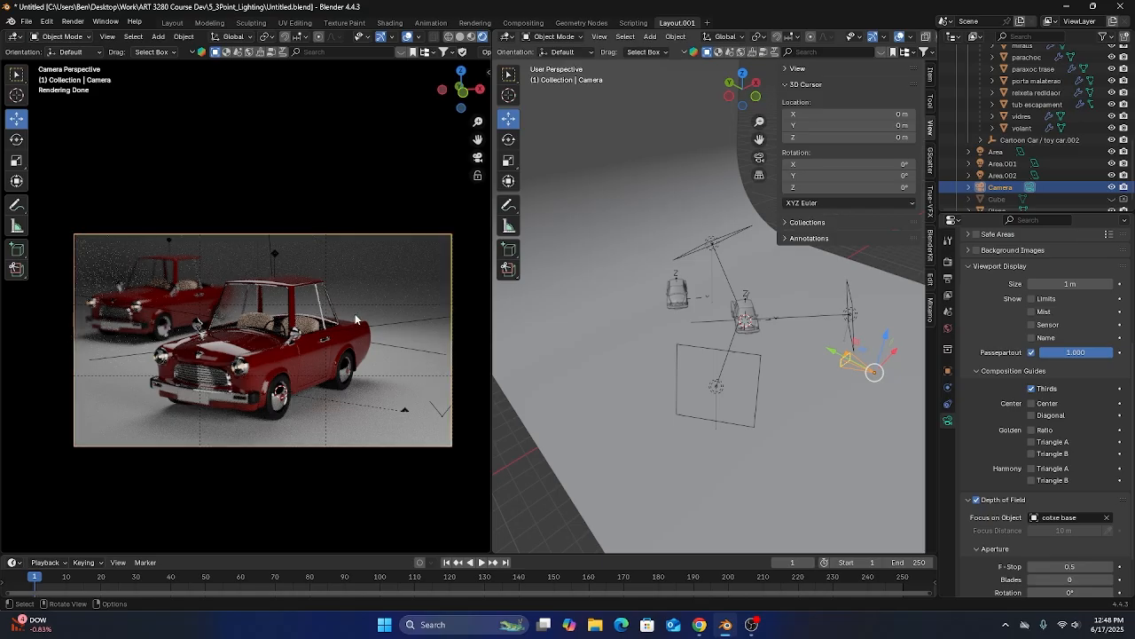
mouse_move(242, 365)
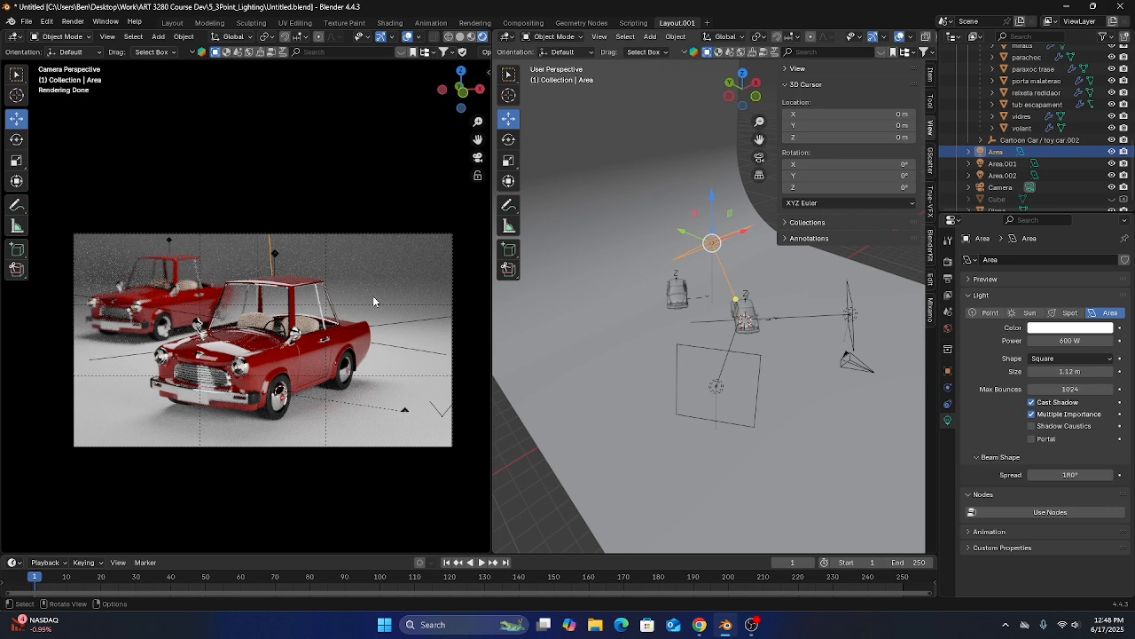
mouse_move(435, 431)
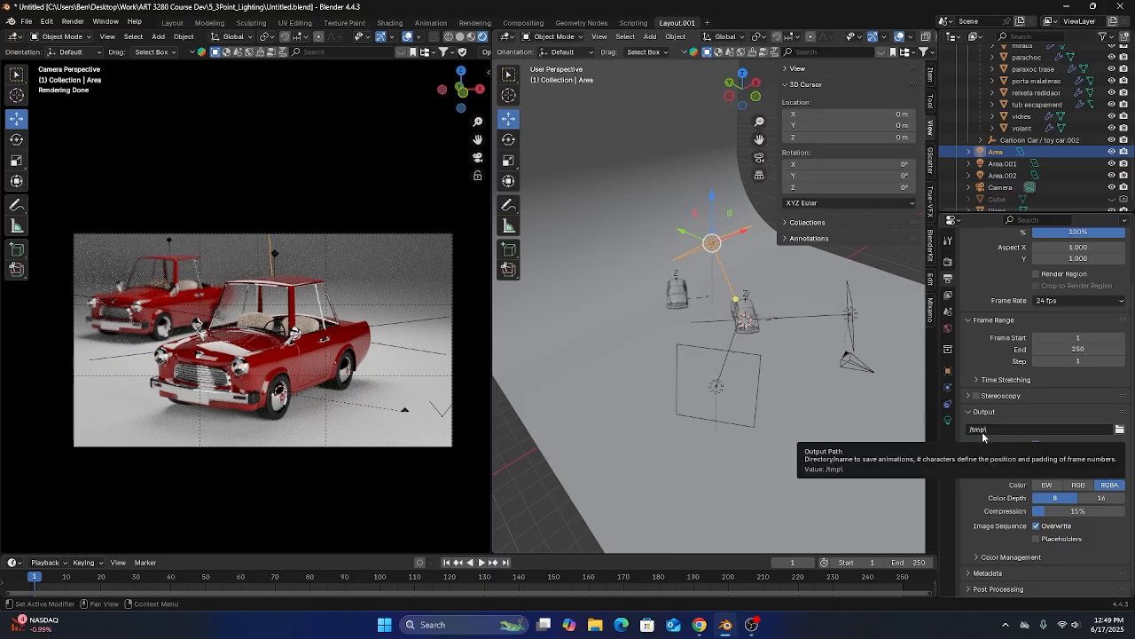
mouse_move(997, 435)
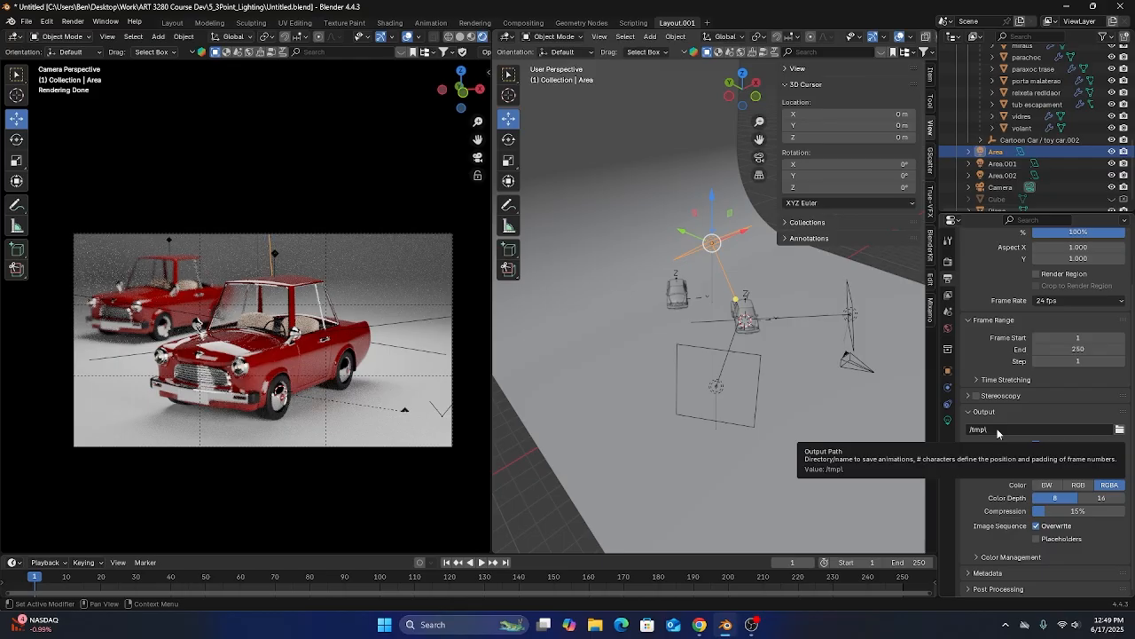
mouse_move(997, 430)
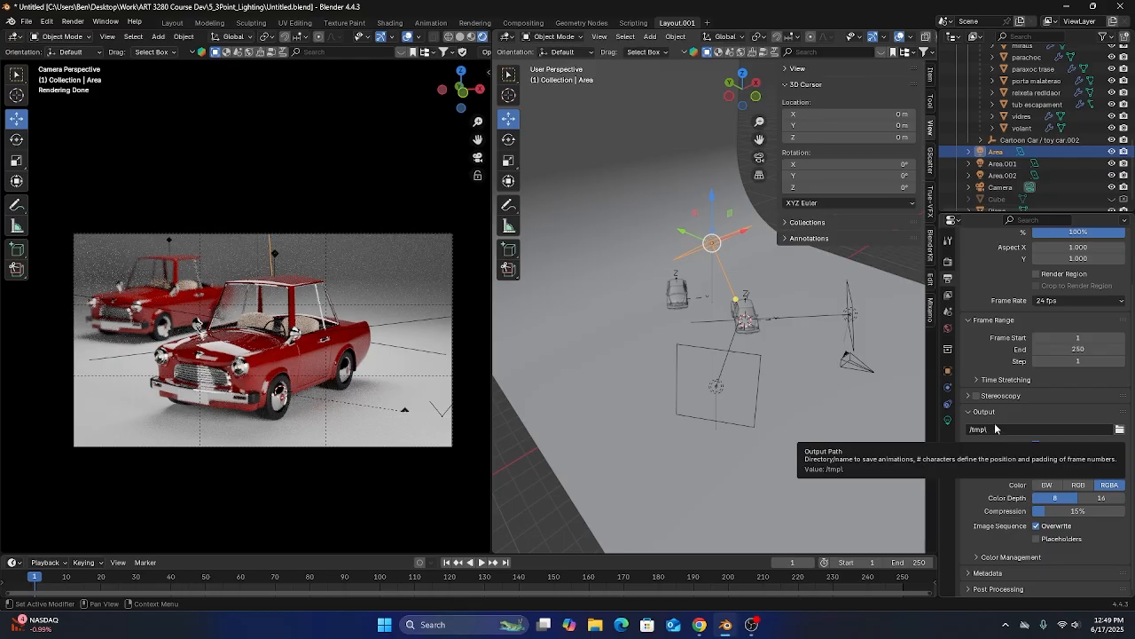
- Show the Output properties with still renders saving as PNG
click(1120, 429)
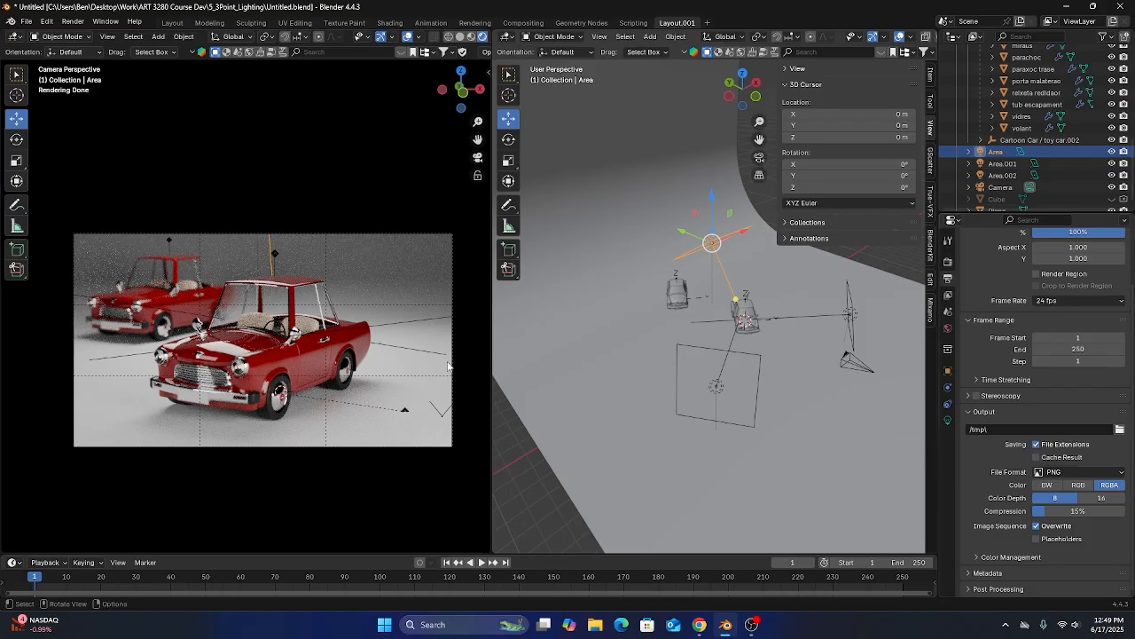
mouse_move(56, 247)
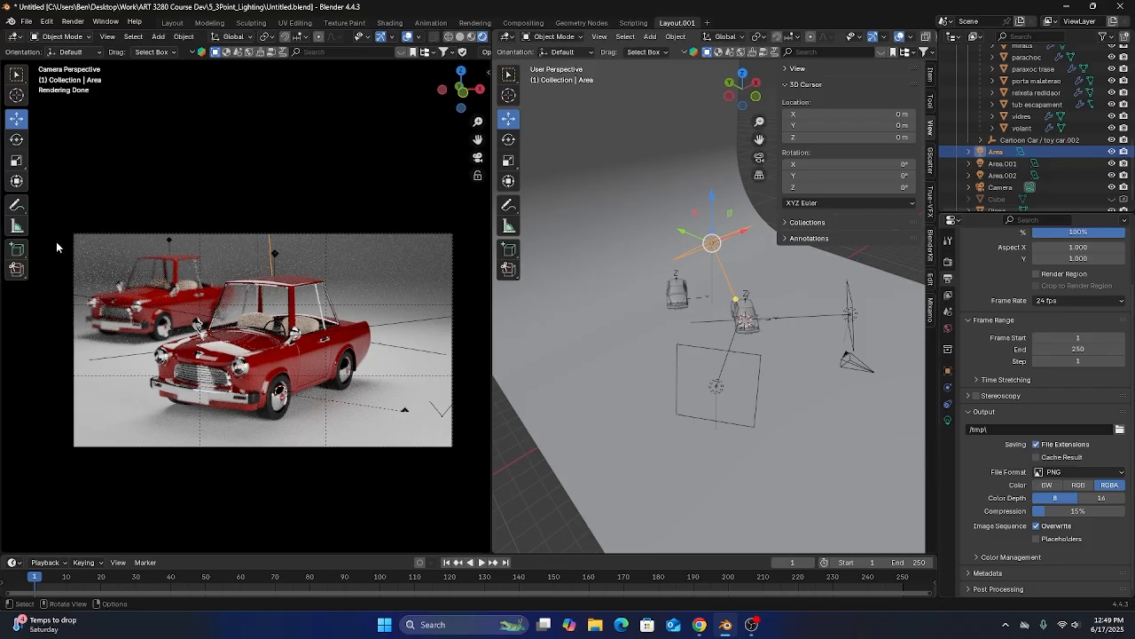
mouse_move(177, 132)
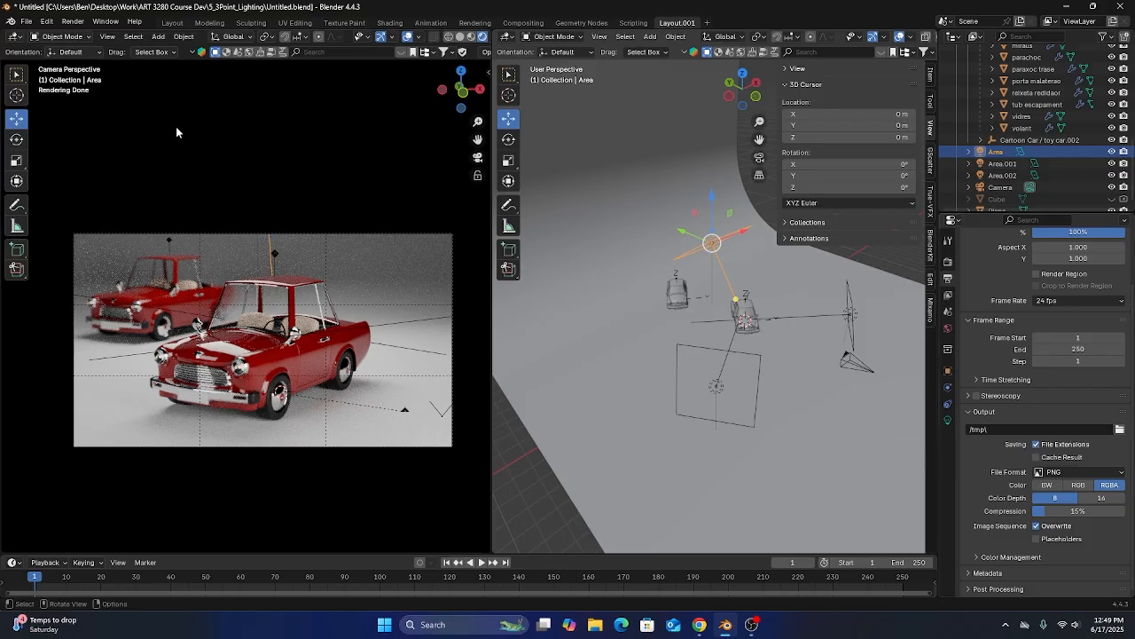
- Render the still image of the two red cars from the camera (F12)
click(74, 22)
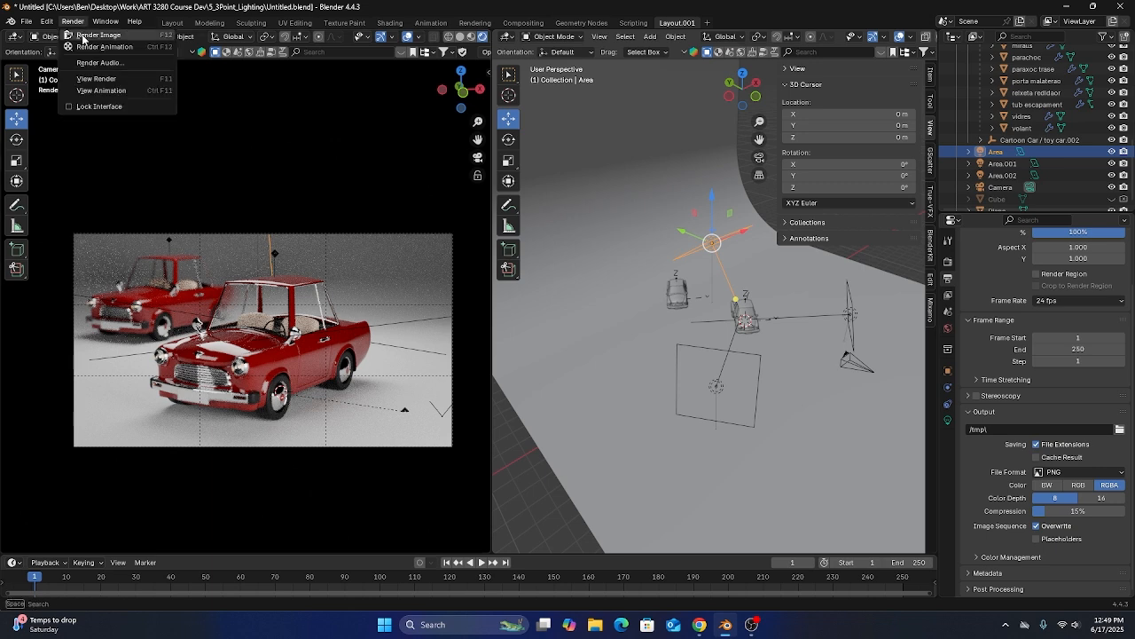
click(98, 34)
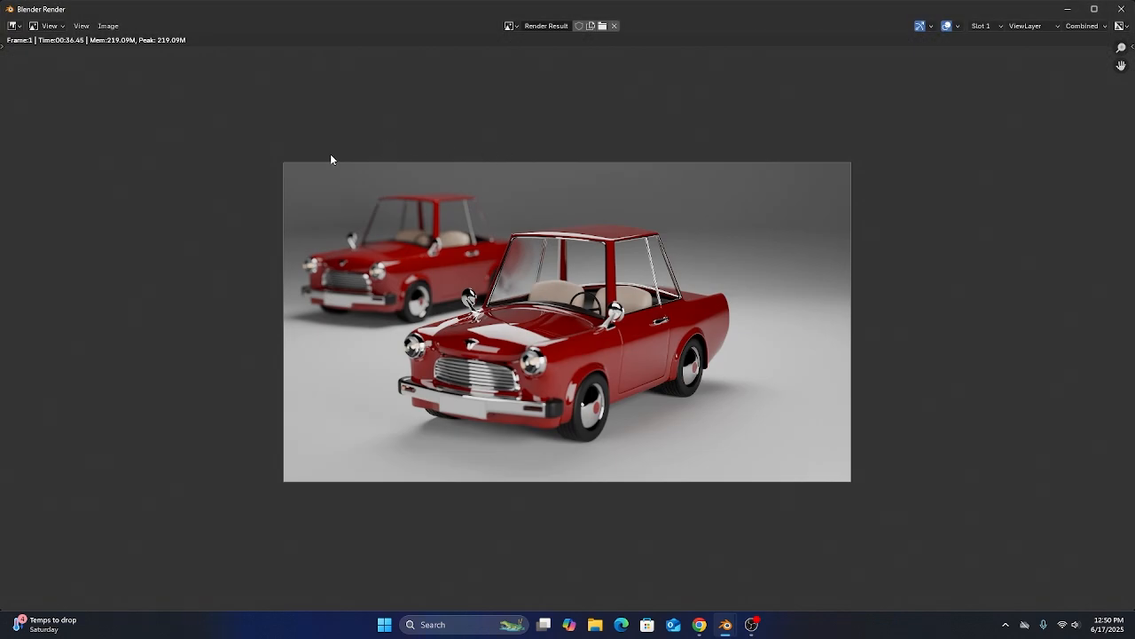
mouse_move(693, 206)
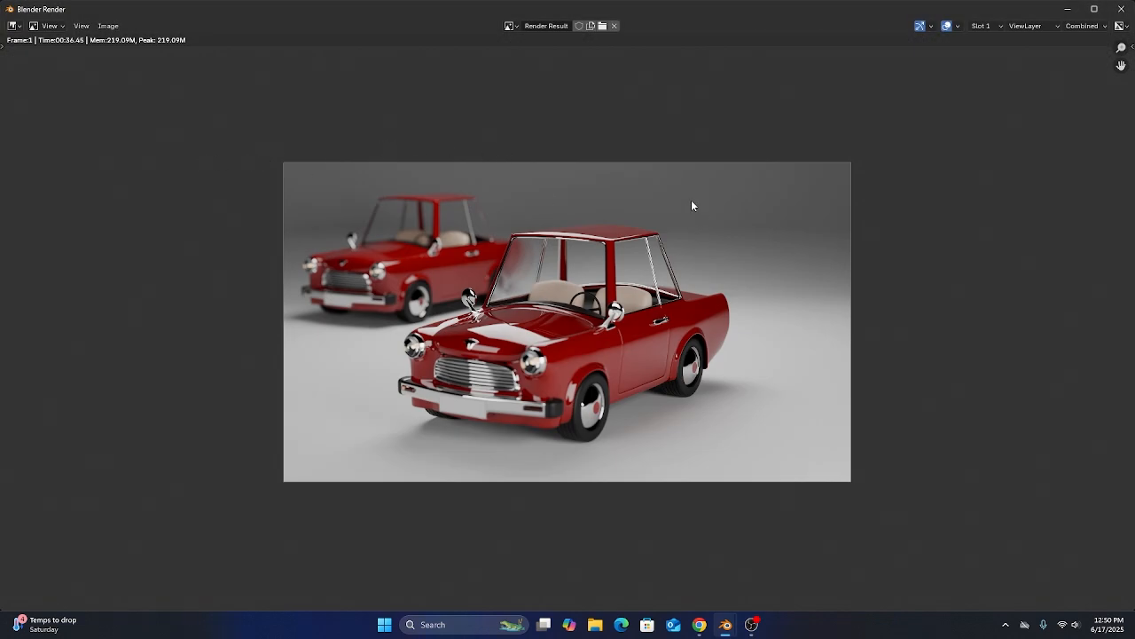
mouse_move(603, 173)
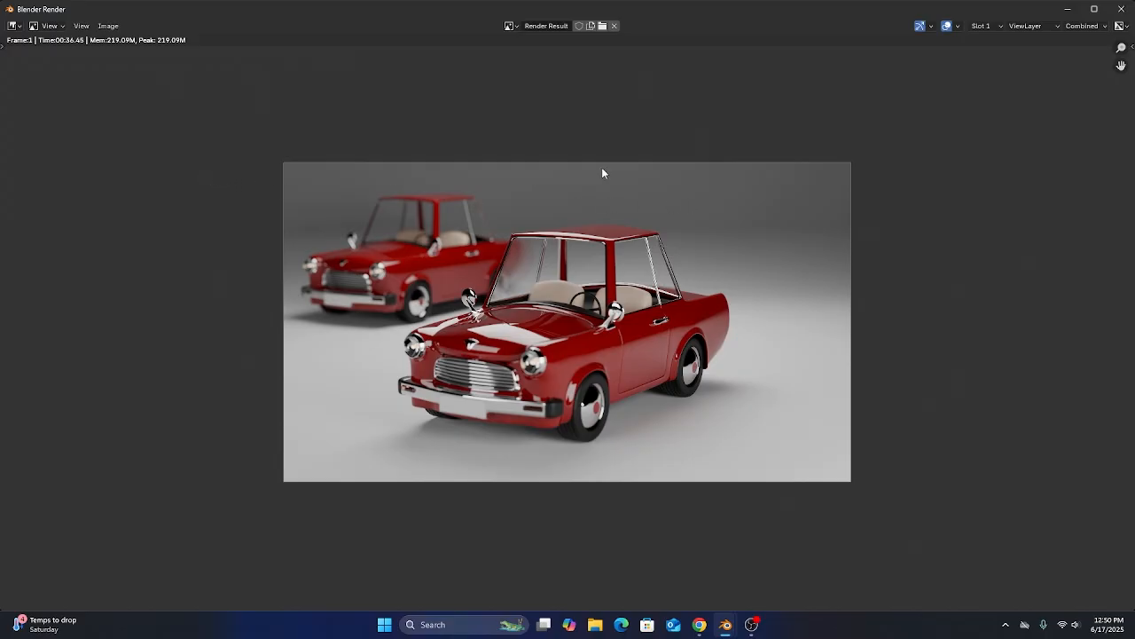
click(107, 24)
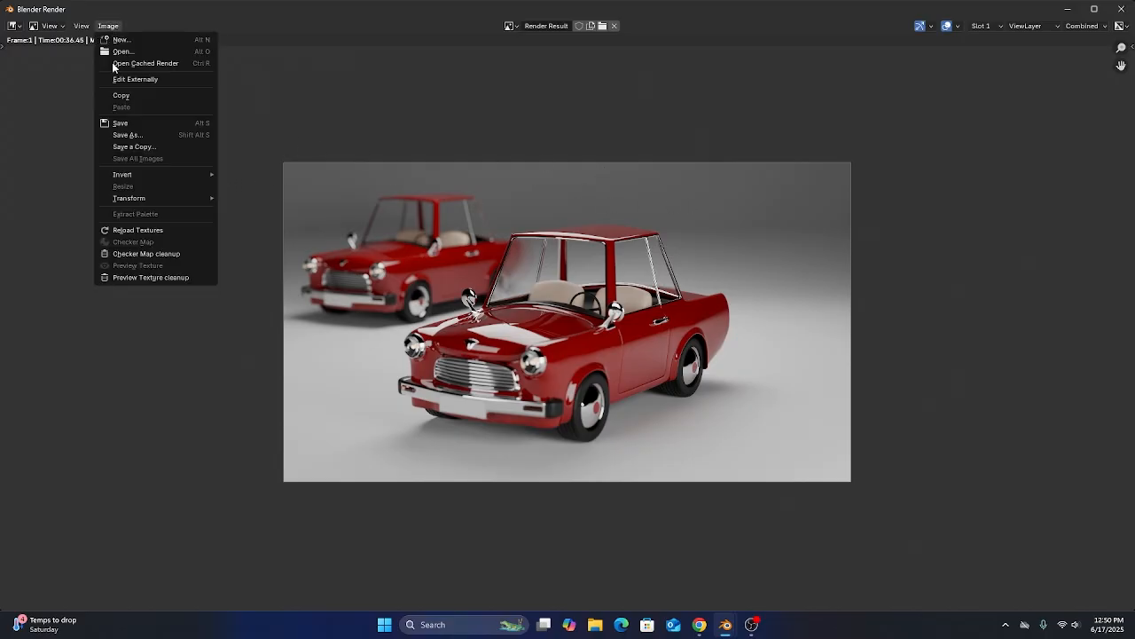
- Save the render as 'Car Image 1.png' in the 5_3Point_Lighting folder
click(127, 134)
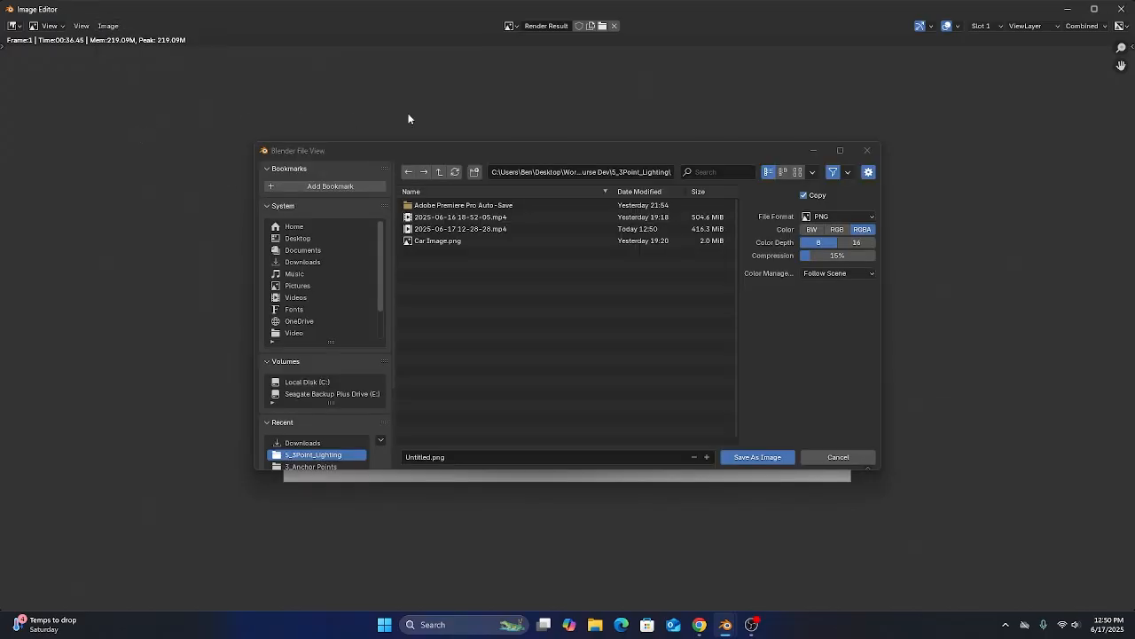
click(550, 457)
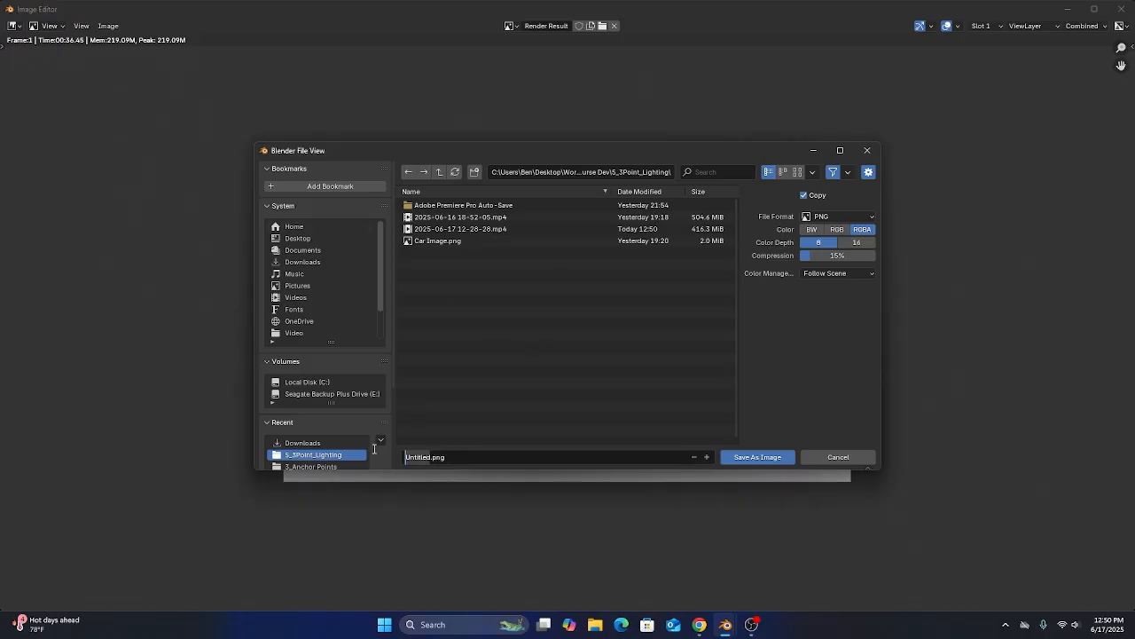
click(755, 457)
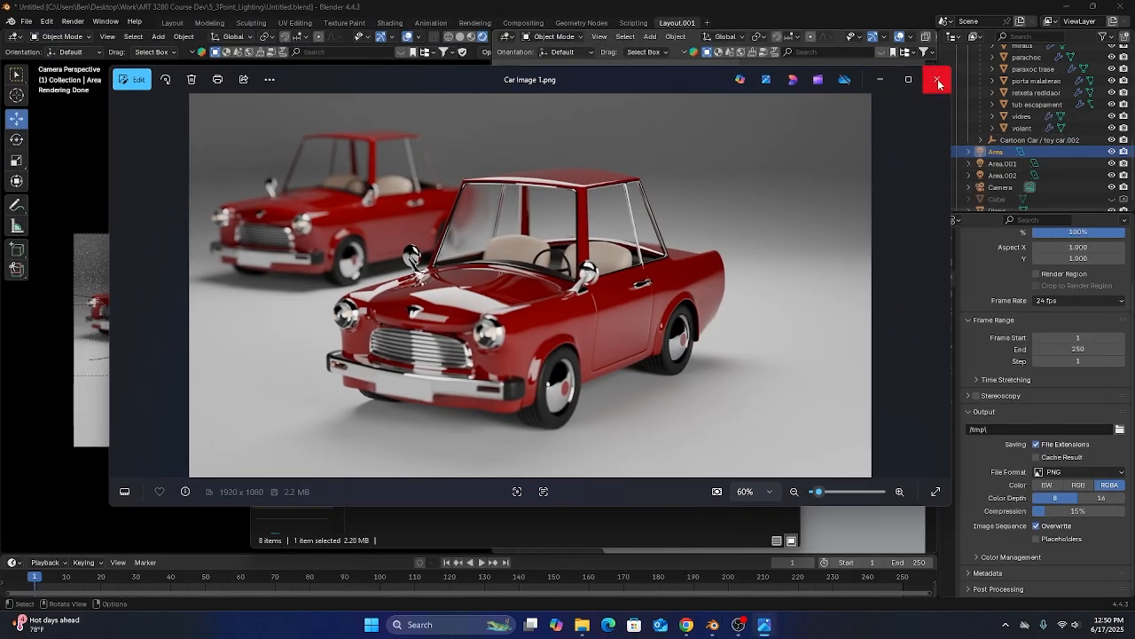
- Close the Windows Photos preview of Car Image 1.png to return to Blender
click(938, 80)
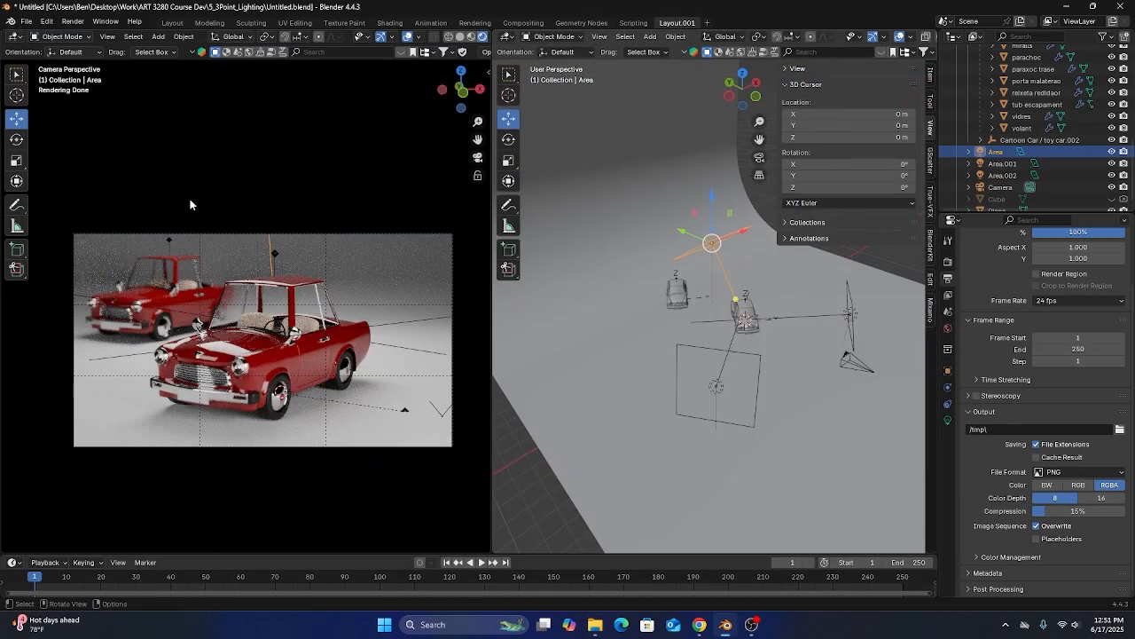